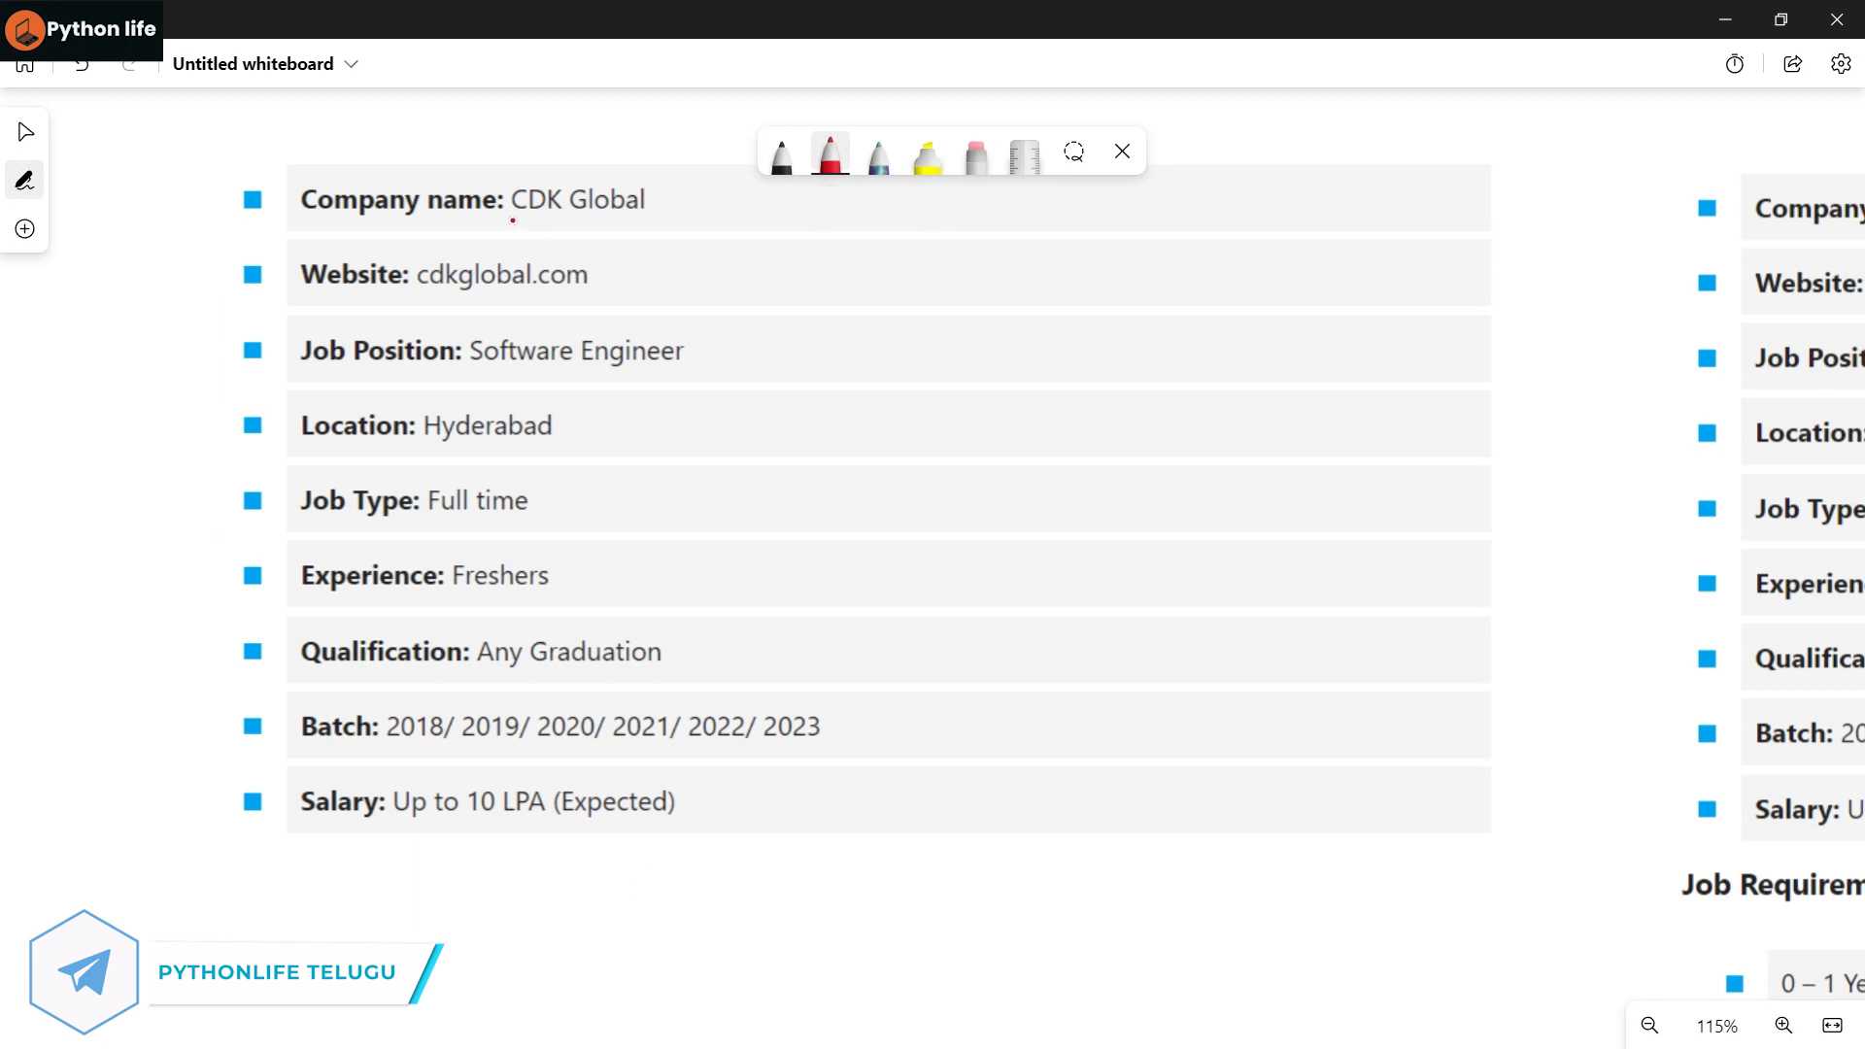
- Underline 'CDK Global' and 'Software Engineer' in red, then scroll to the PTC card
drag(512, 222, 676, 202)
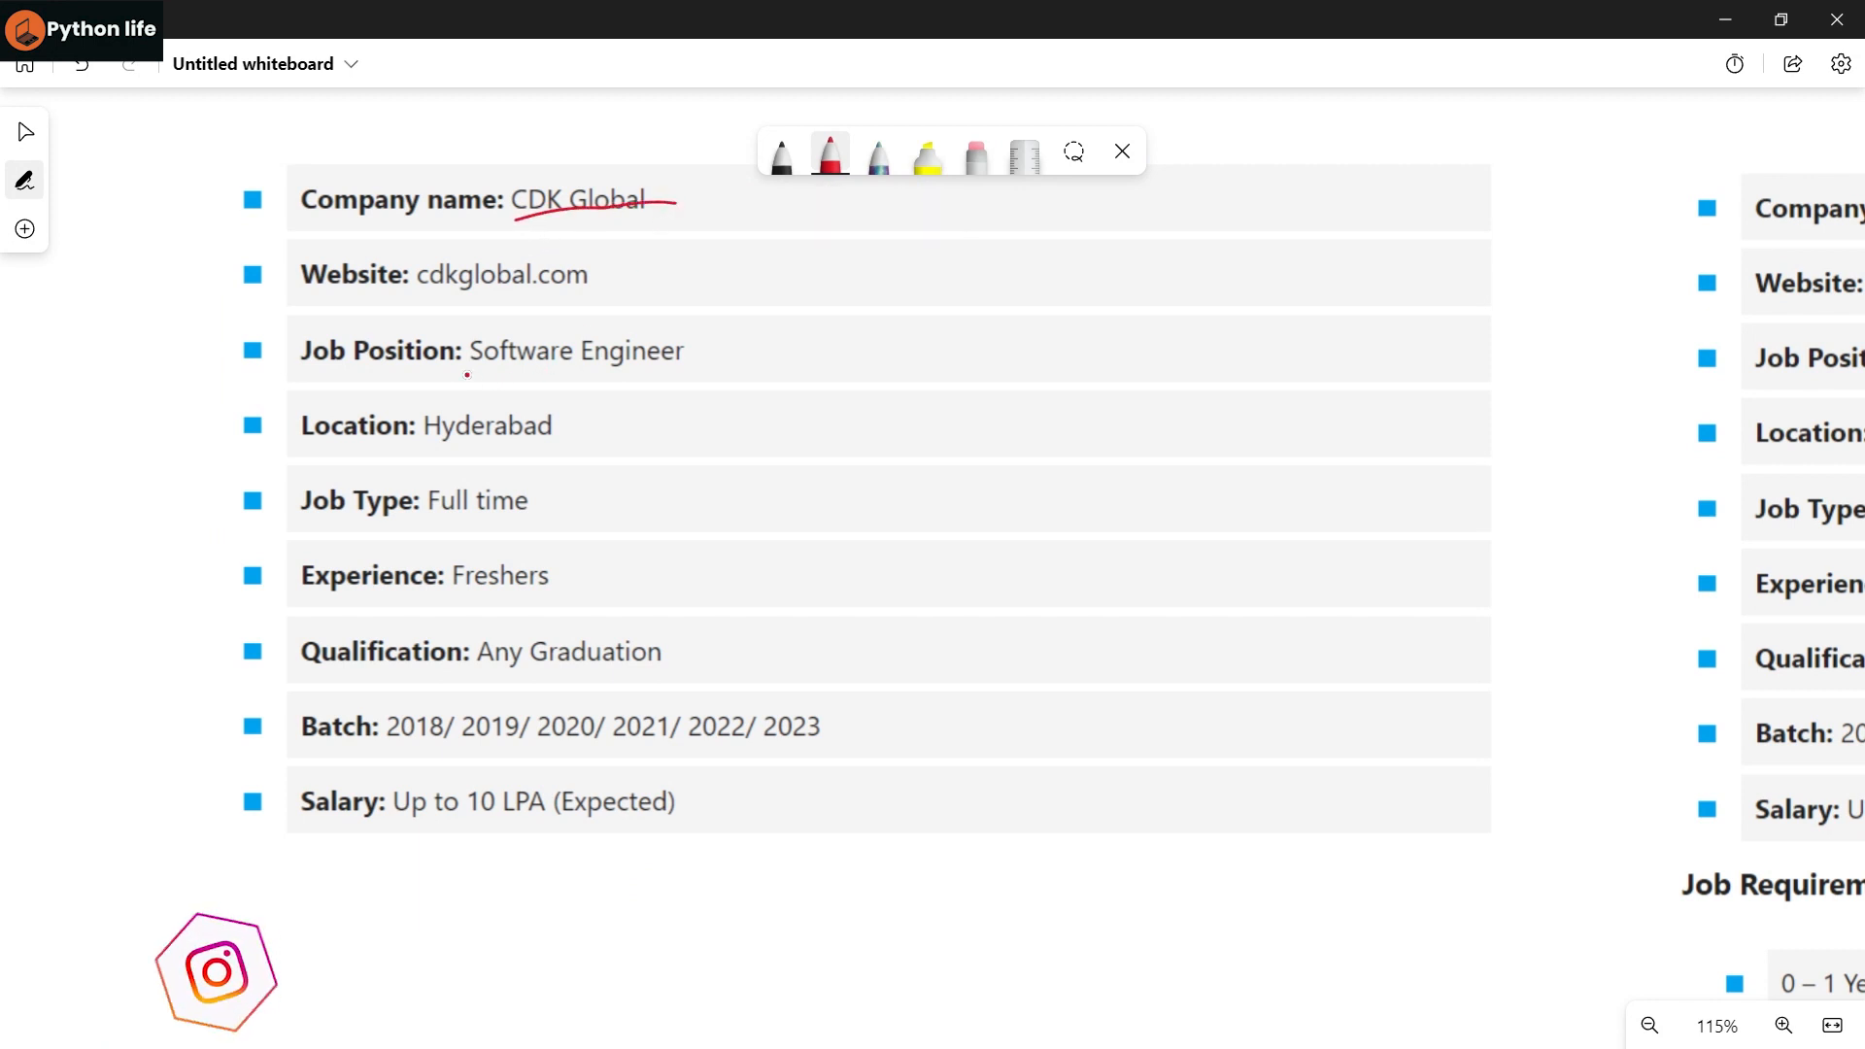
drag(468, 372, 711, 388)
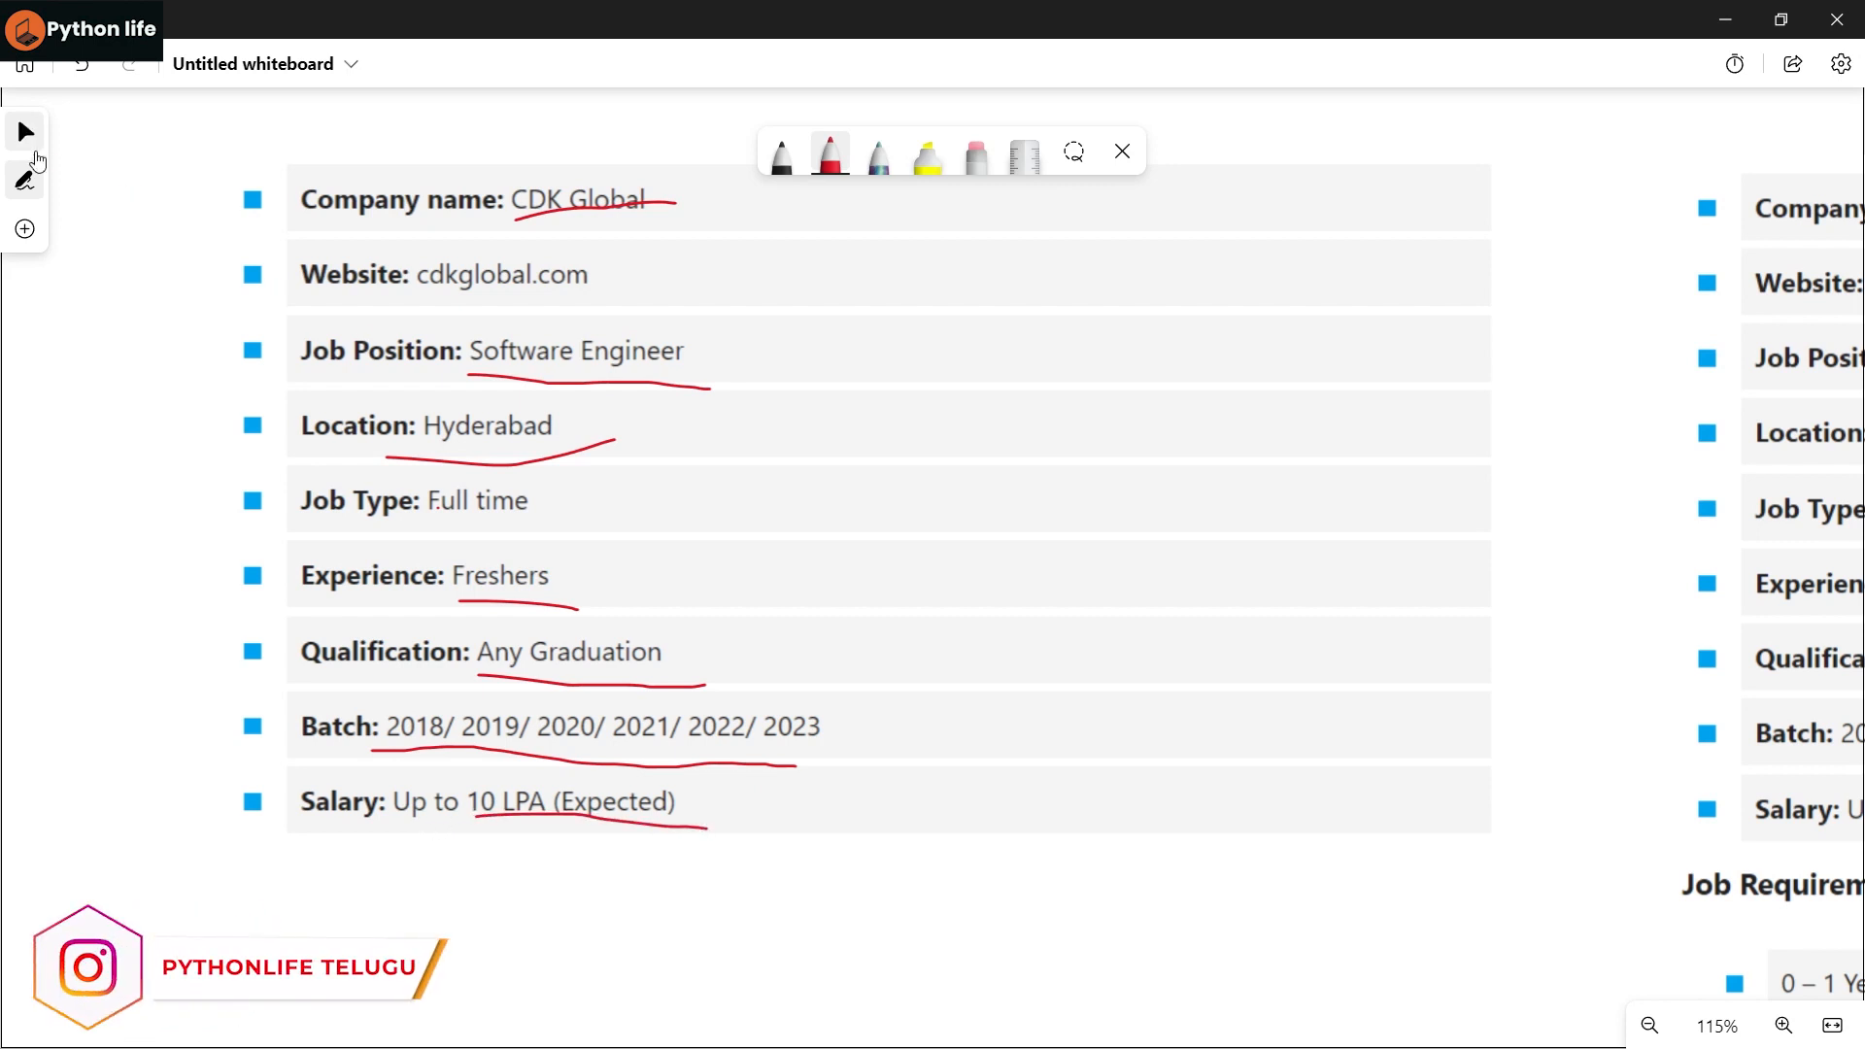
scroll(right, 3)
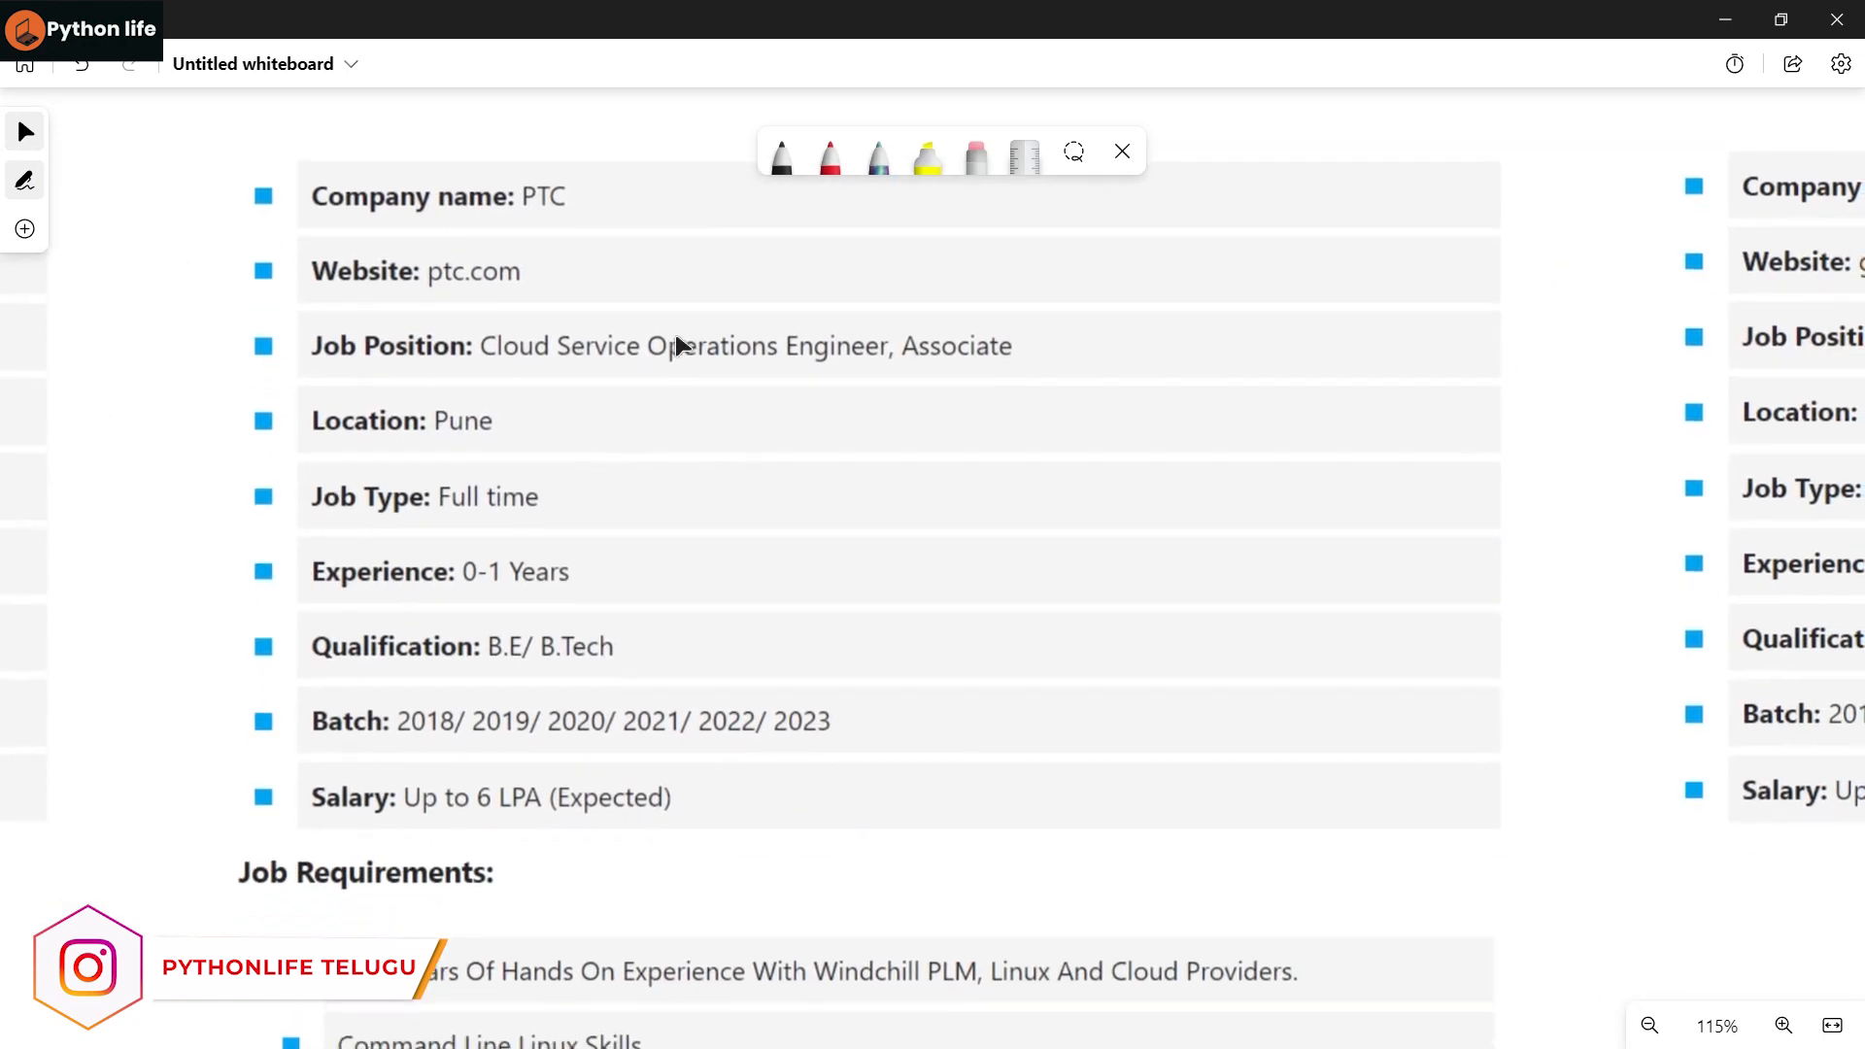
- Switch to red ink and underline the company name PTC
scroll(up, 3)
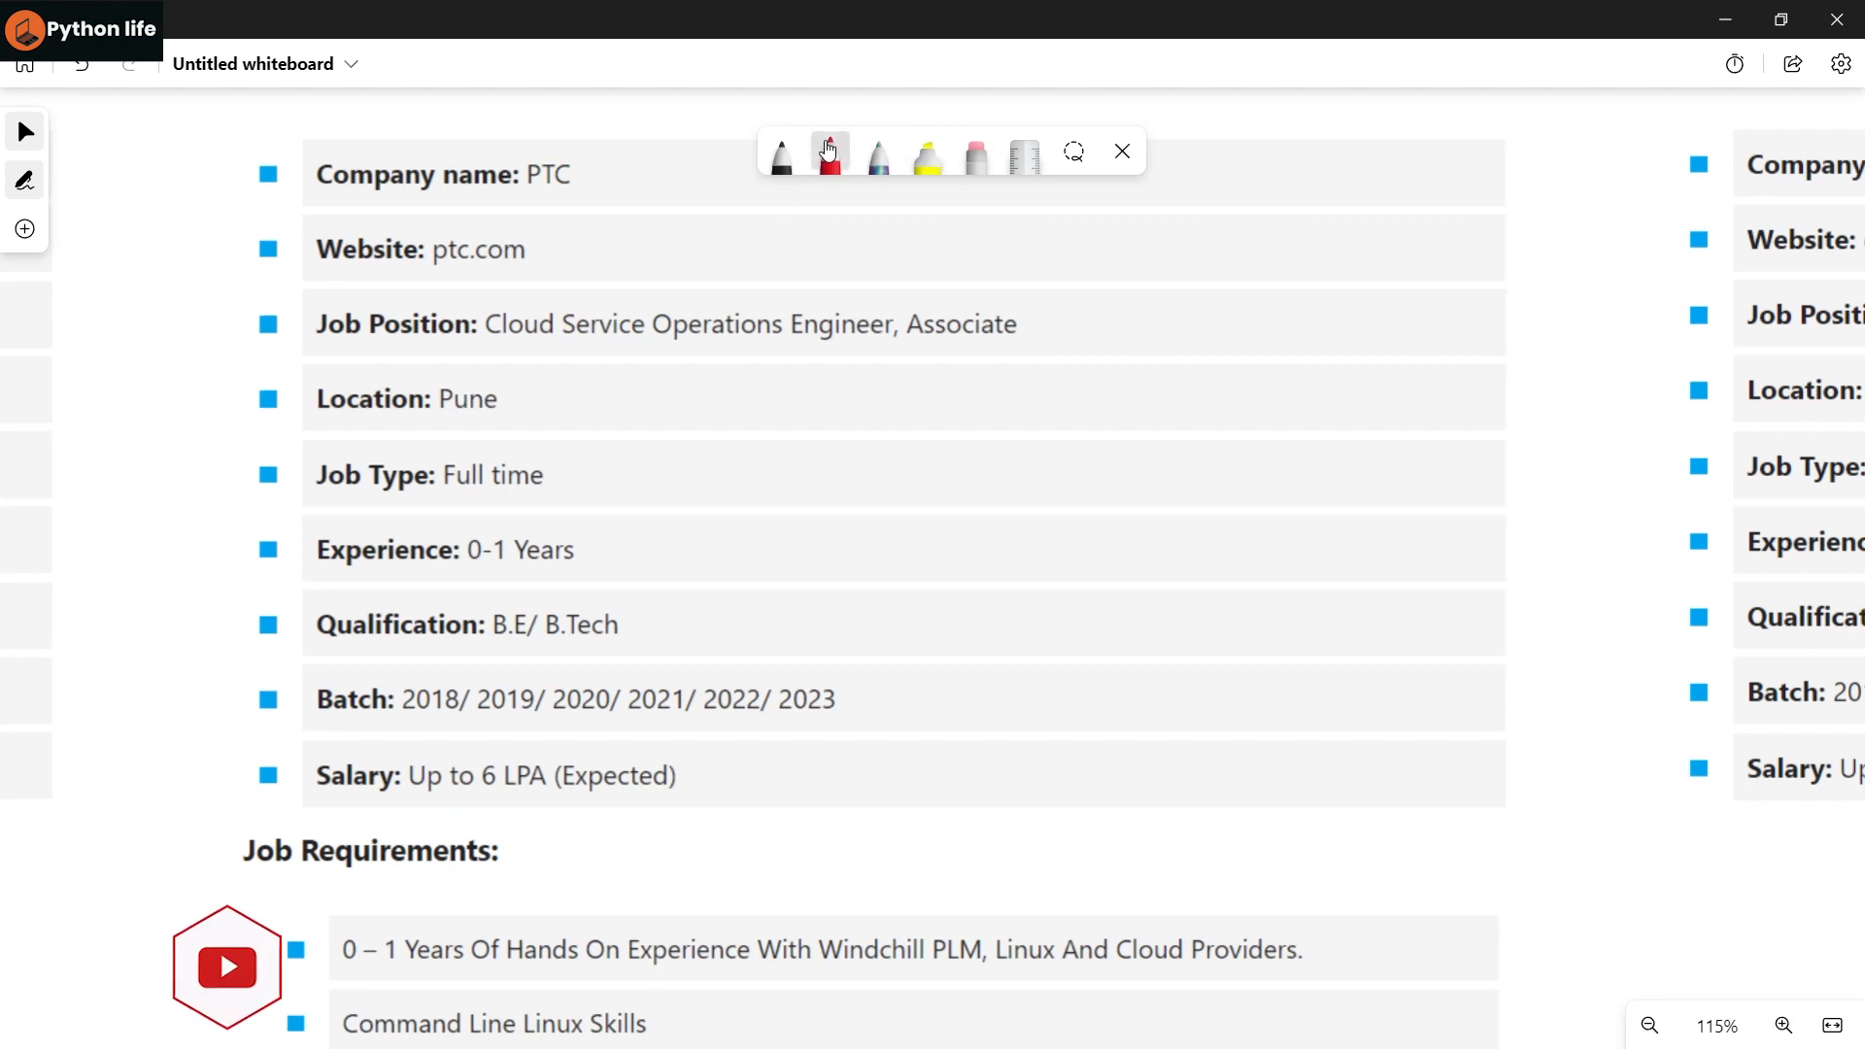
click(829, 153)
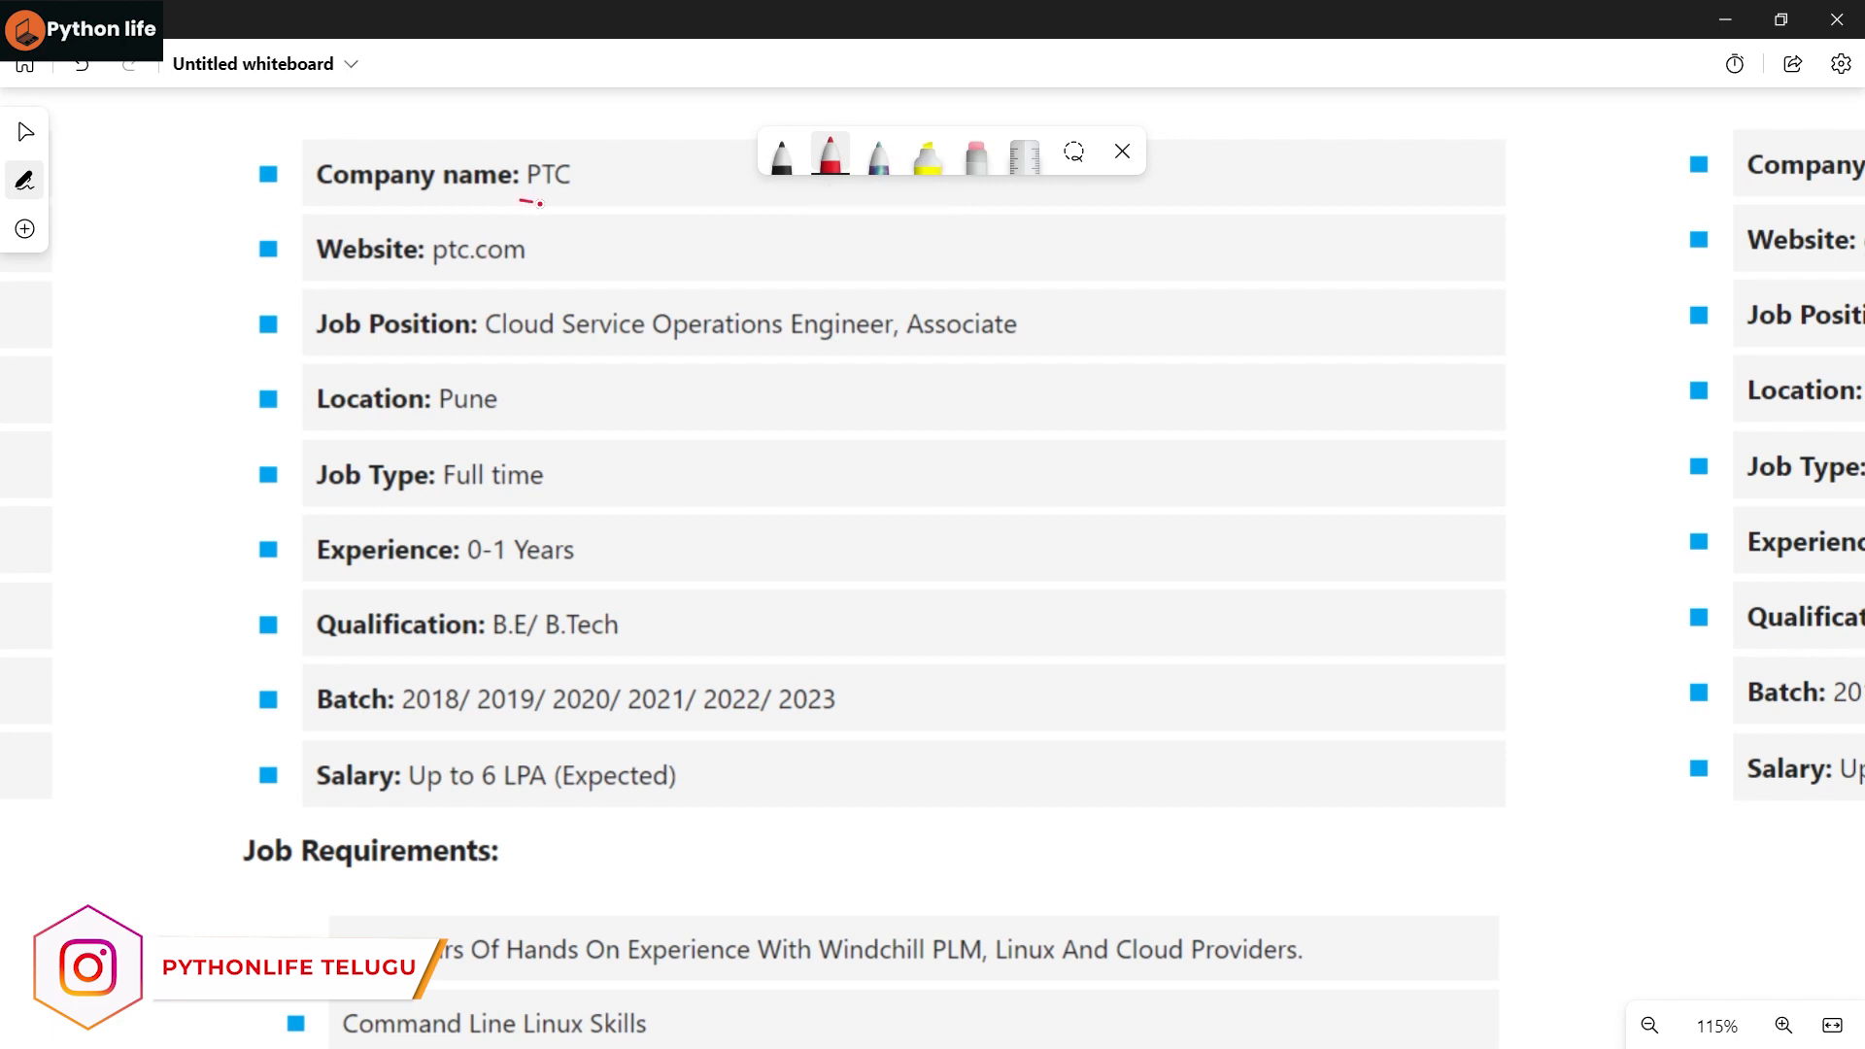
drag(506, 202, 606, 205)
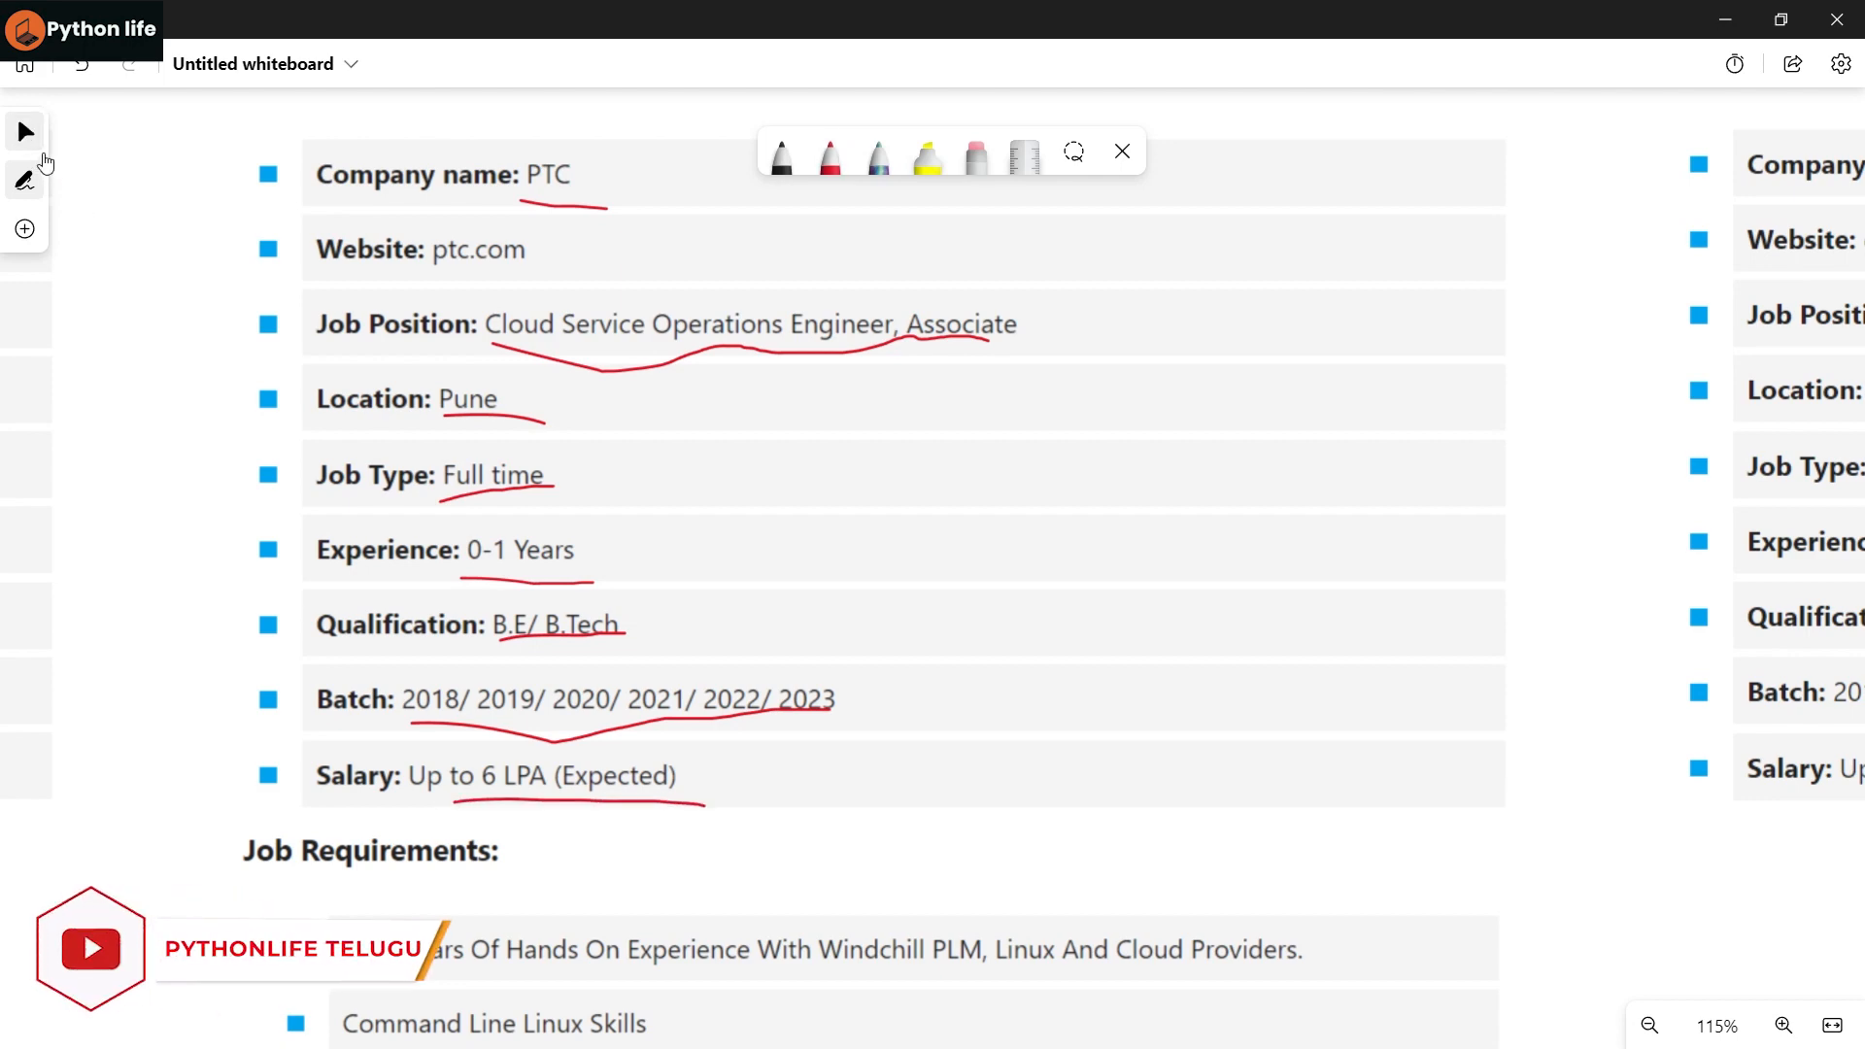
- Scroll the canvas to the Genpact Associate Web Support card
scroll(down, 3)
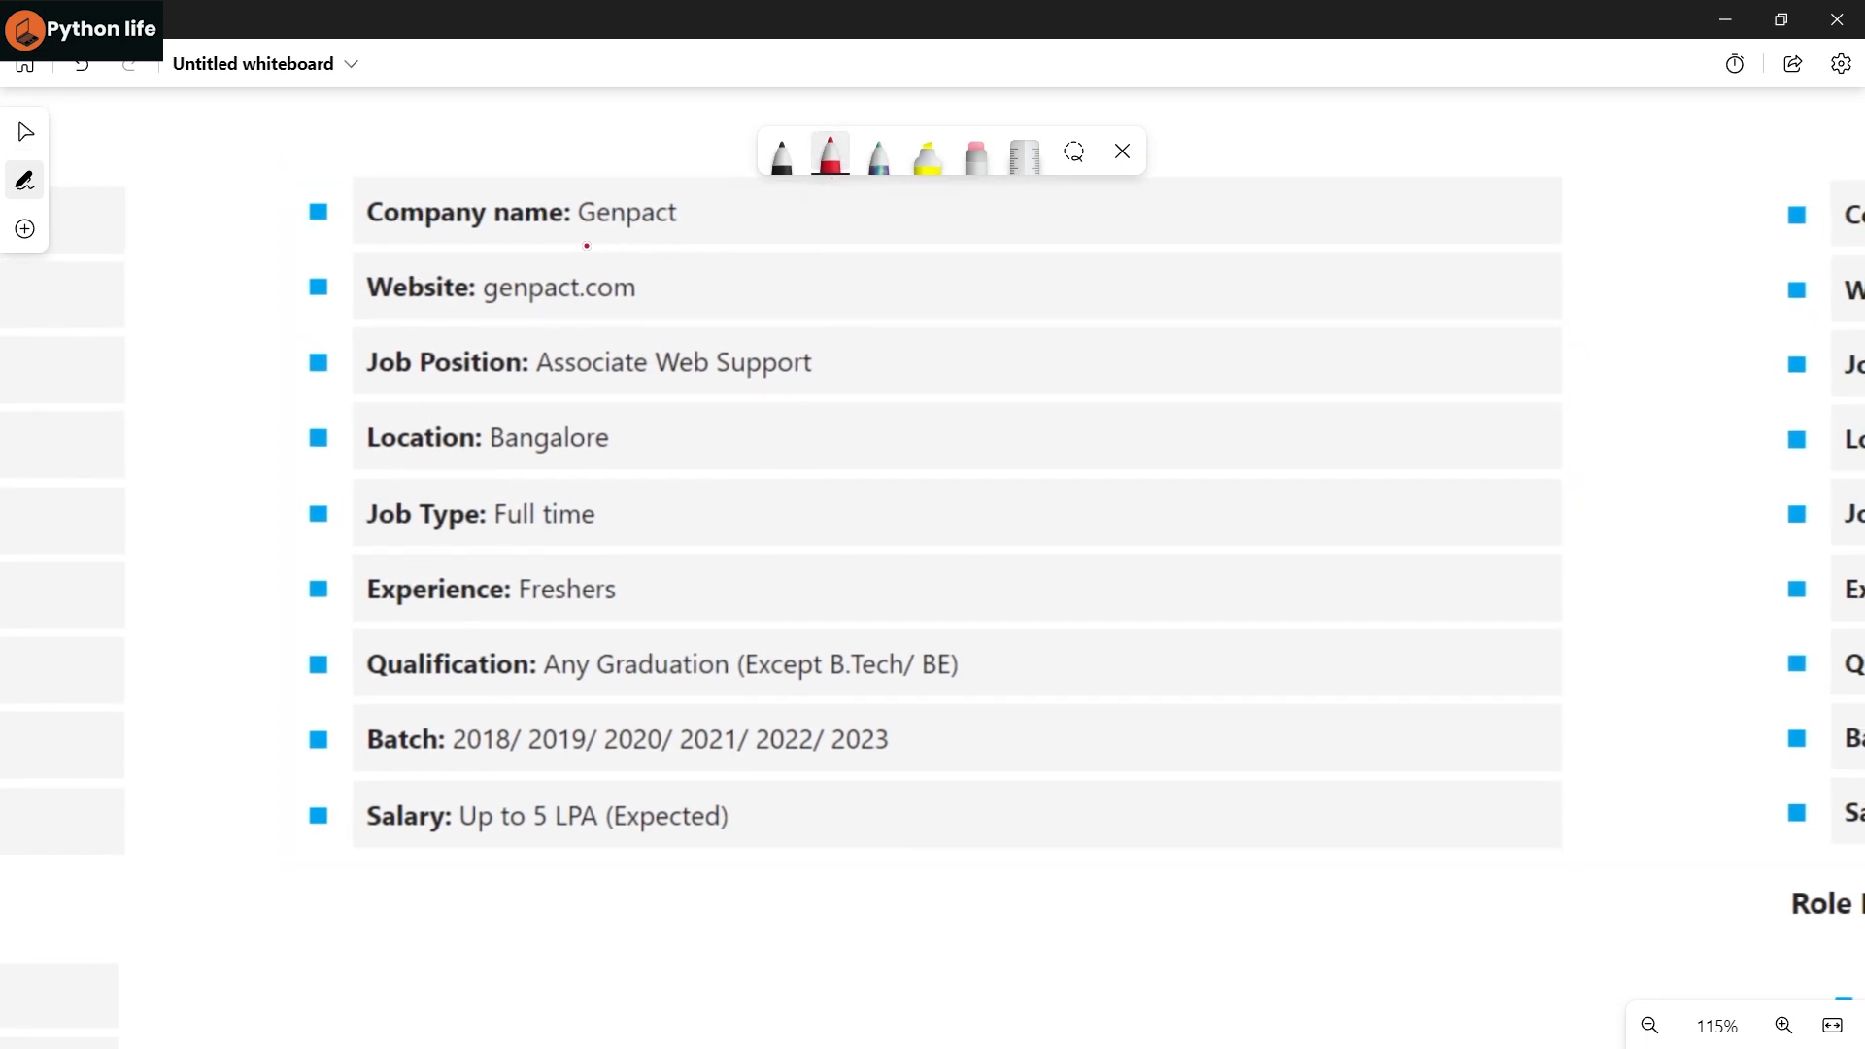
- Underline the company name Genpact in red ink
drag(585, 247, 690, 220)
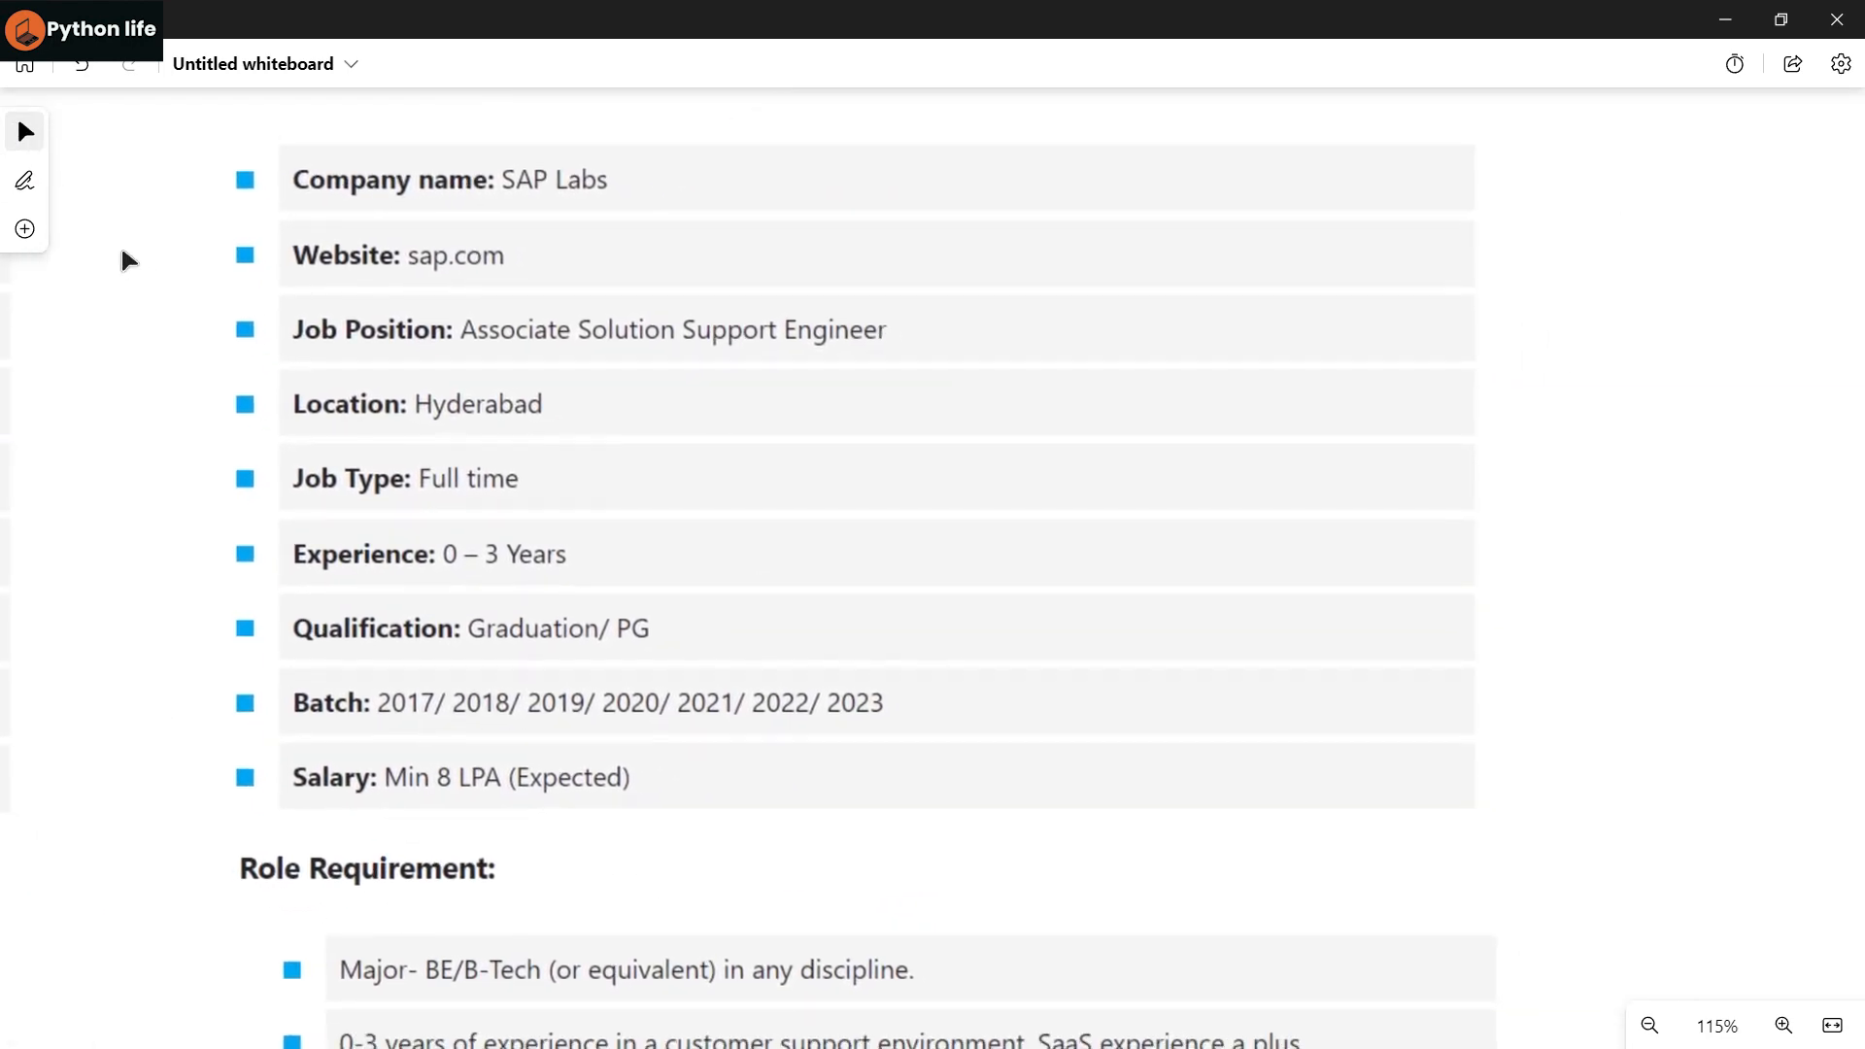
- Pick the red pen, underline the SAP Labs job position, and scroll down
click(23, 179)
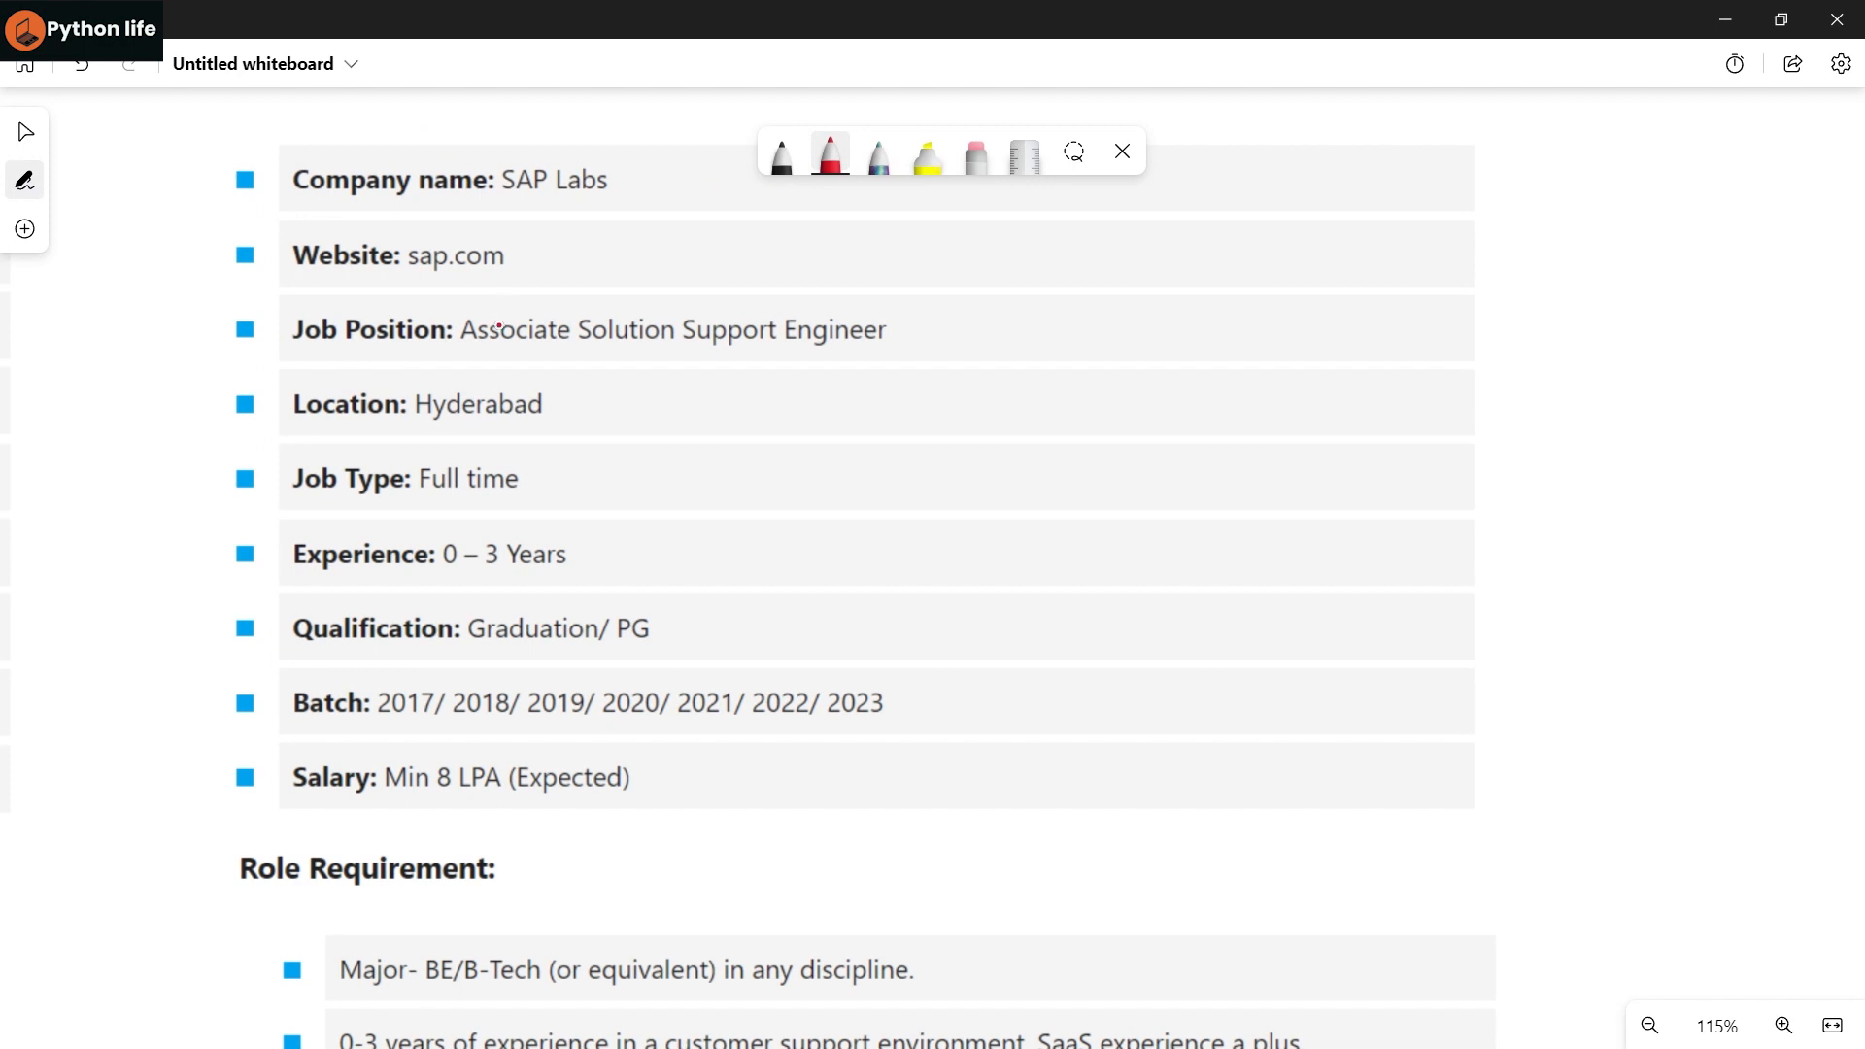
drag(470, 360, 582, 367)
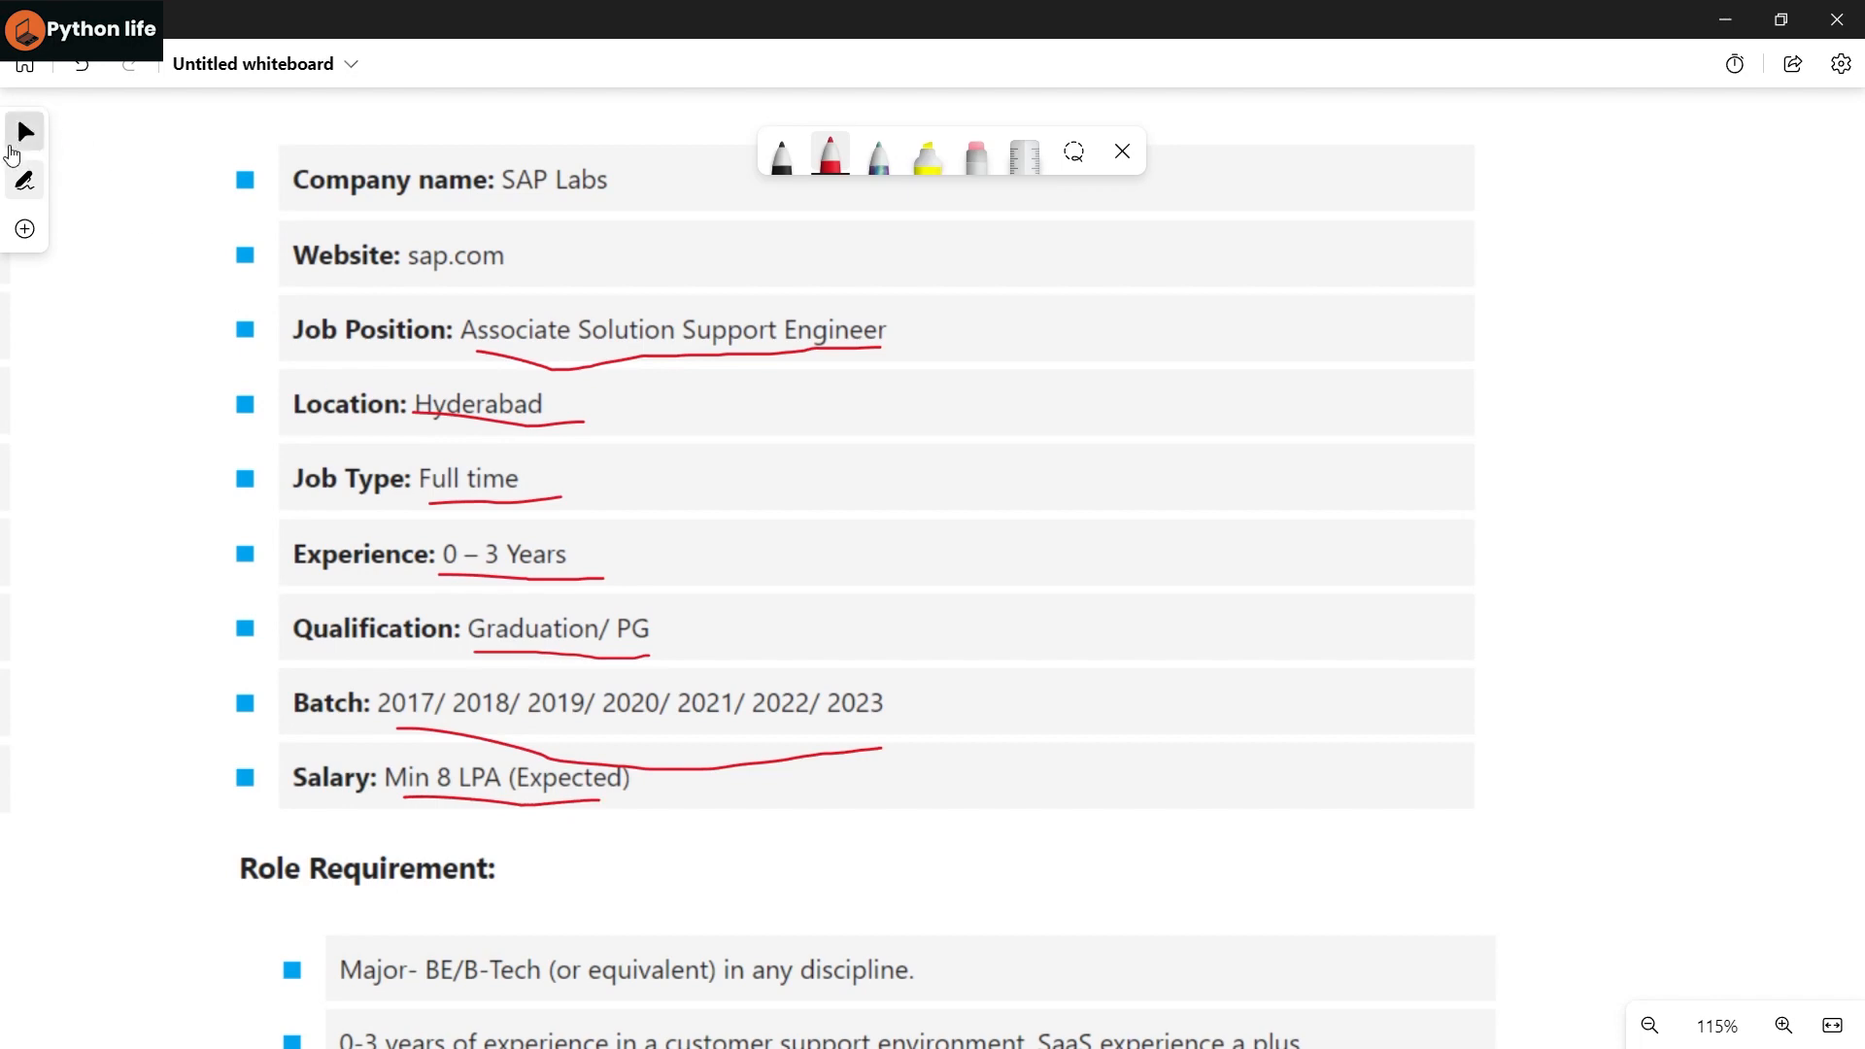
scroll(down, 3)
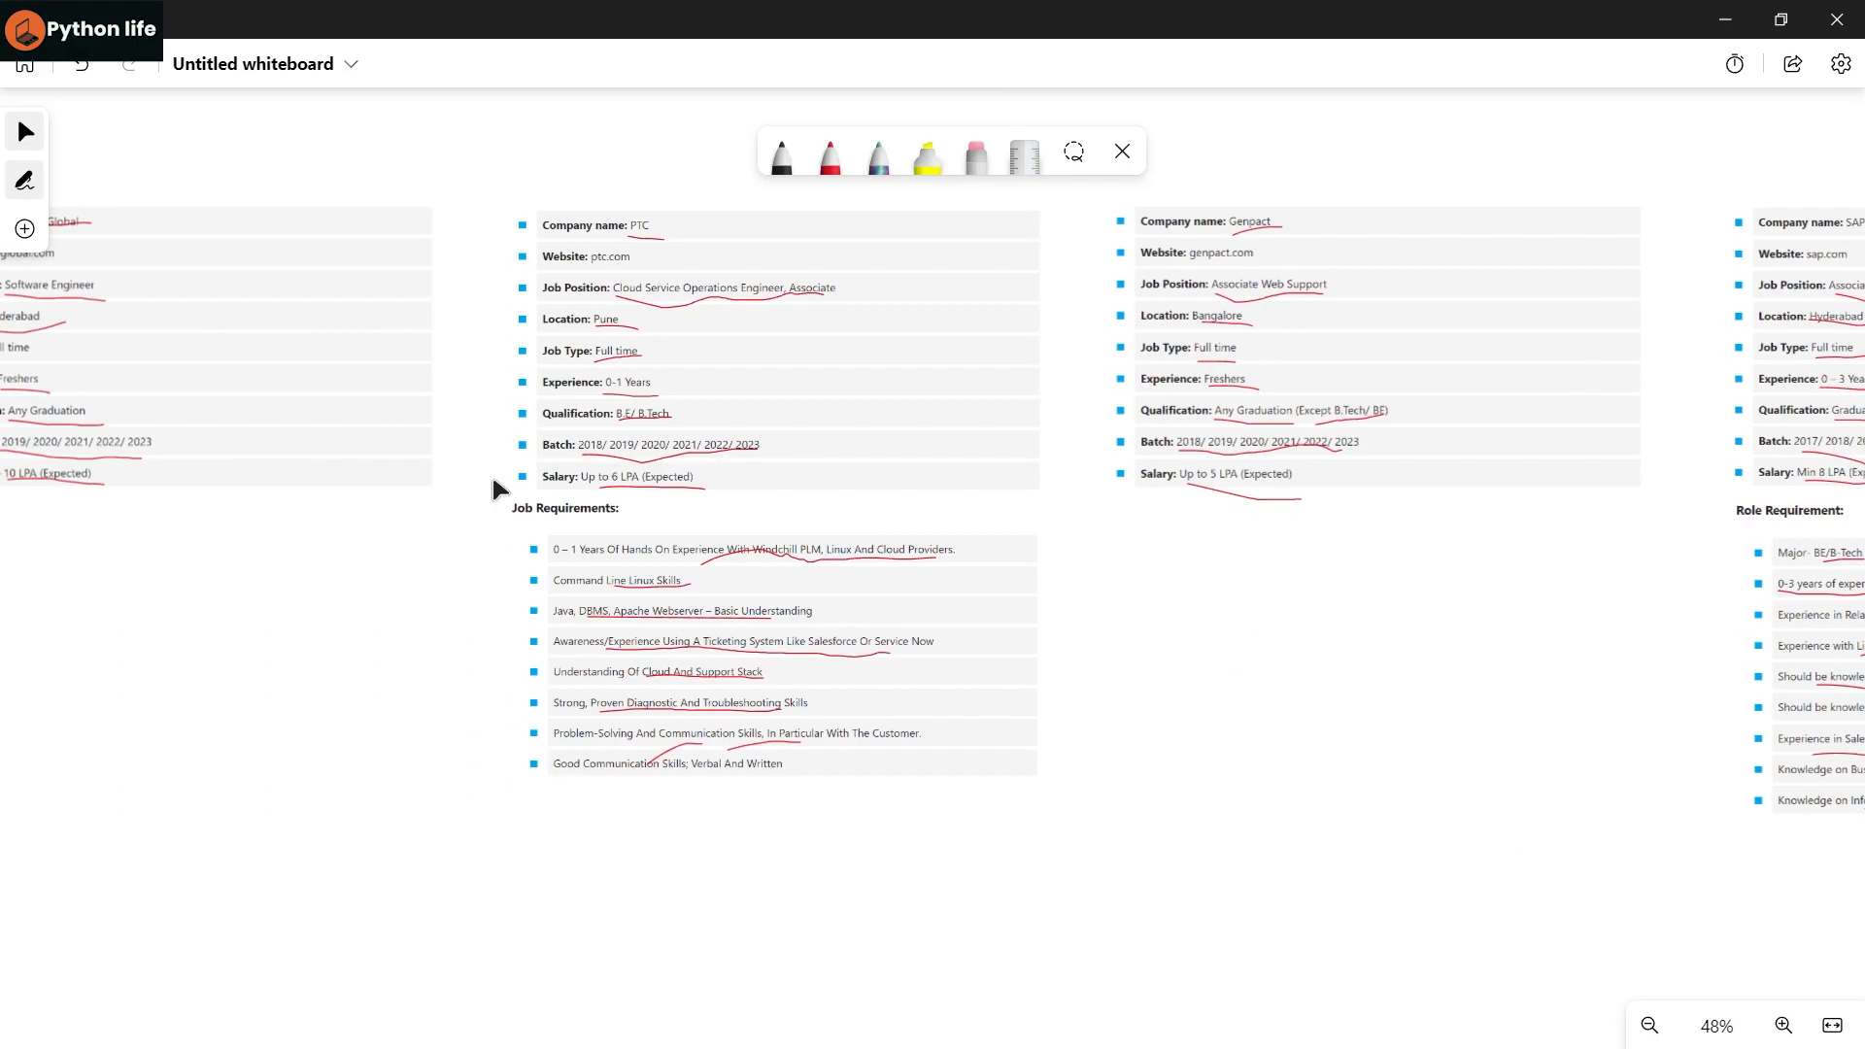
- Switch to the YouTube tab, then bring up the Python Life channel in Telegram
click(490, 21)
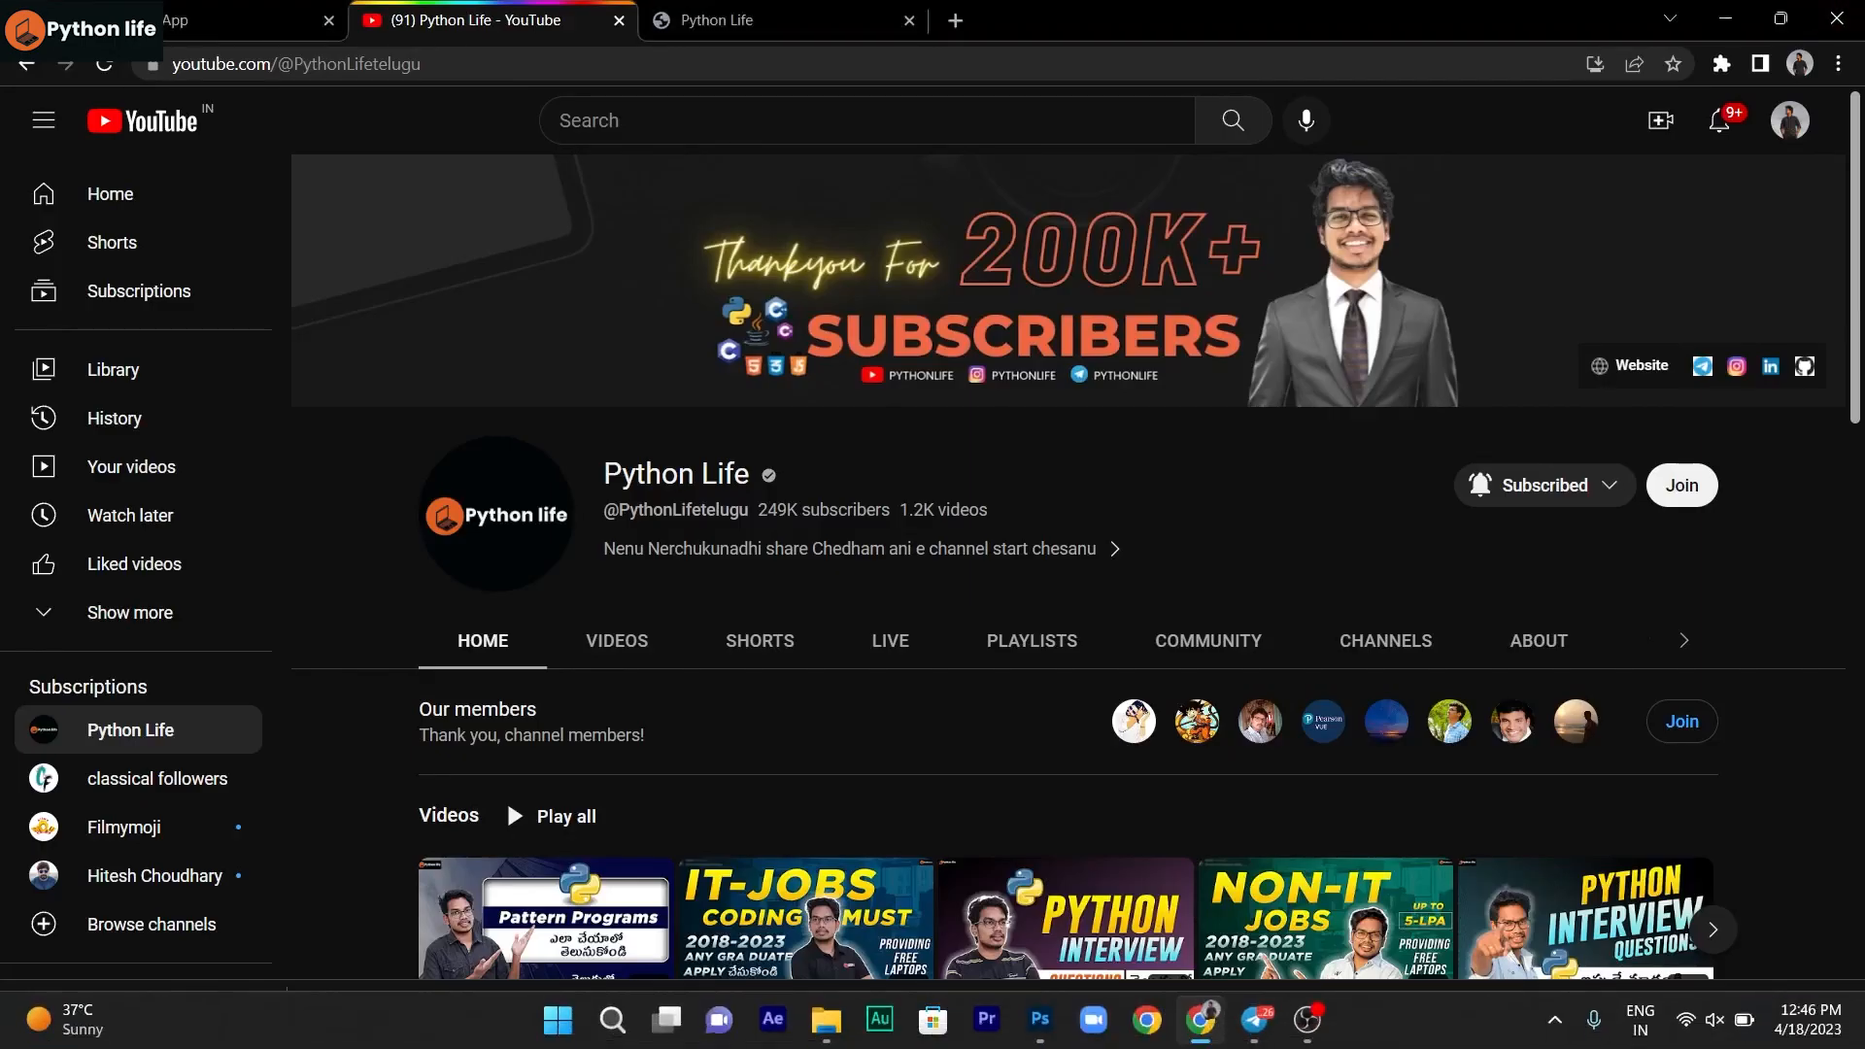
click(1252, 1026)
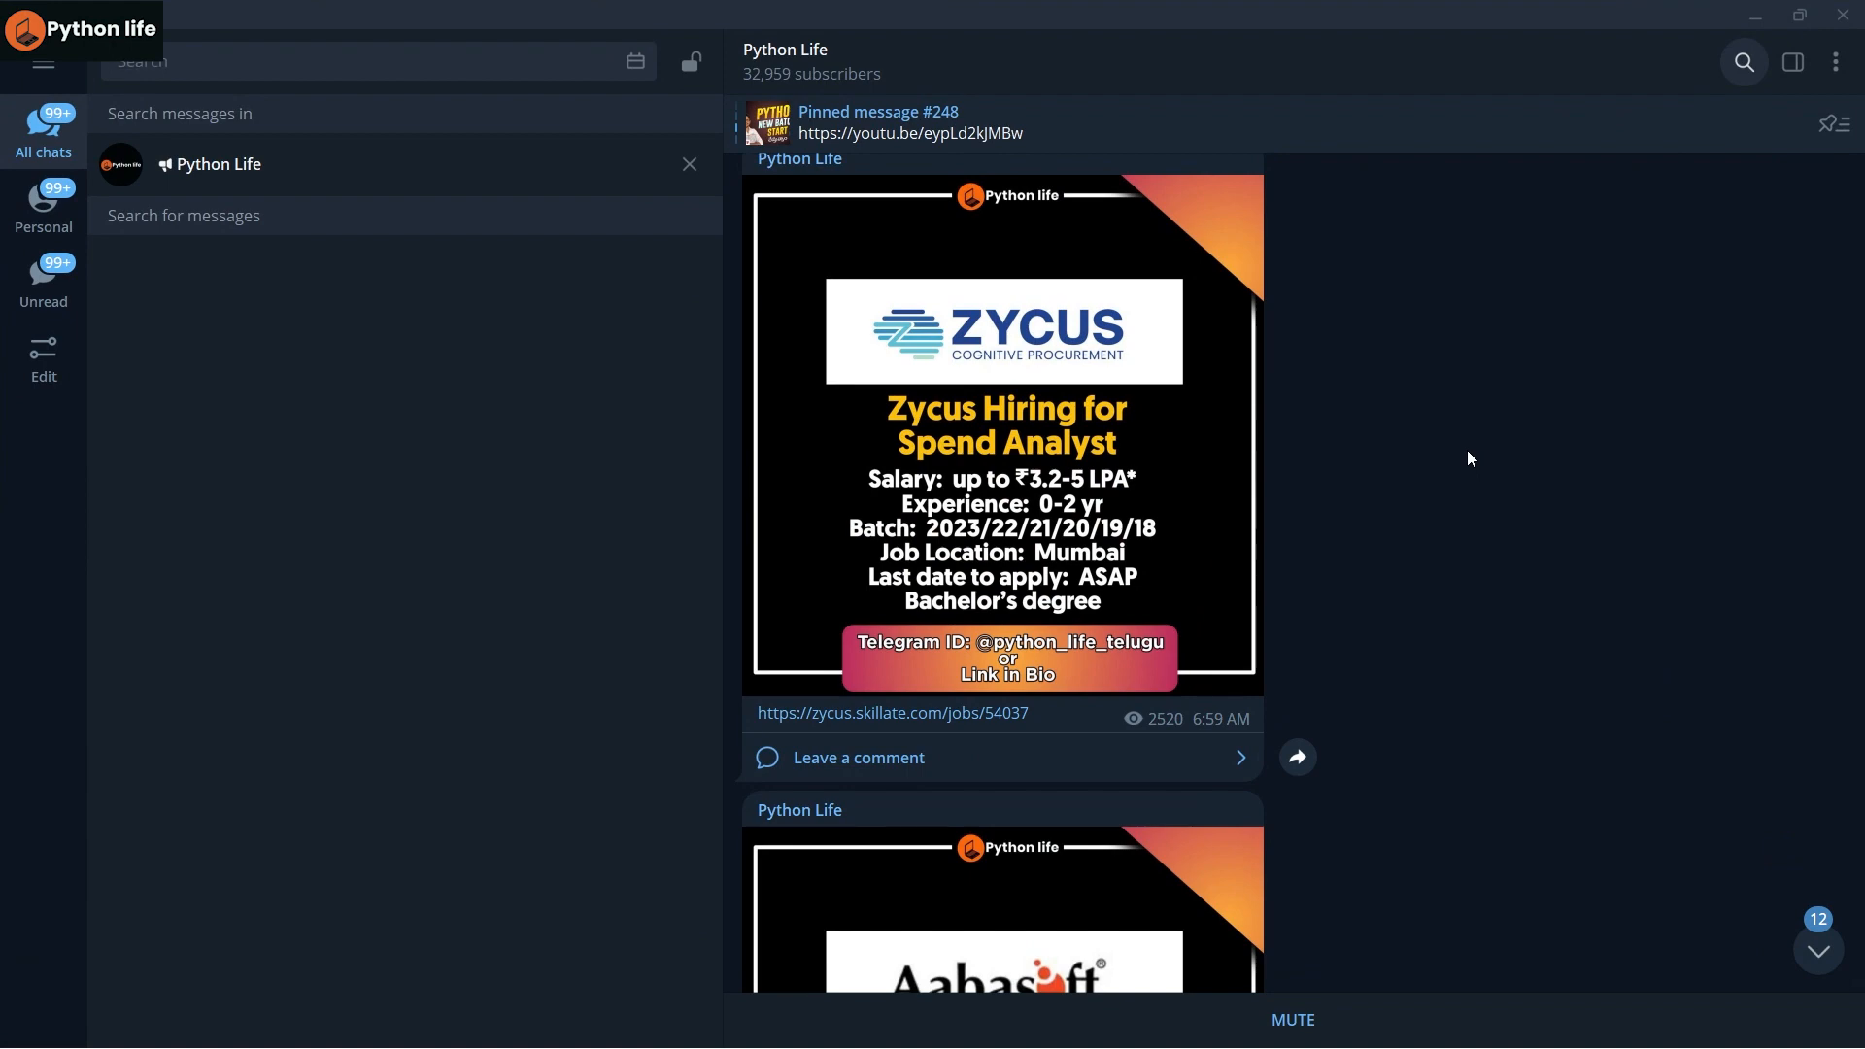
- Scroll through the Python Life channel's pinned and recent job link posts
scroll(down, 3)
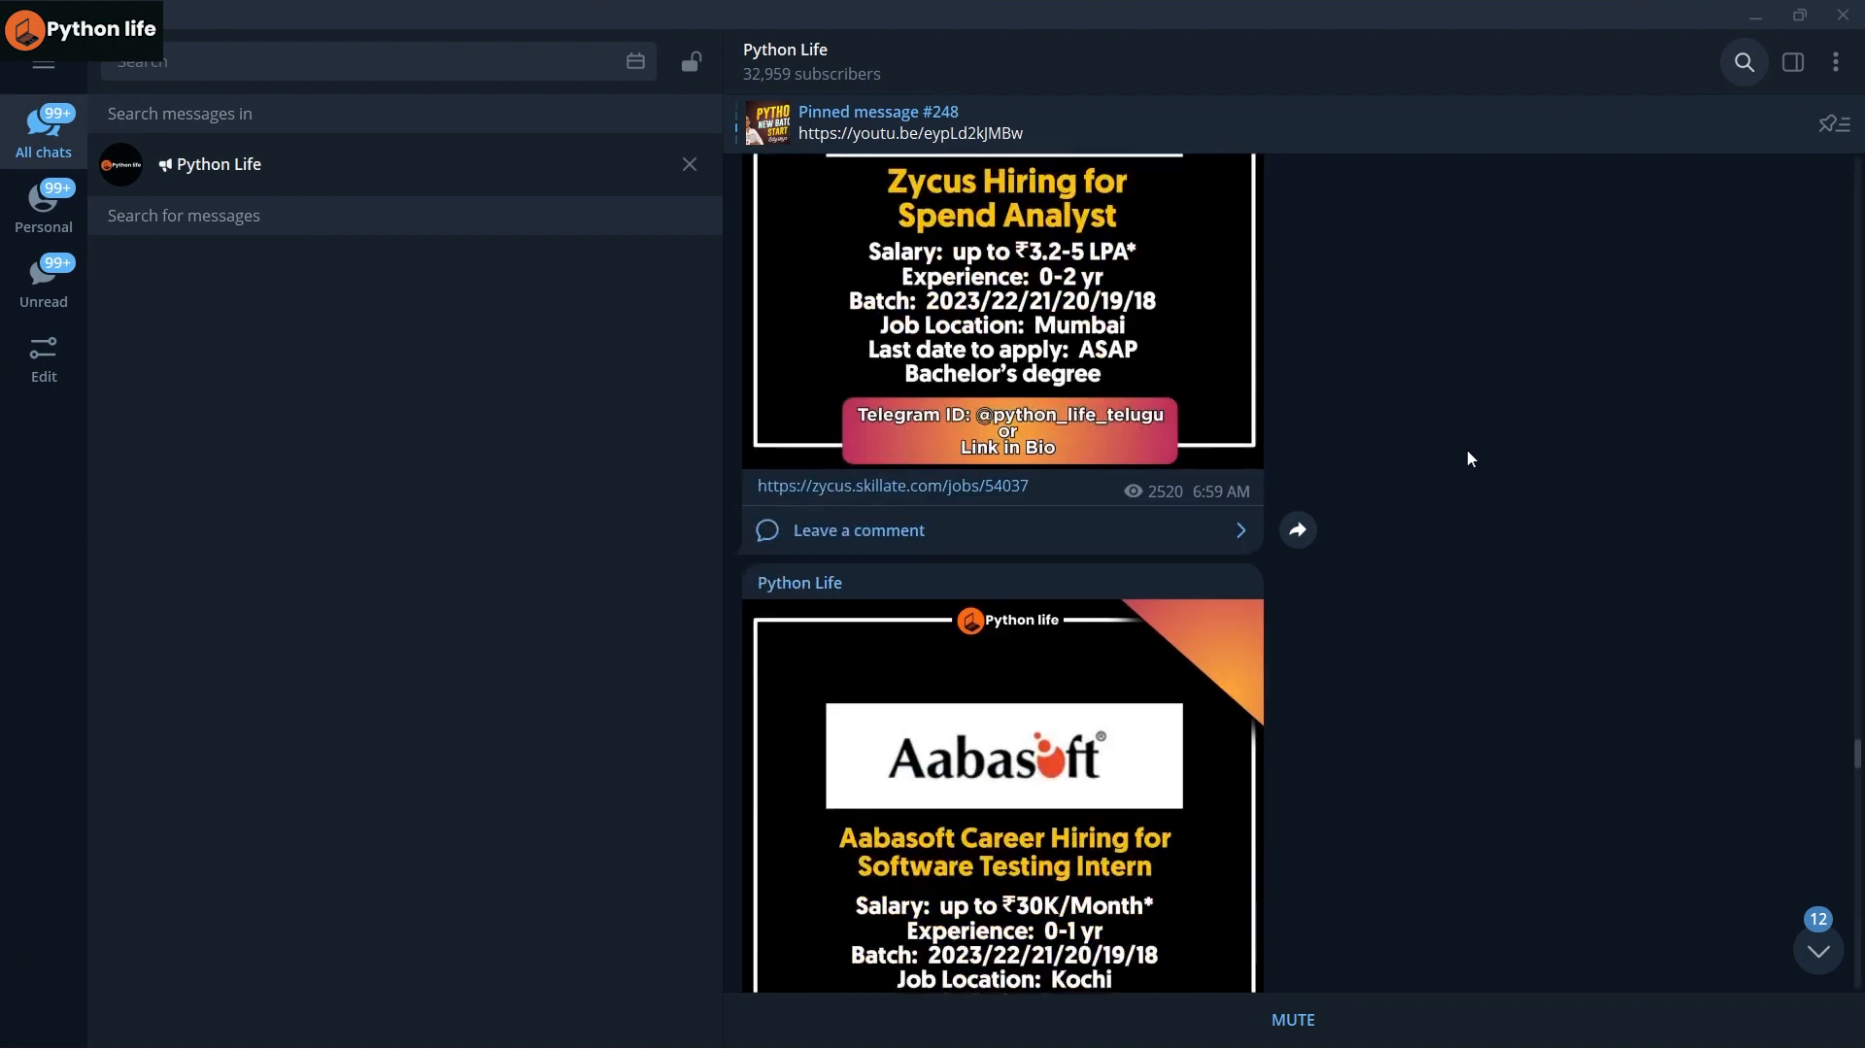
scroll(down, 3)
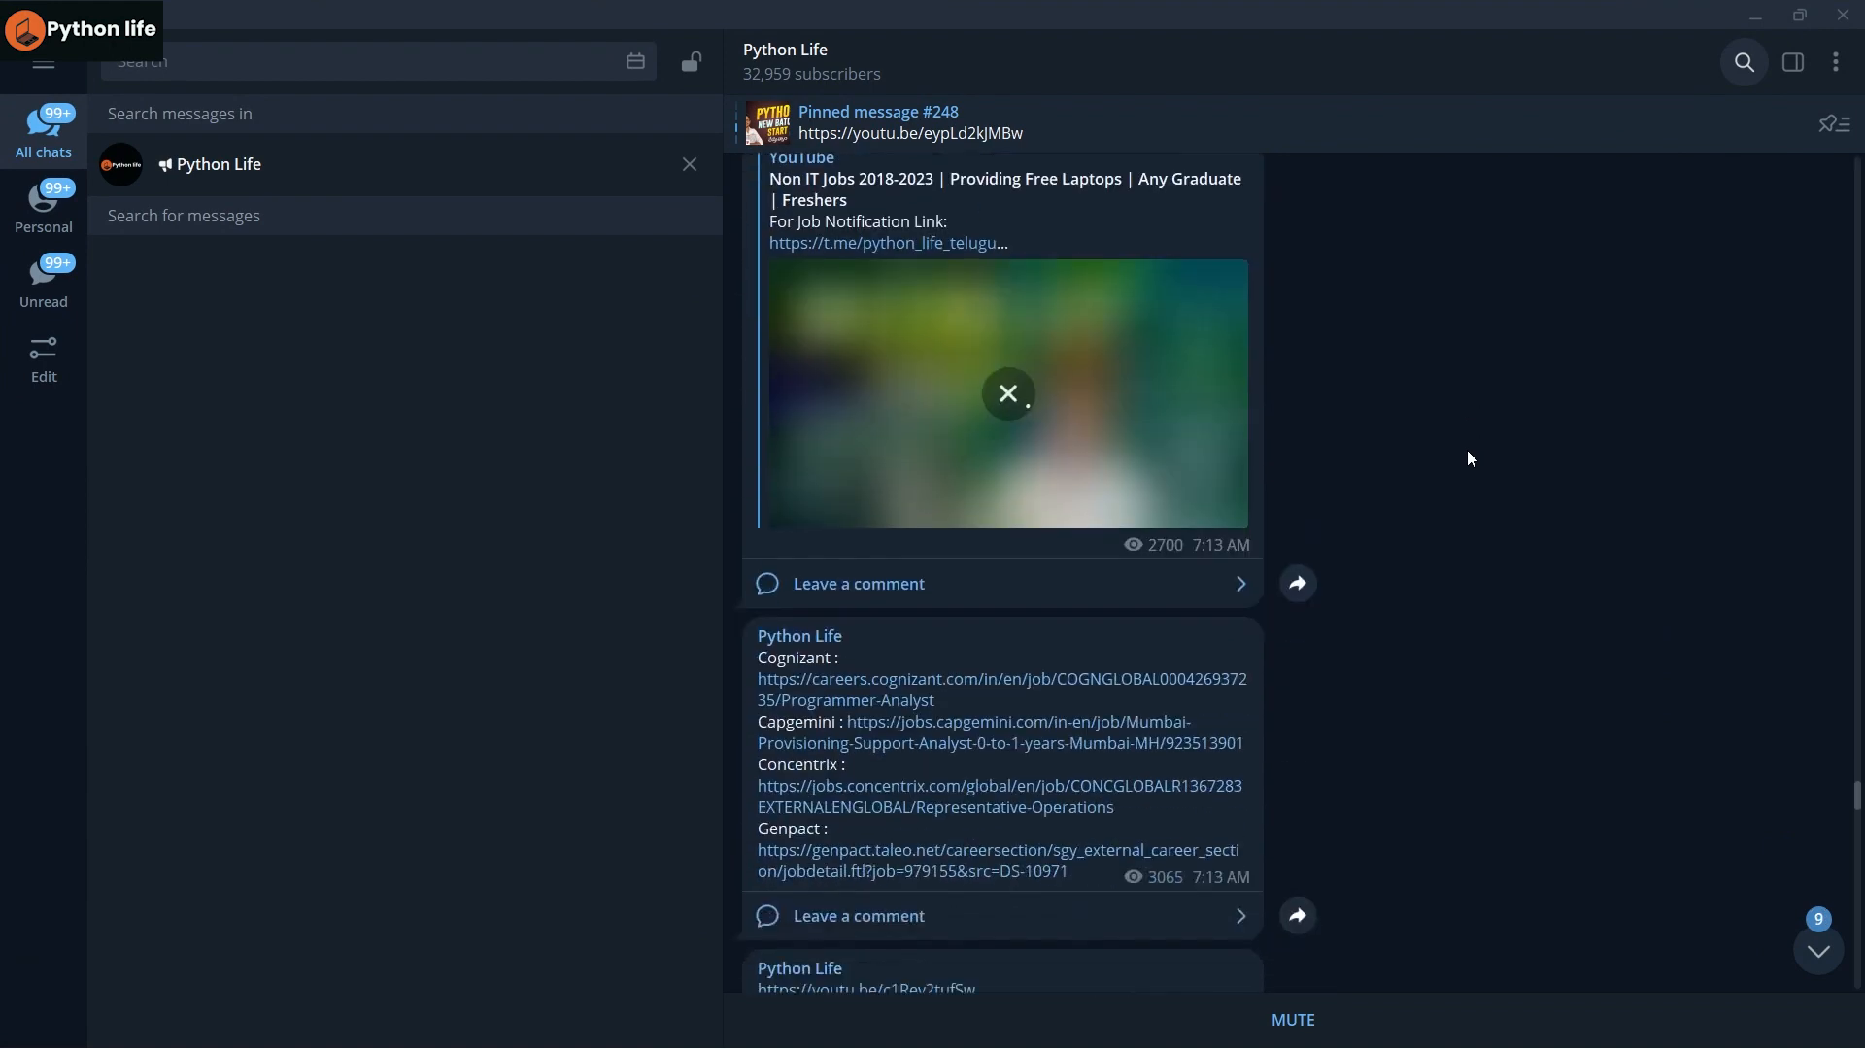
scroll(up, 3)
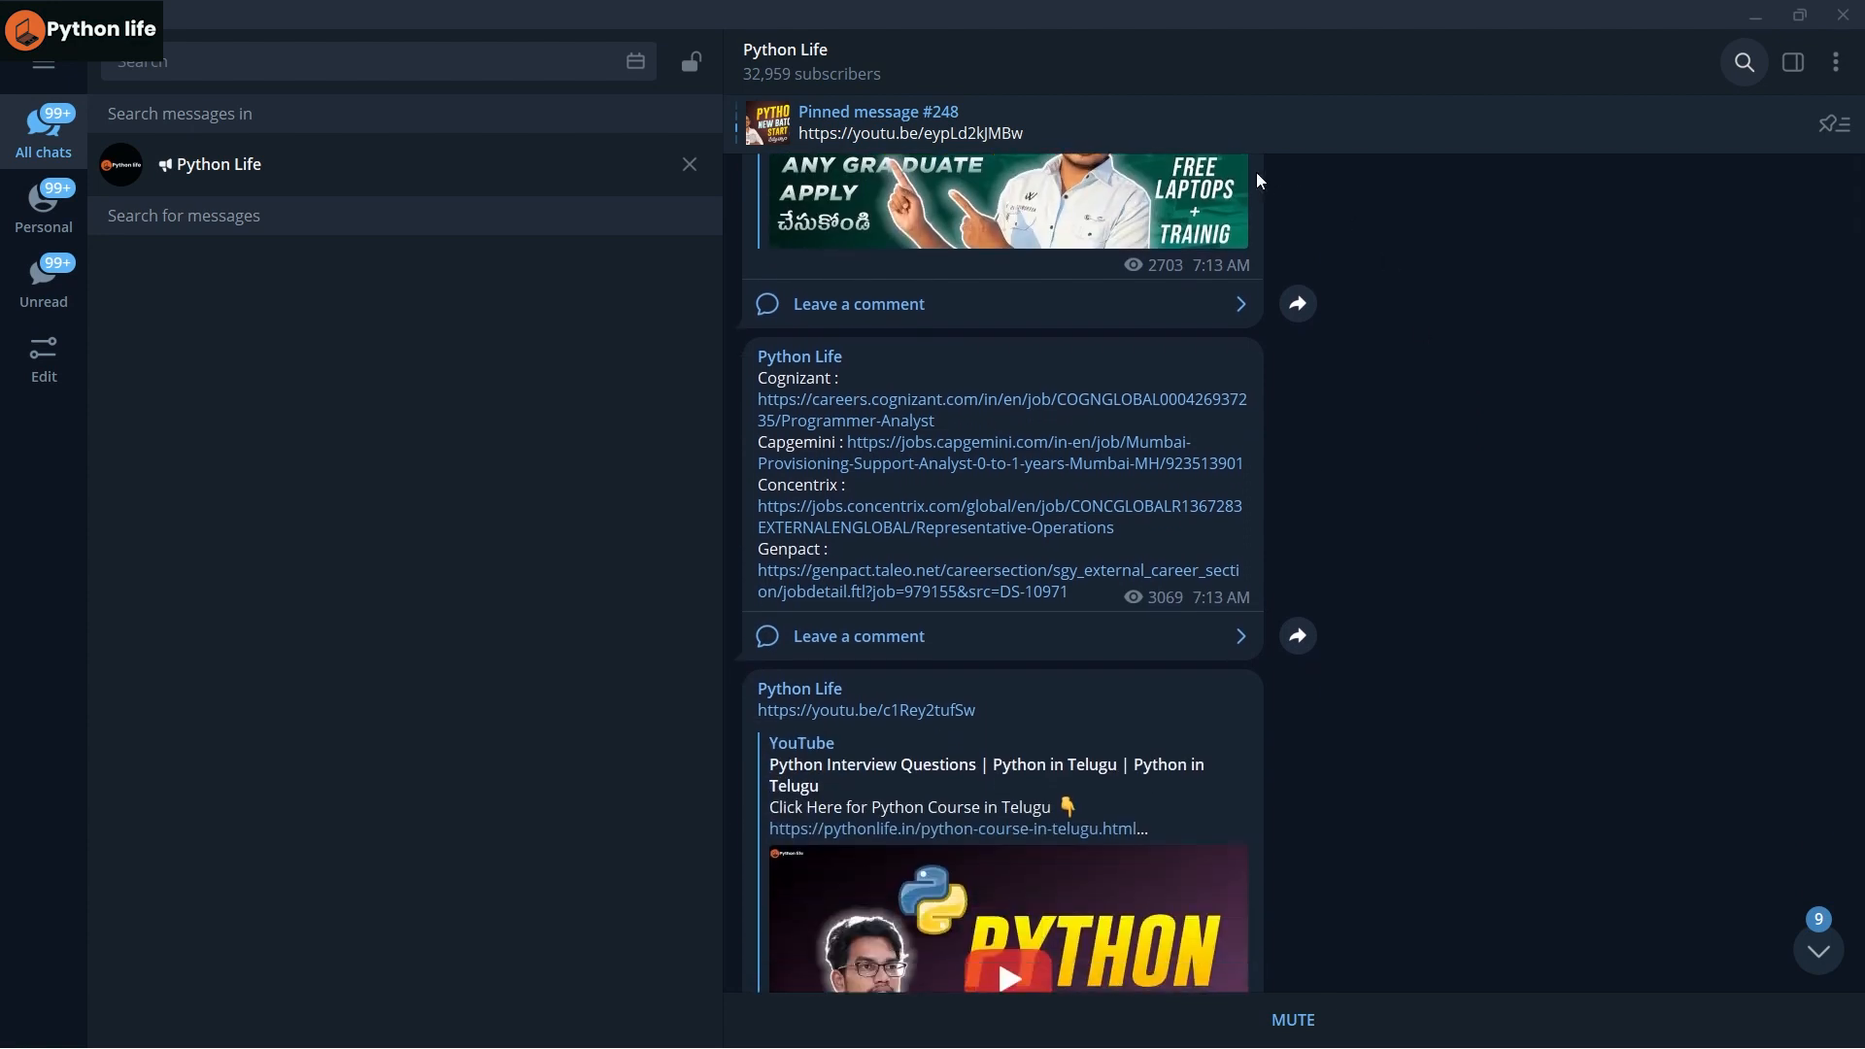
mouse_move(1245, 471)
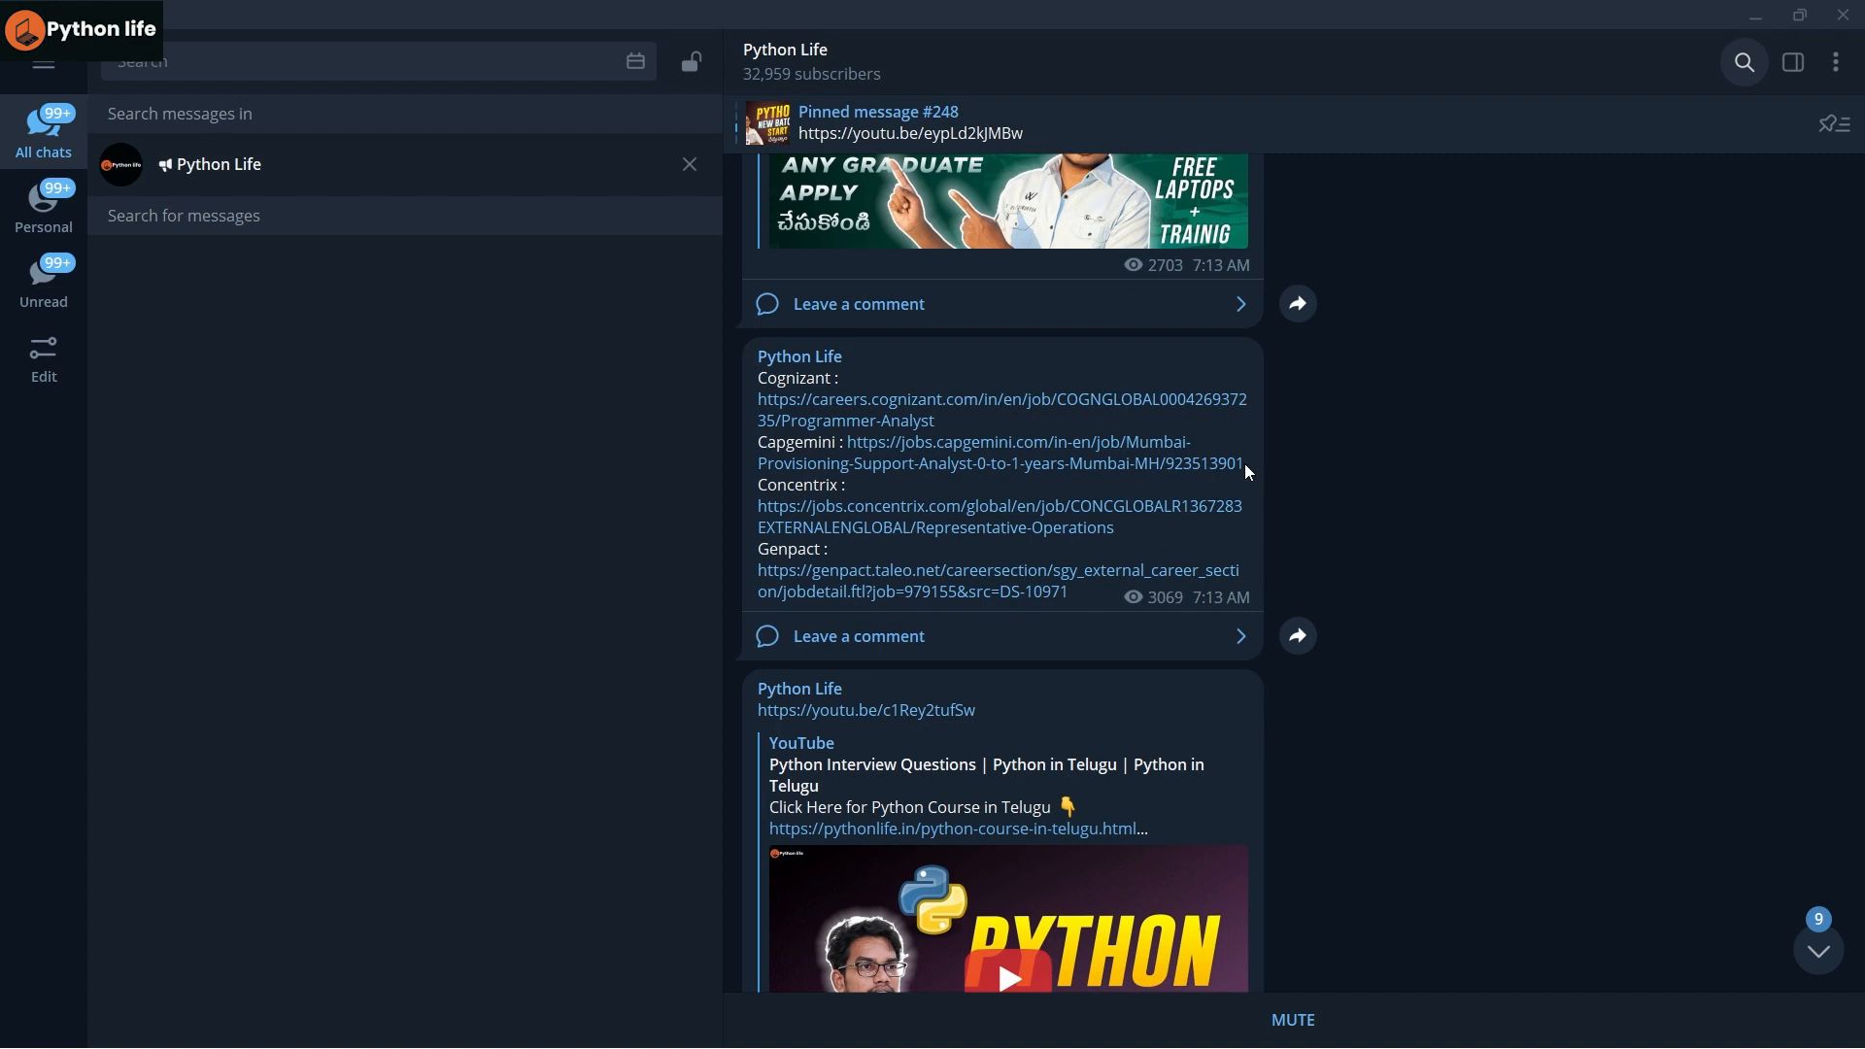
mouse_move(895, 391)
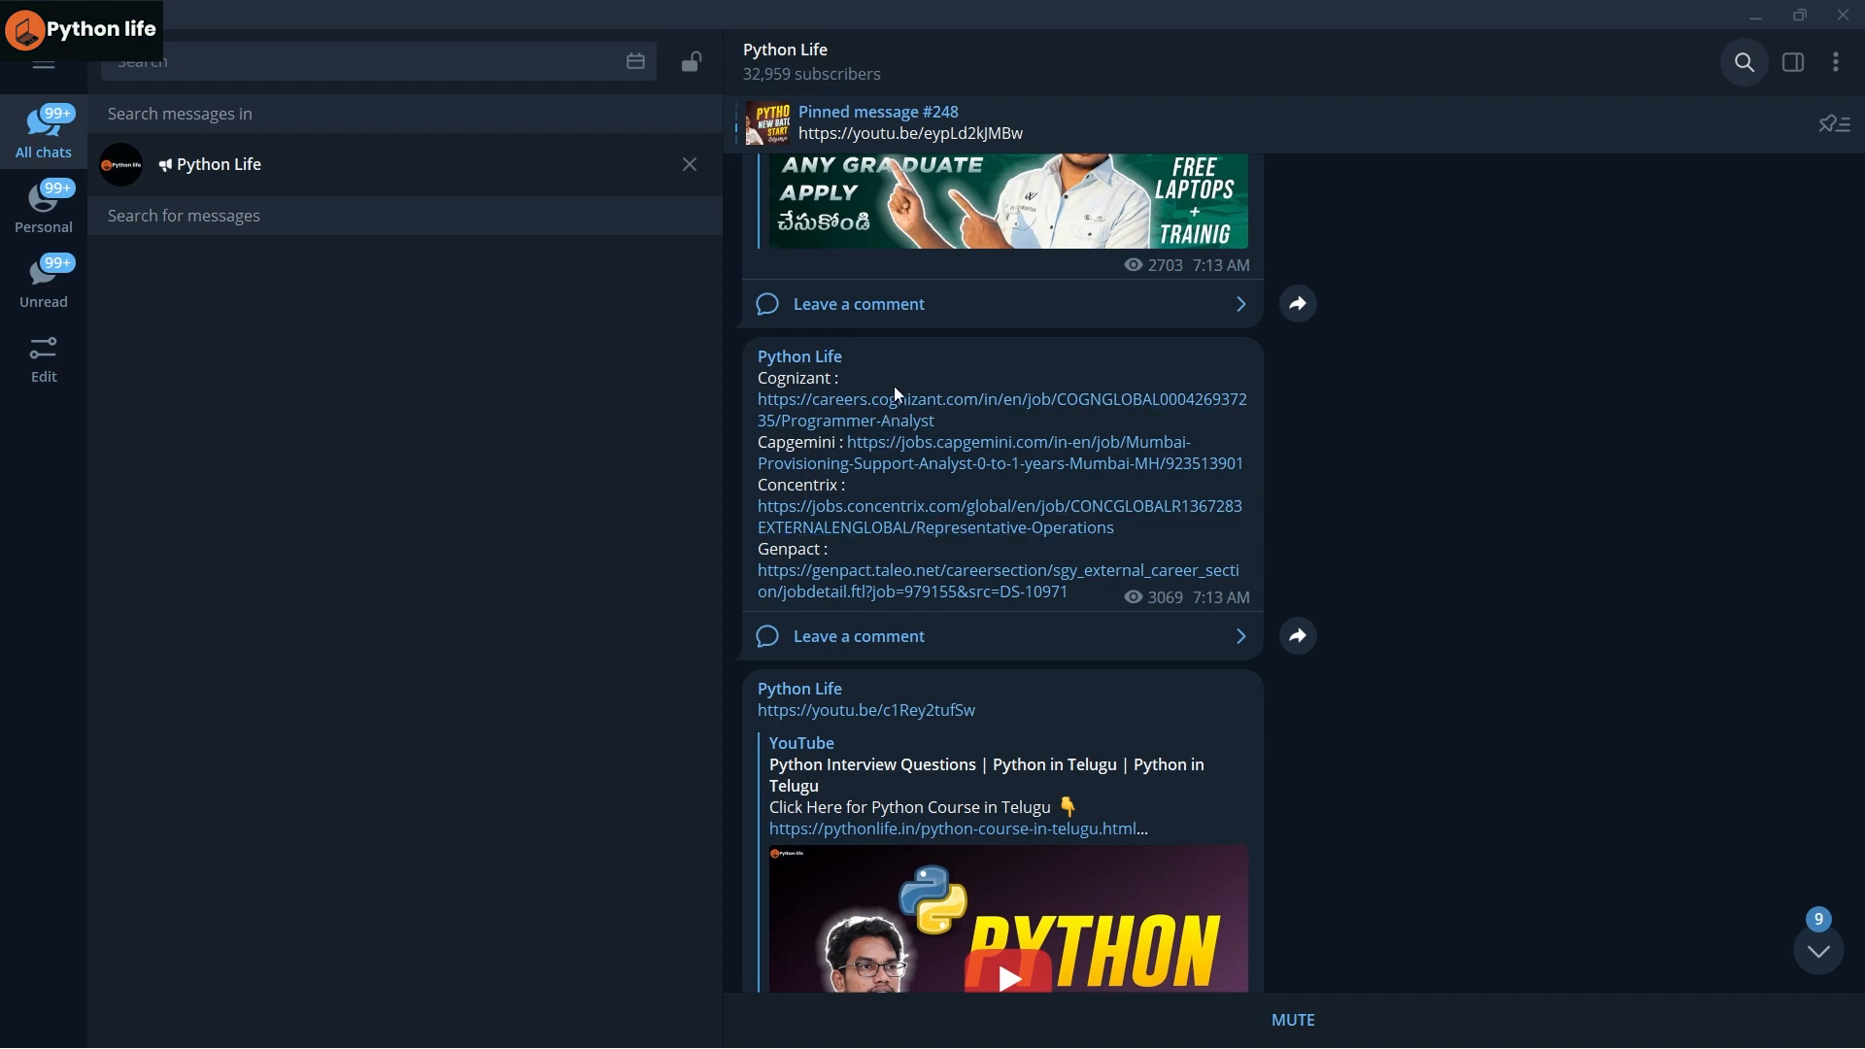
mouse_move(913, 581)
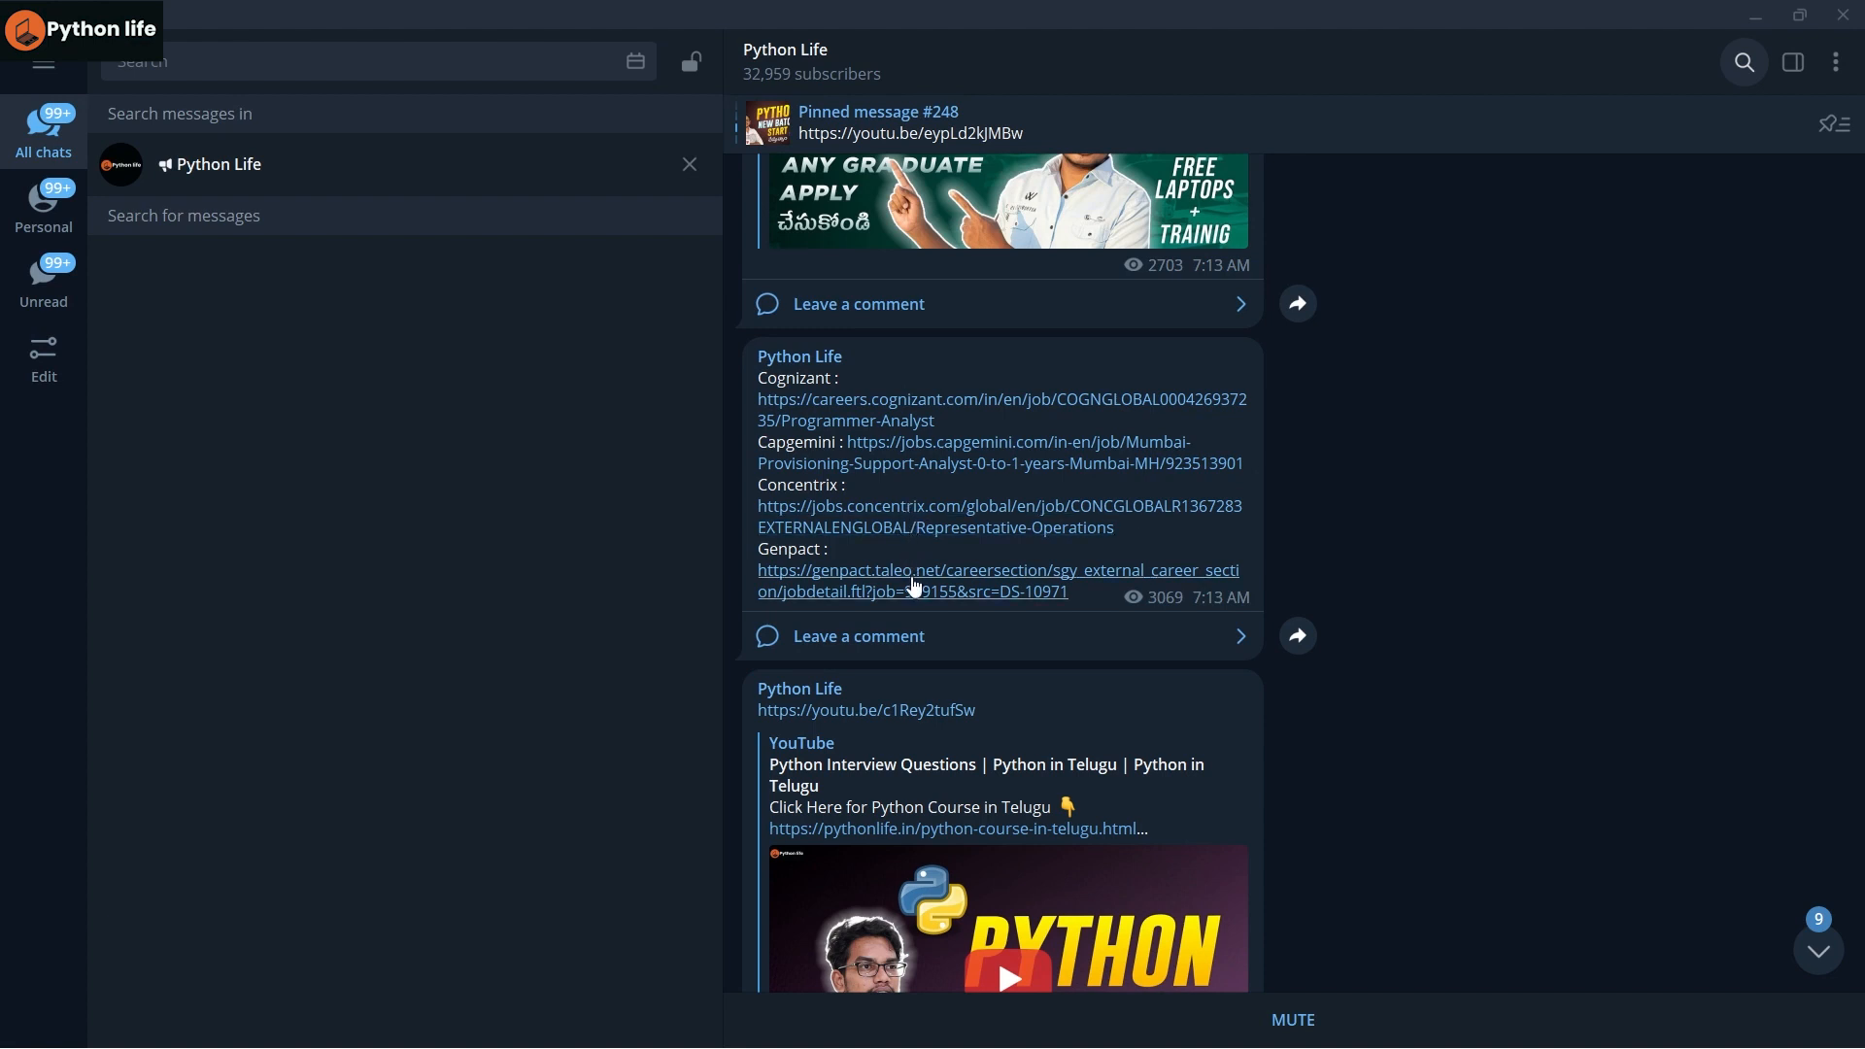
mouse_move(922, 485)
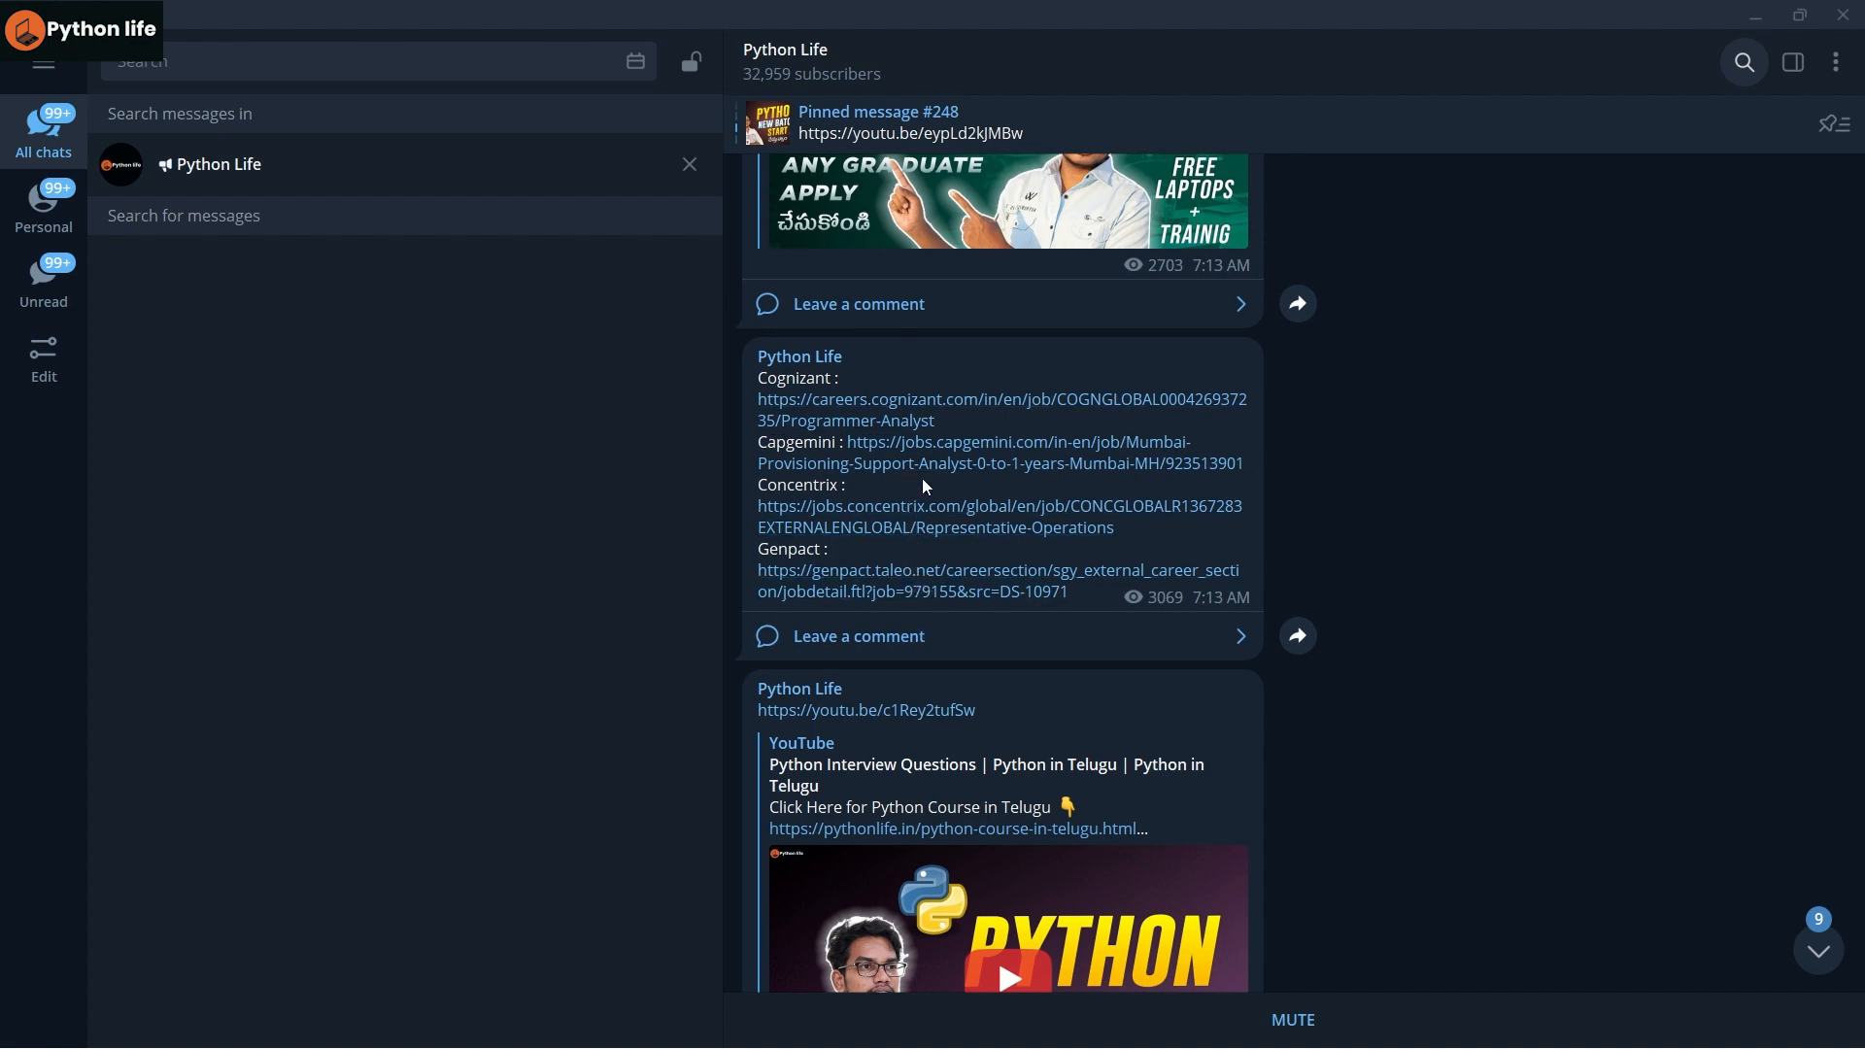
scroll(down, 3)
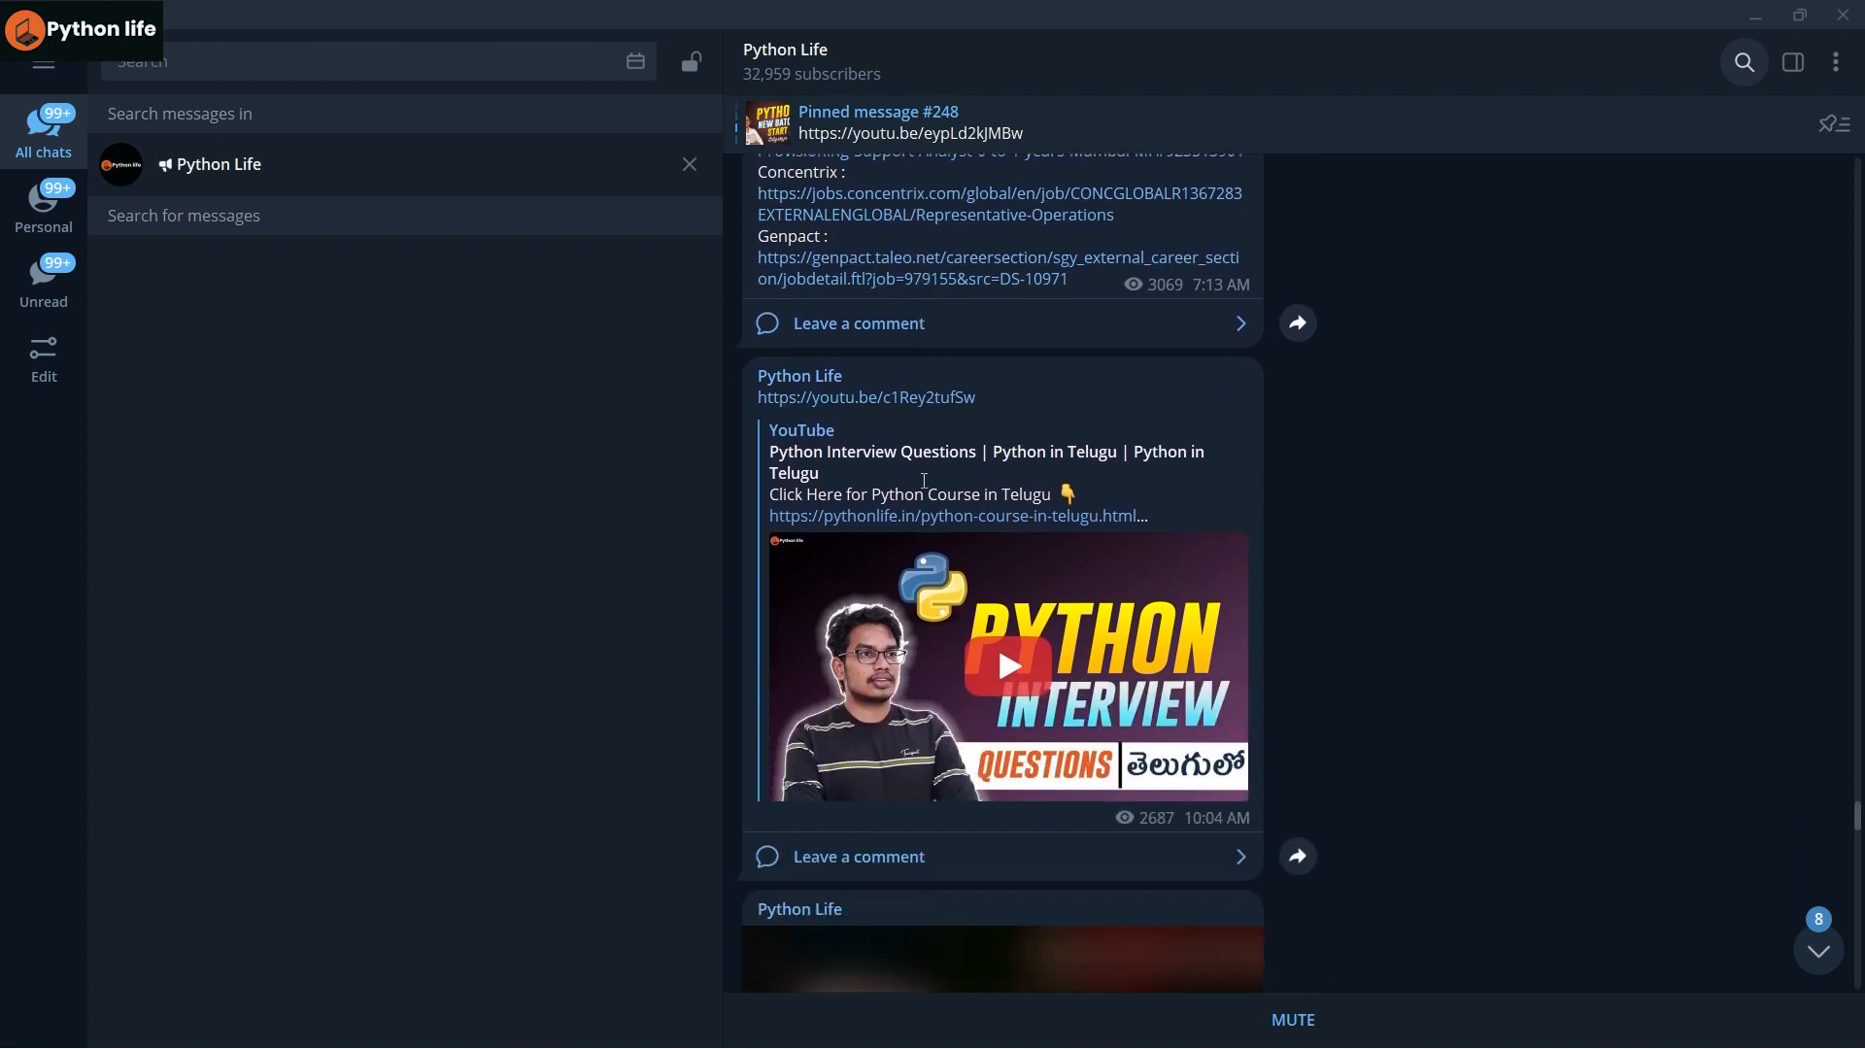
scroll(down, 3)
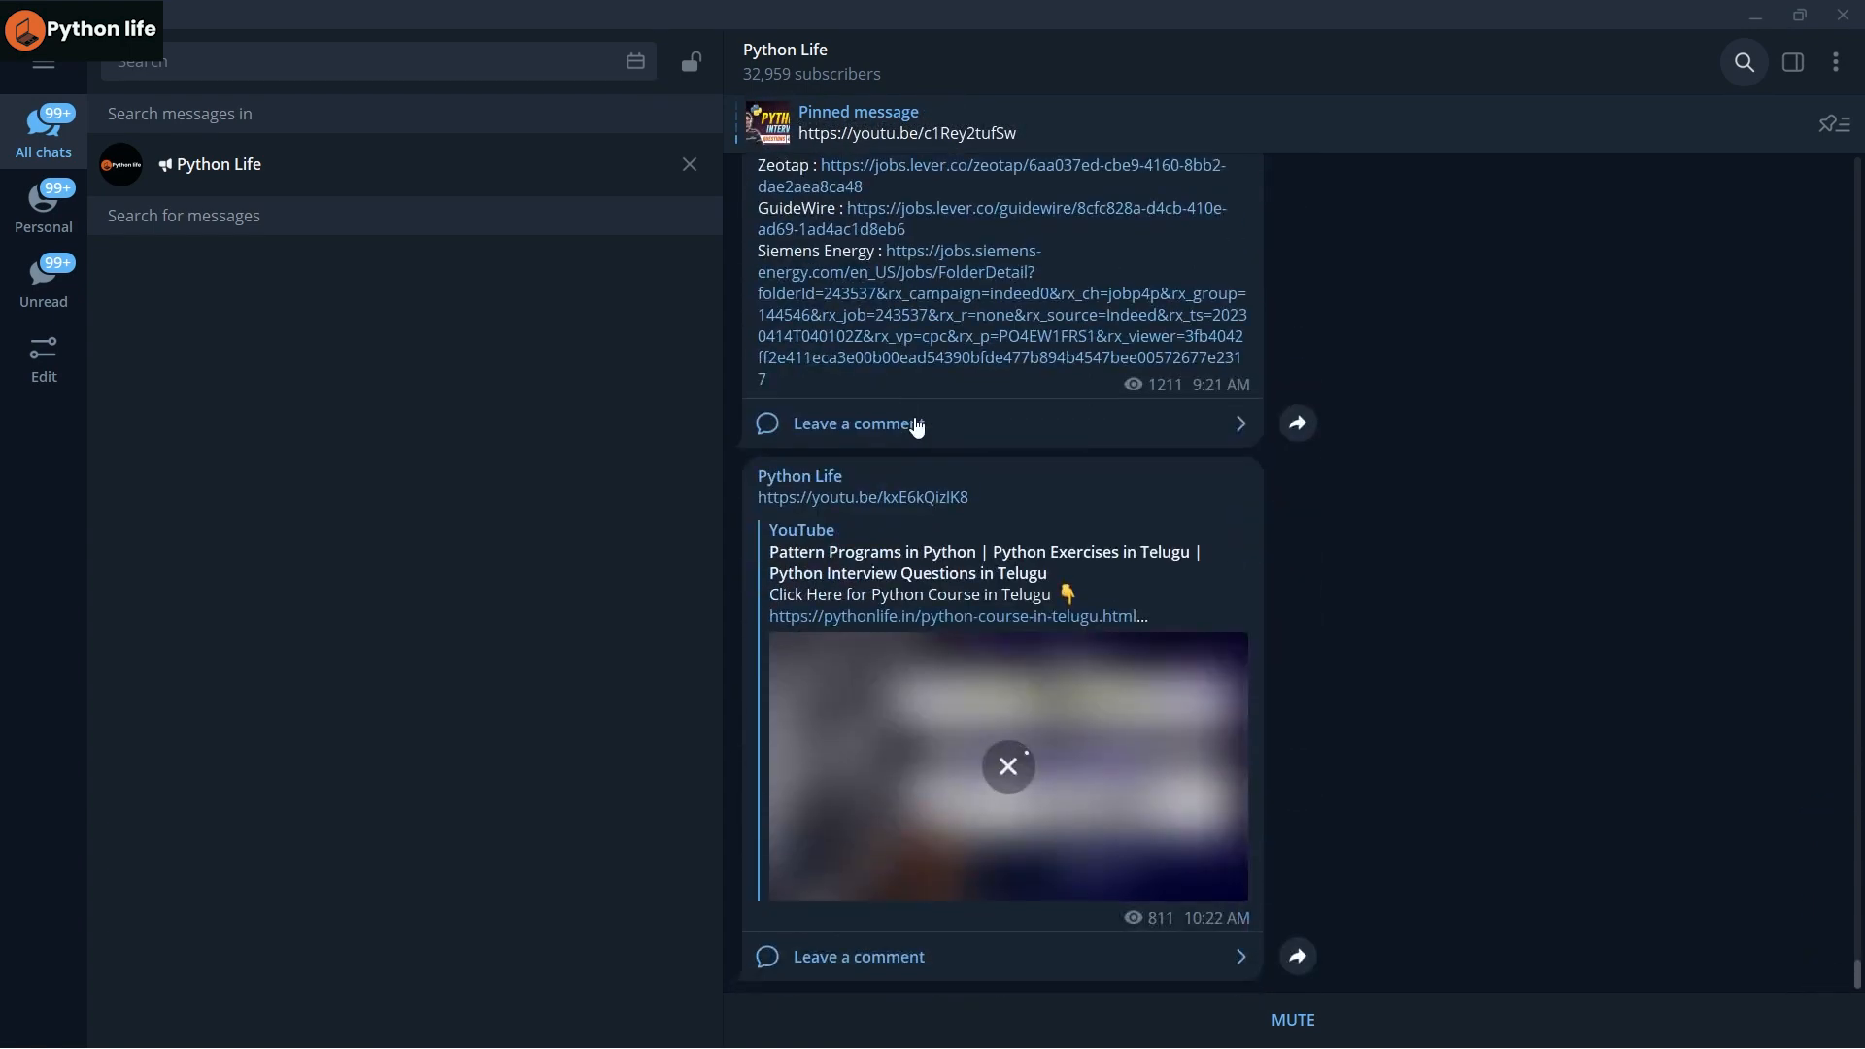
scroll(up, 3)
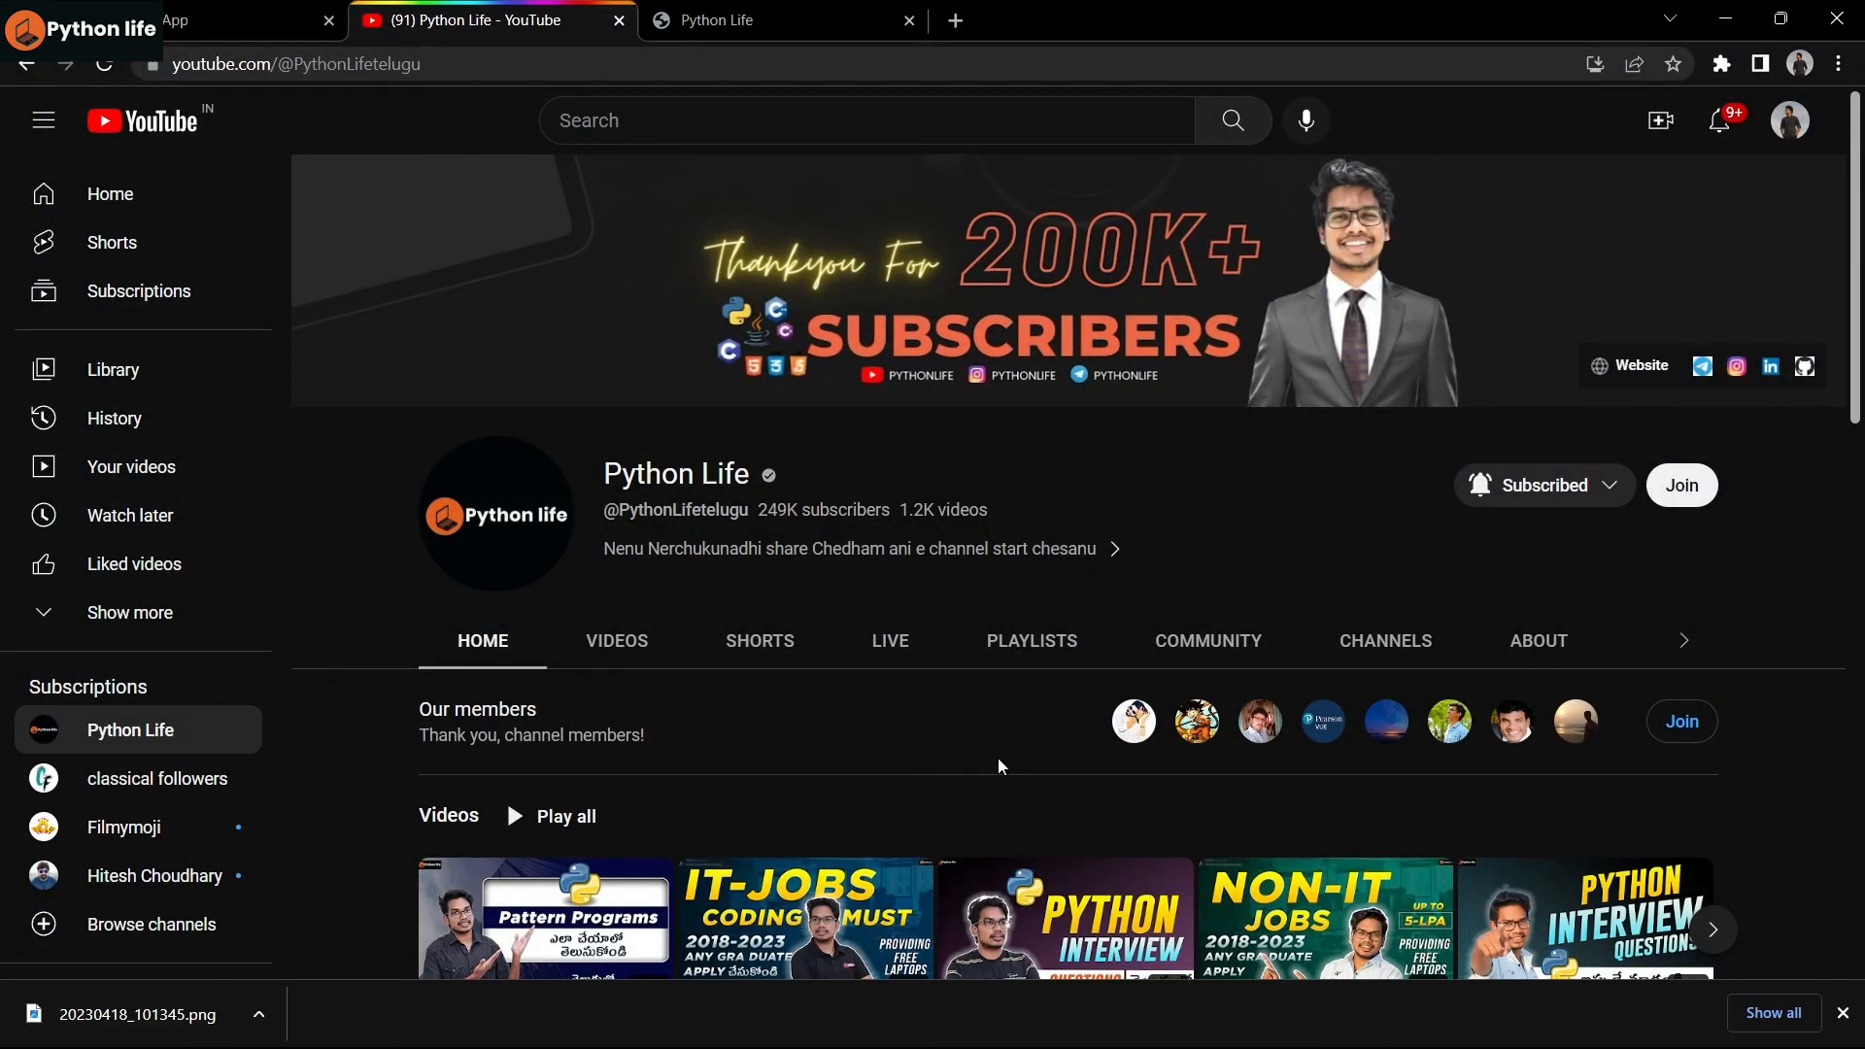
mouse_move(1033, 647)
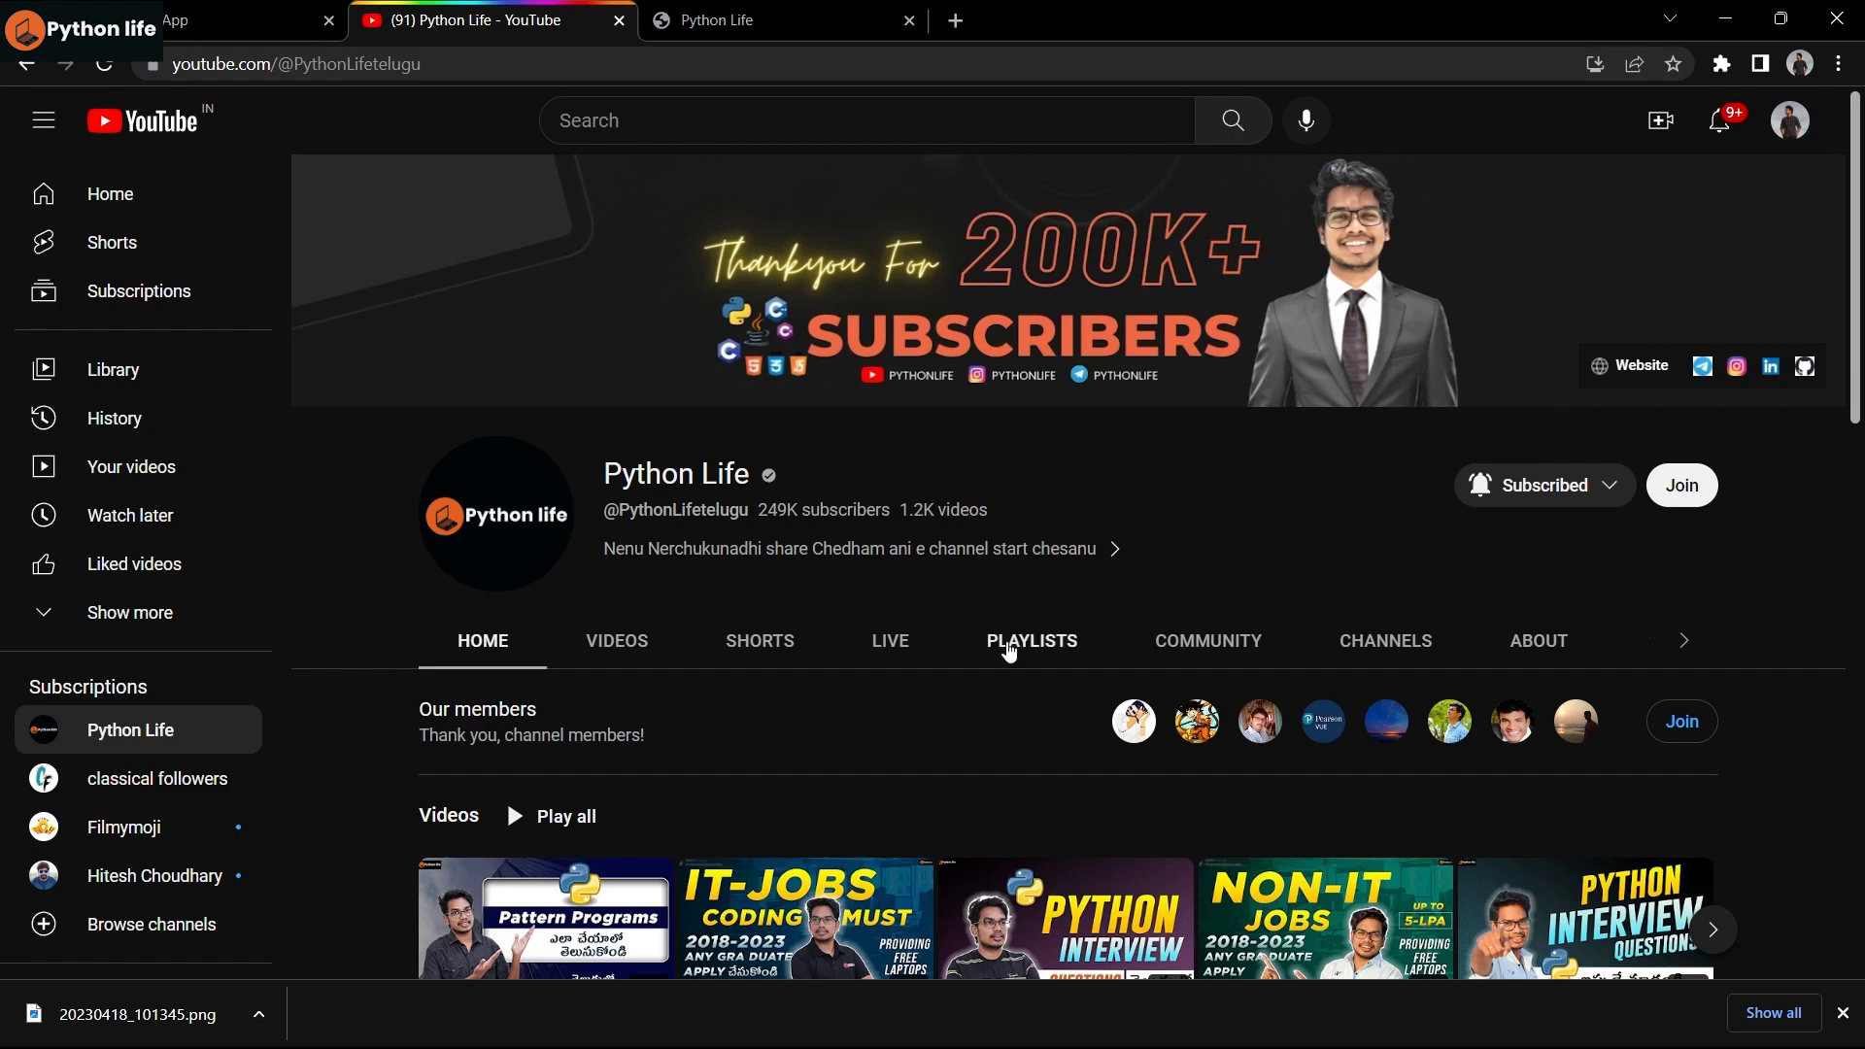
mouse_move(993, 765)
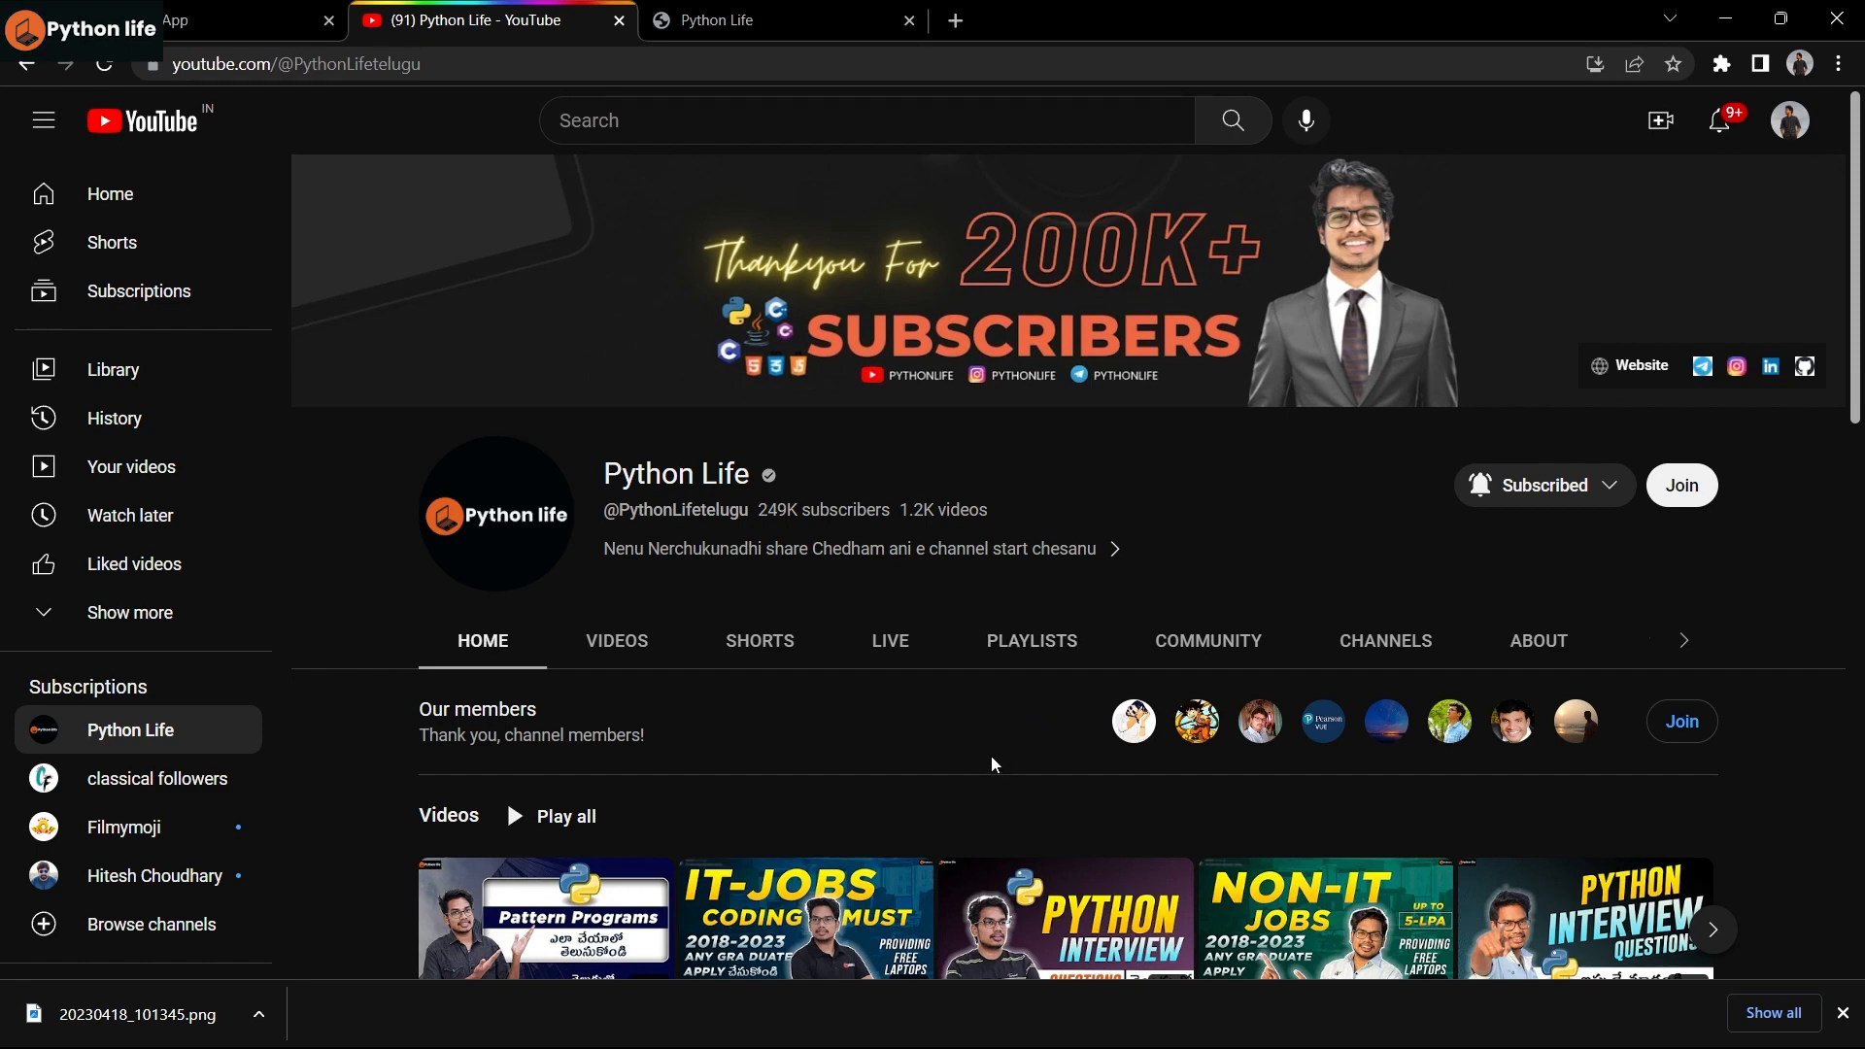
- View the channel's playlists, play IT Full Courses in Telugu, then close the video
click(1032, 641)
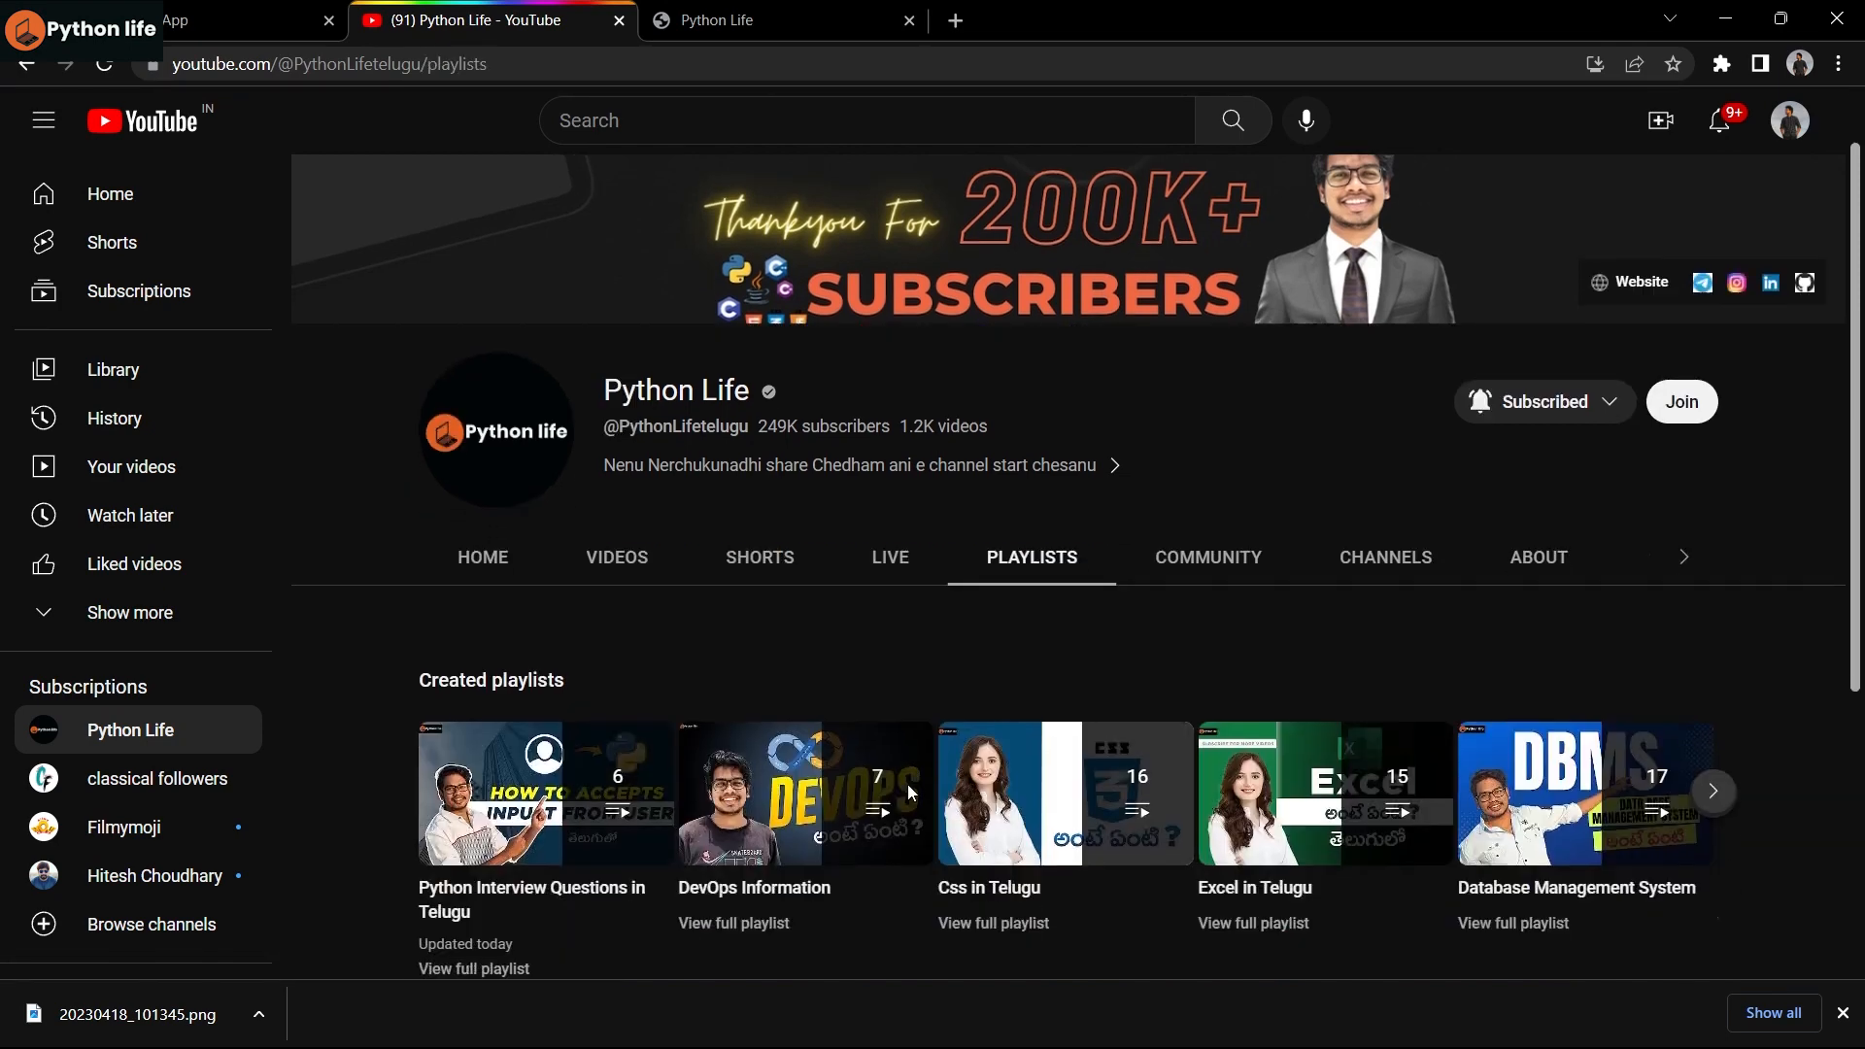
scroll(down, 3)
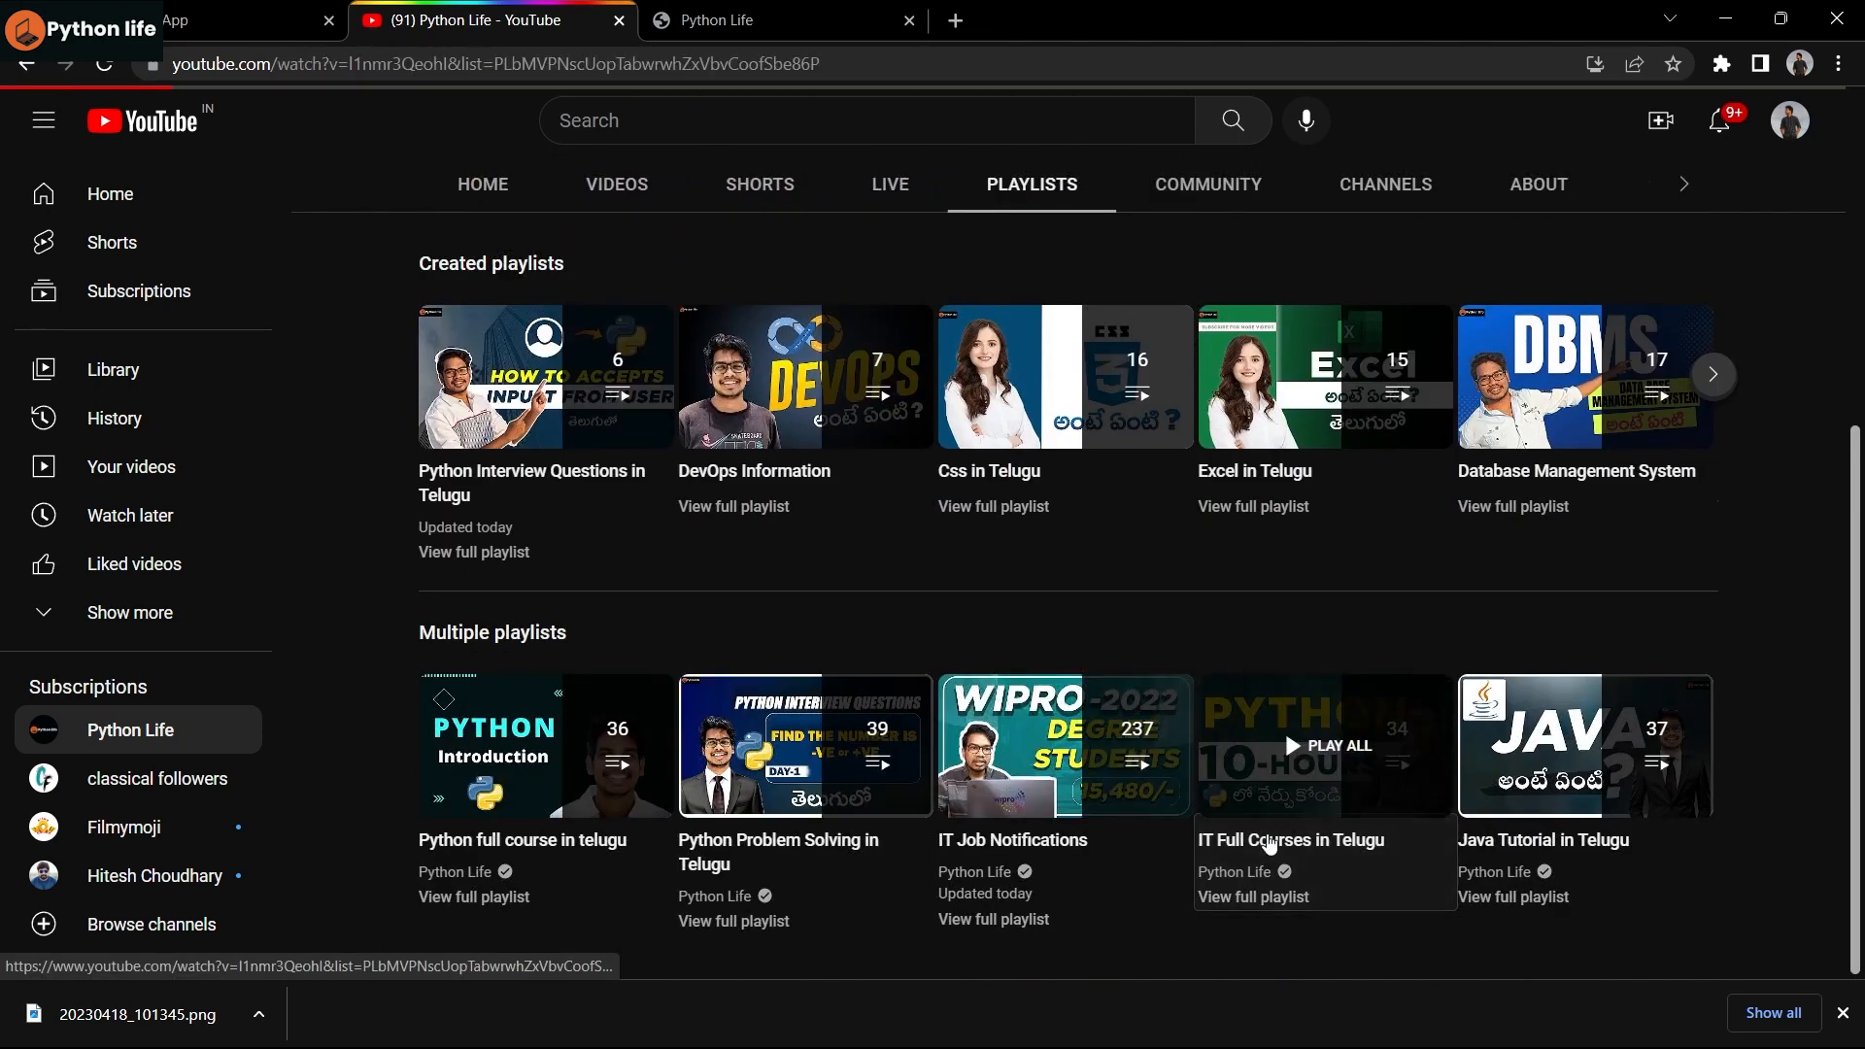
click(1323, 745)
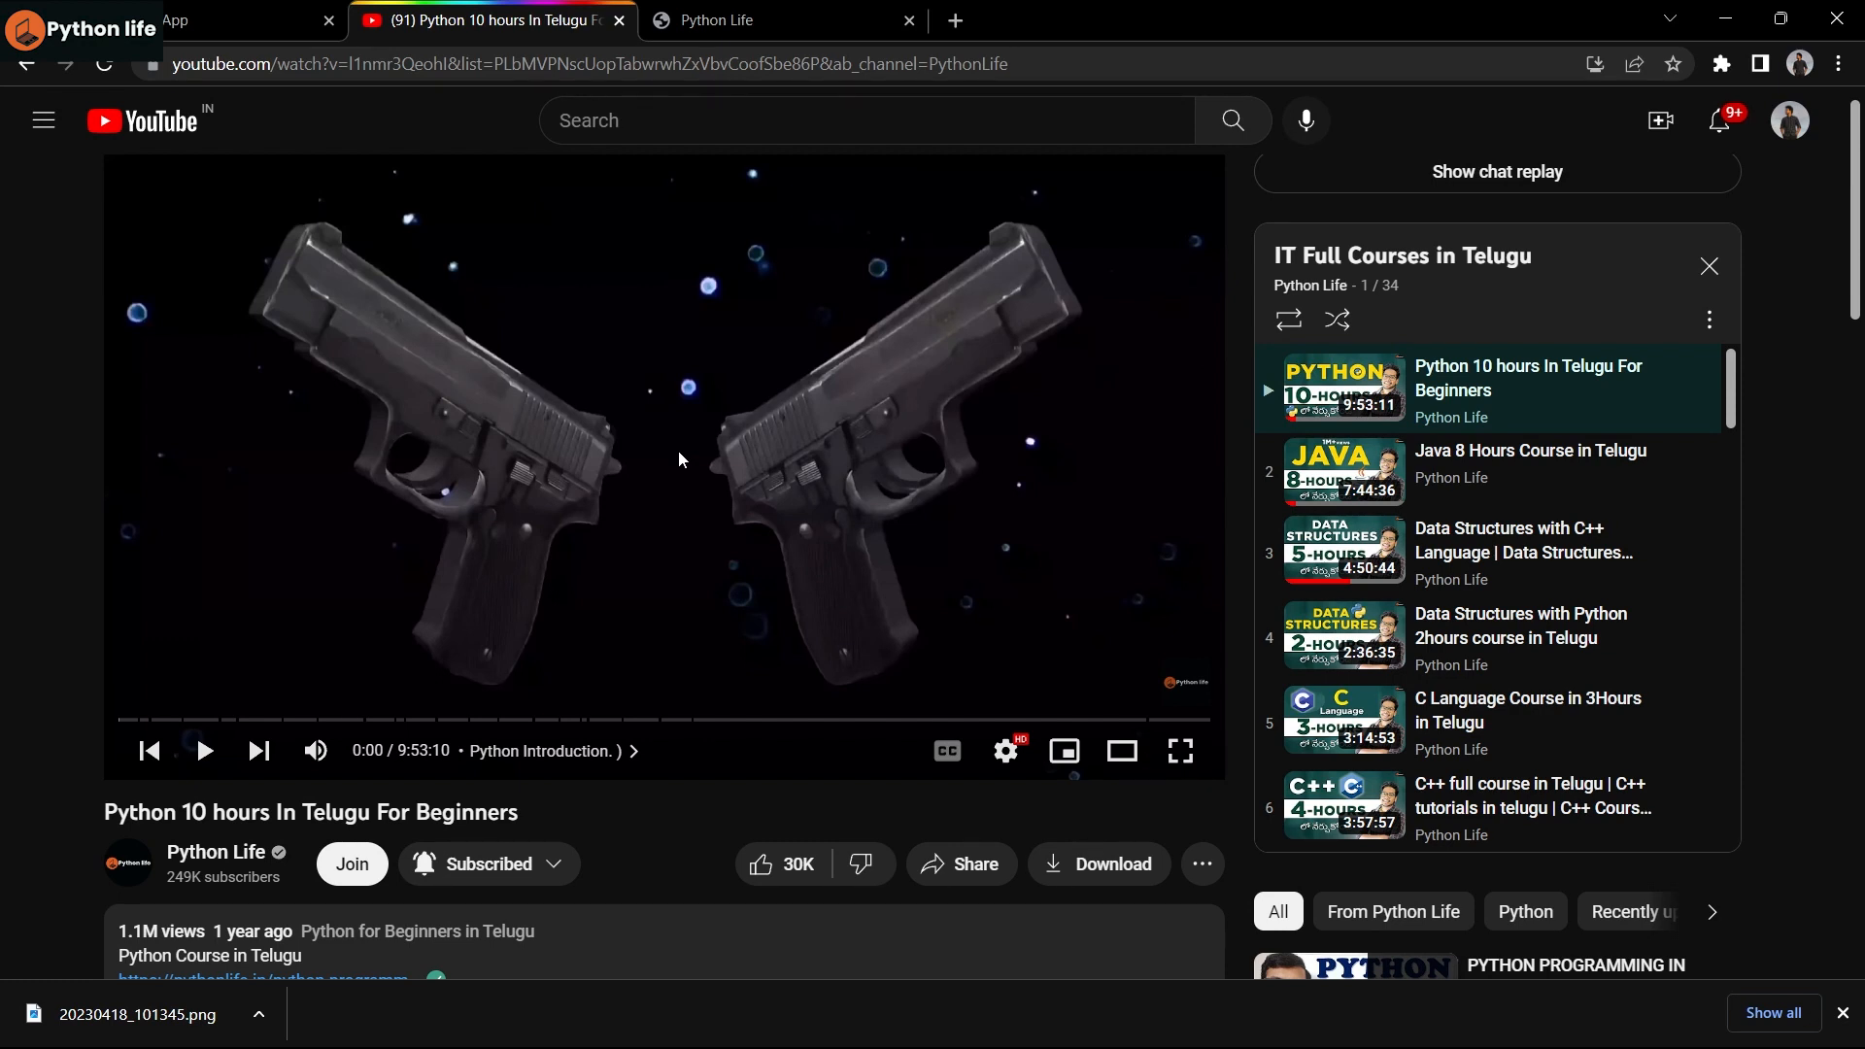
mouse_move(1062, 751)
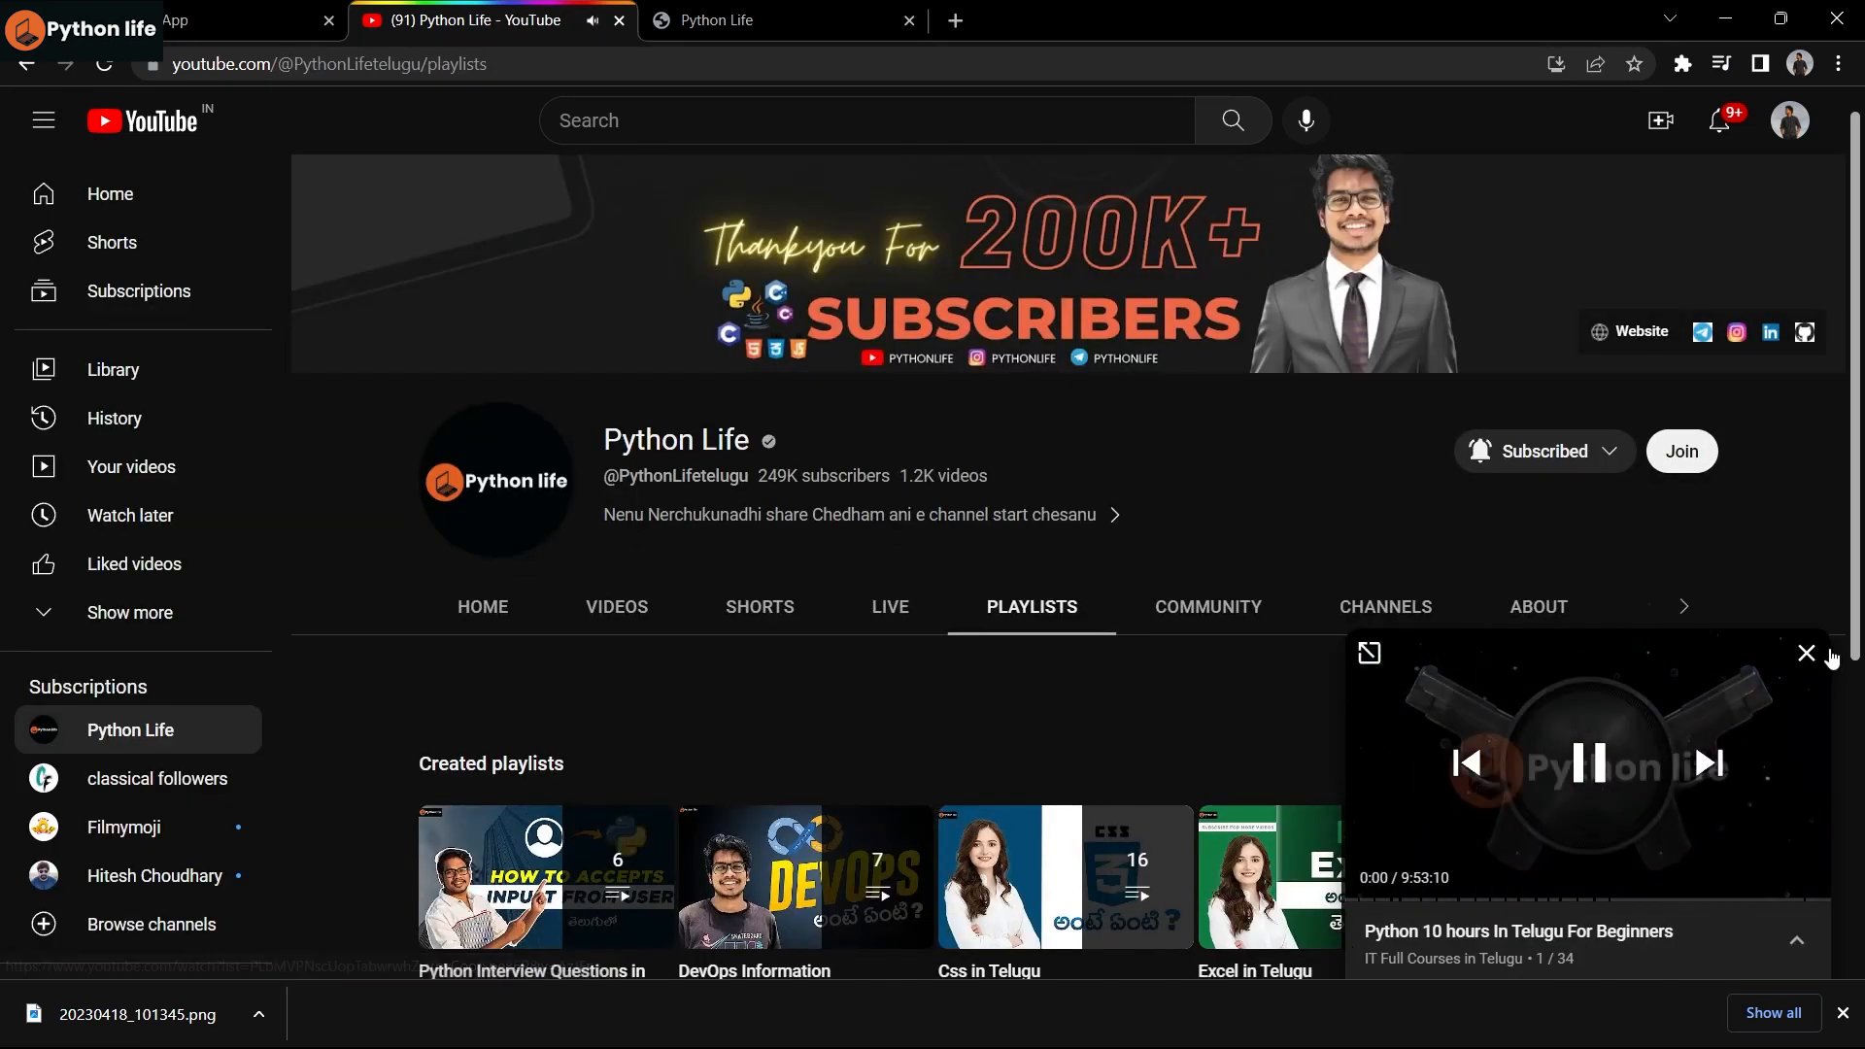
click(1806, 653)
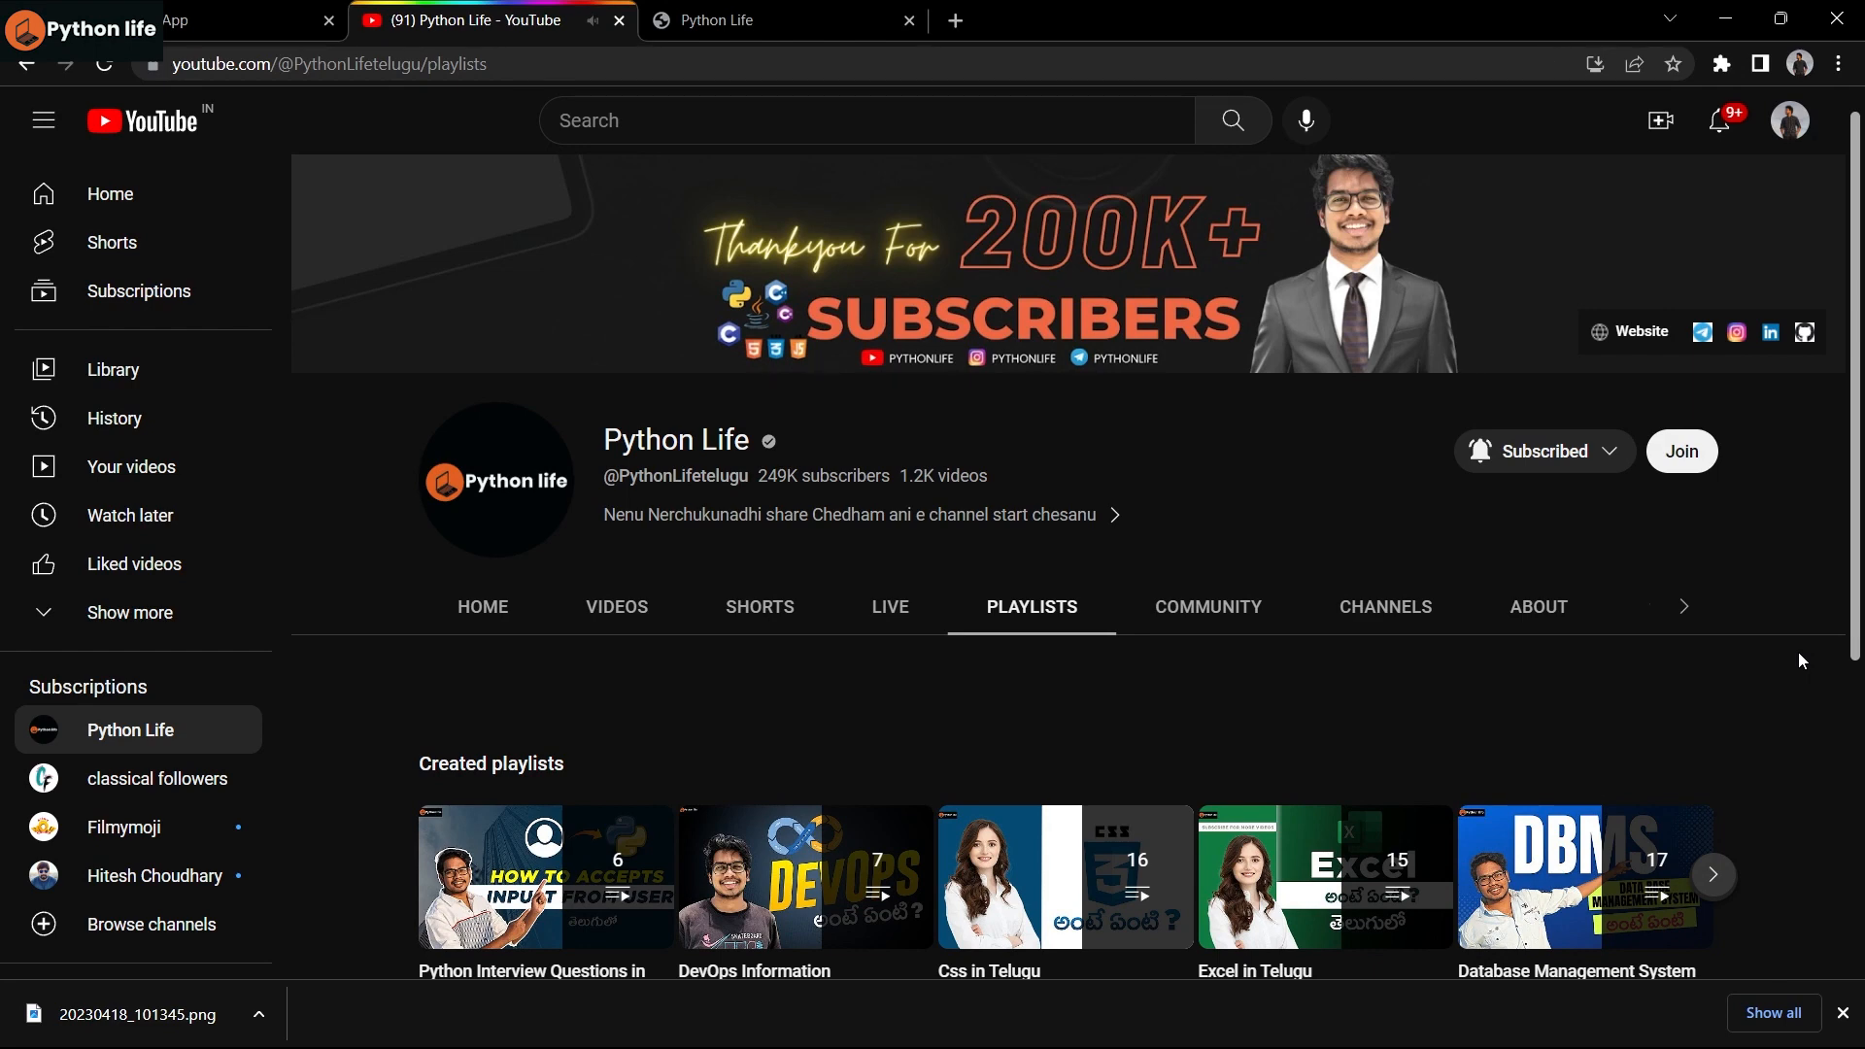
mouse_move(1250, 667)
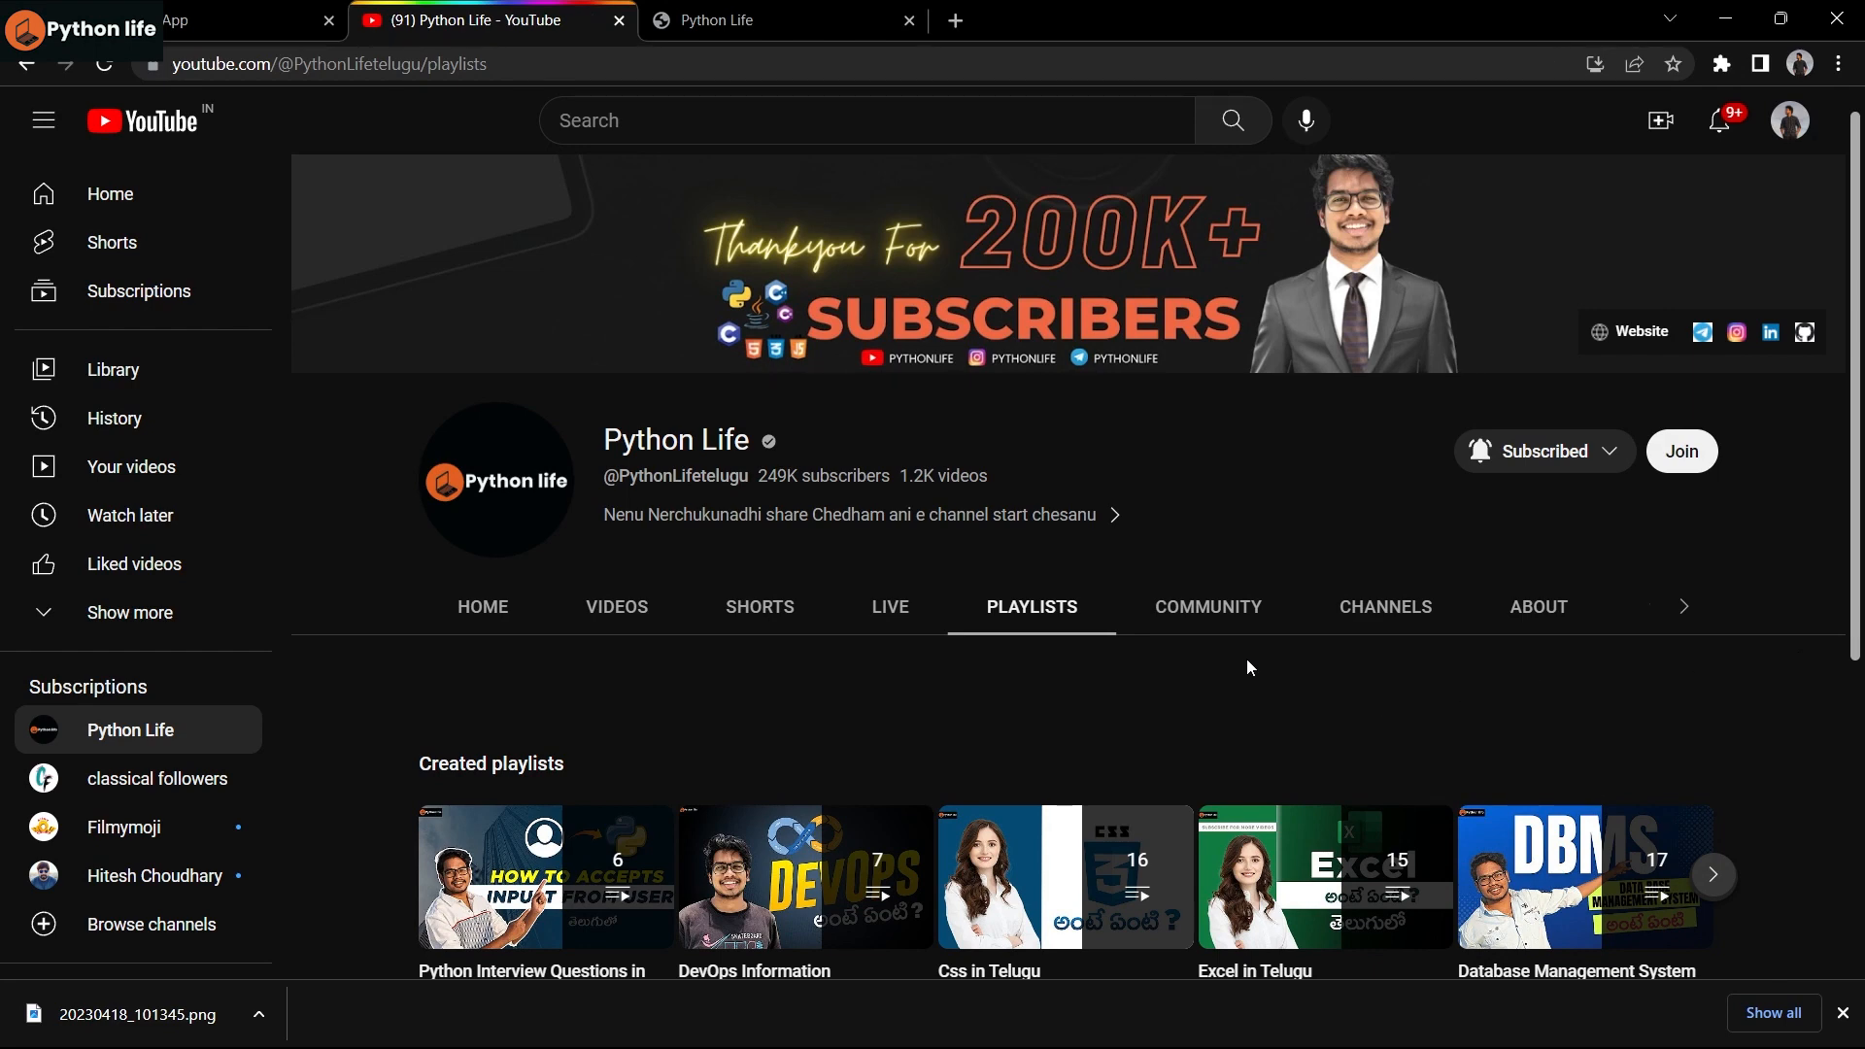
mouse_move(869, 556)
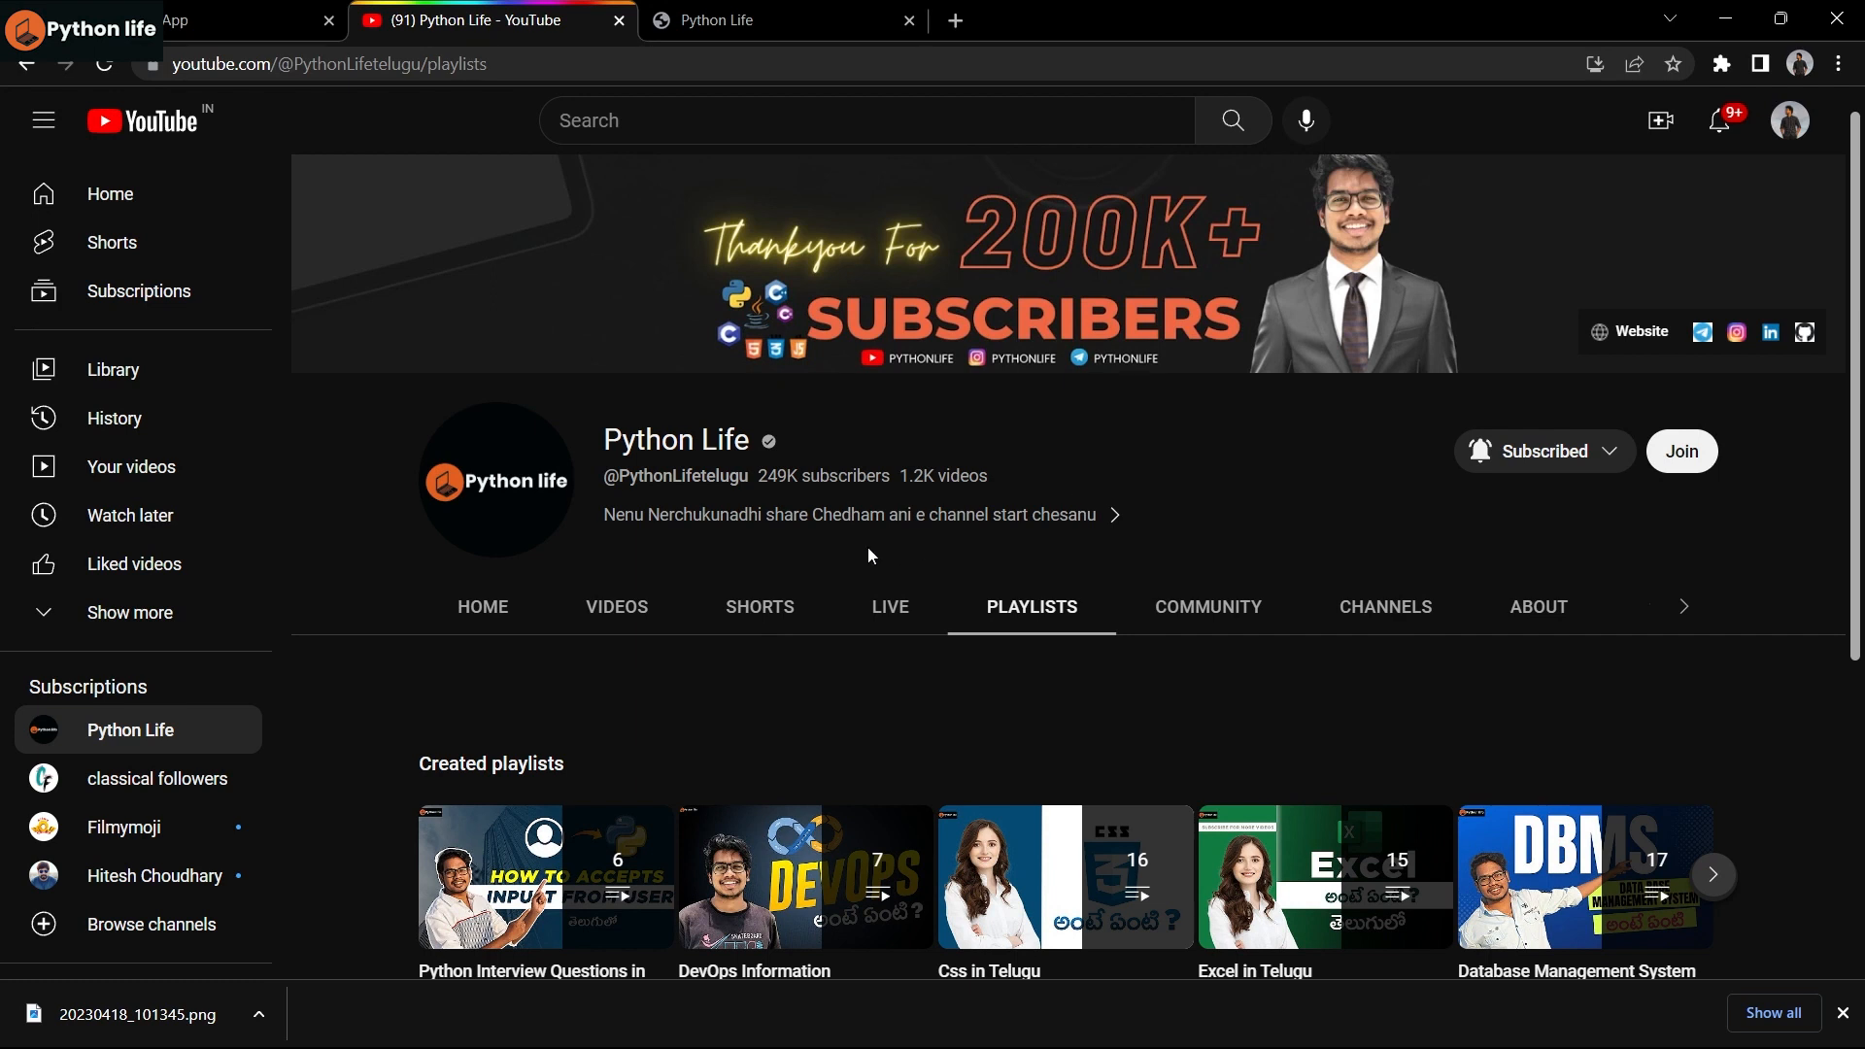
mouse_move(852, 450)
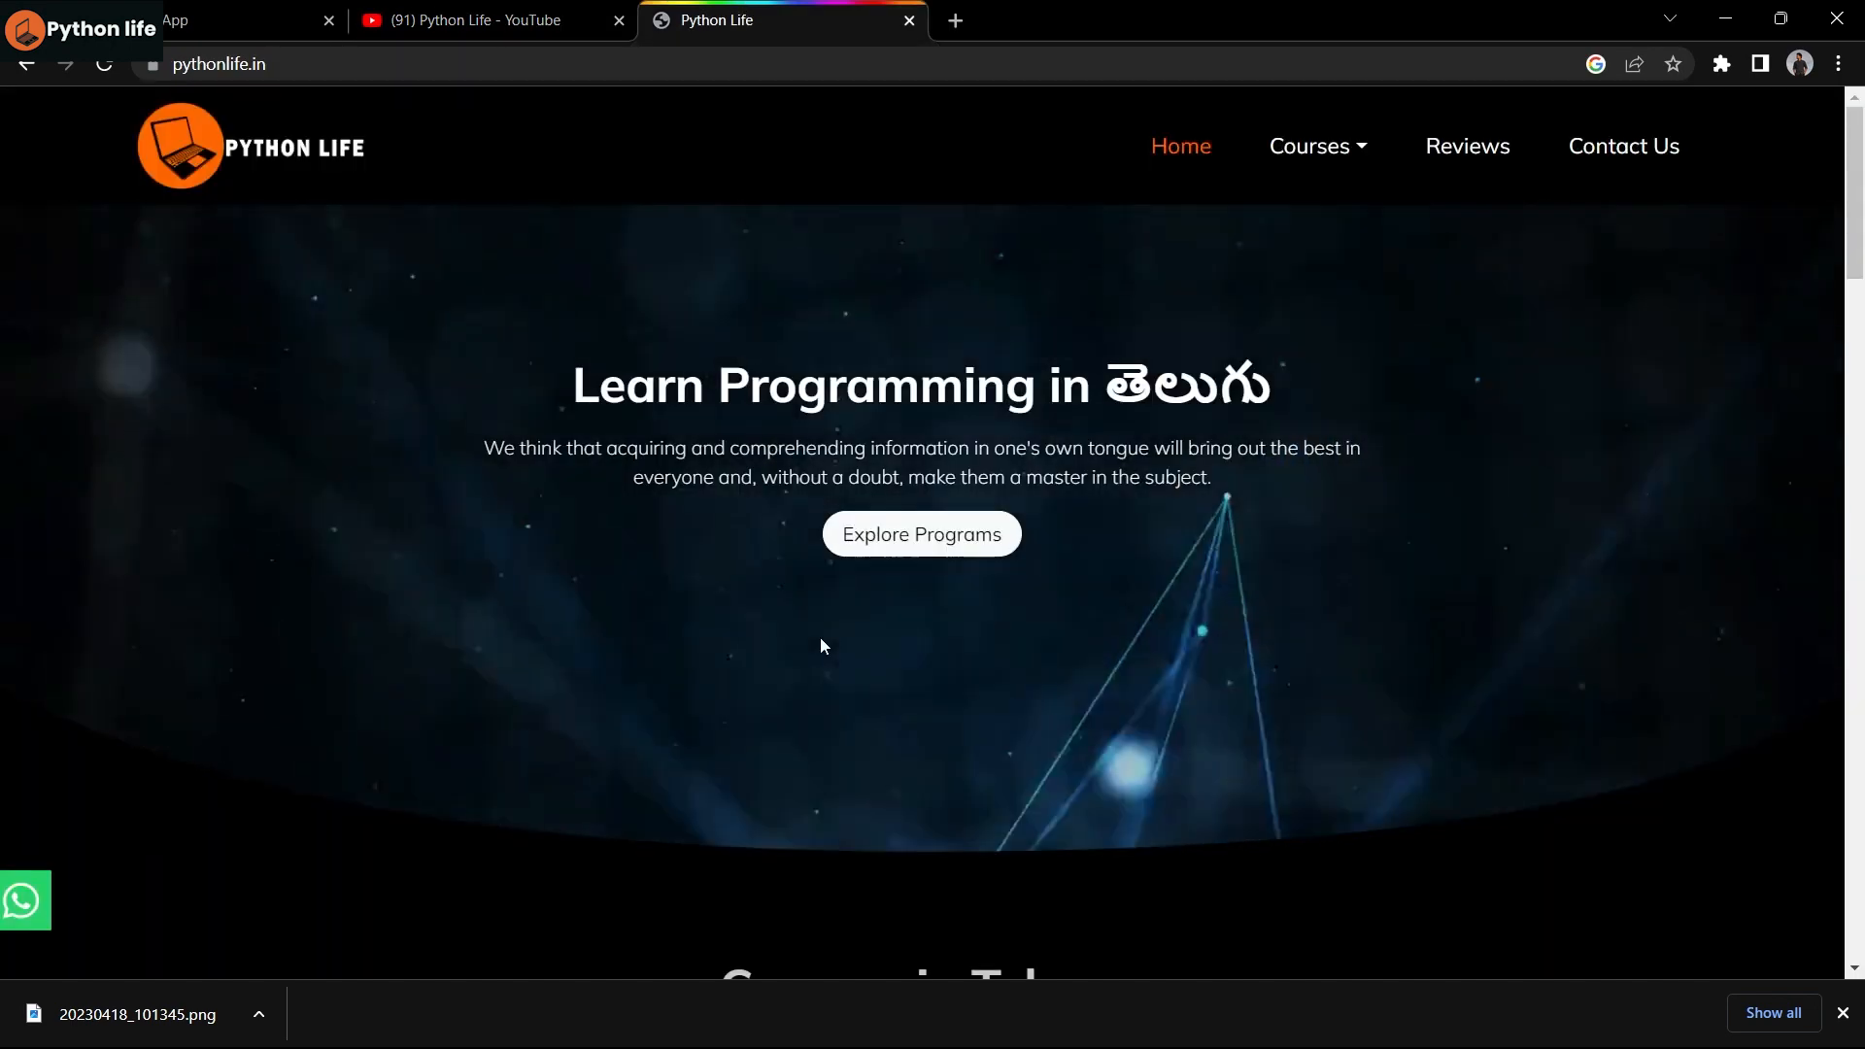
- Scroll to the Python course card starting 01 May 2023 and open Know More
scroll(down, 3)
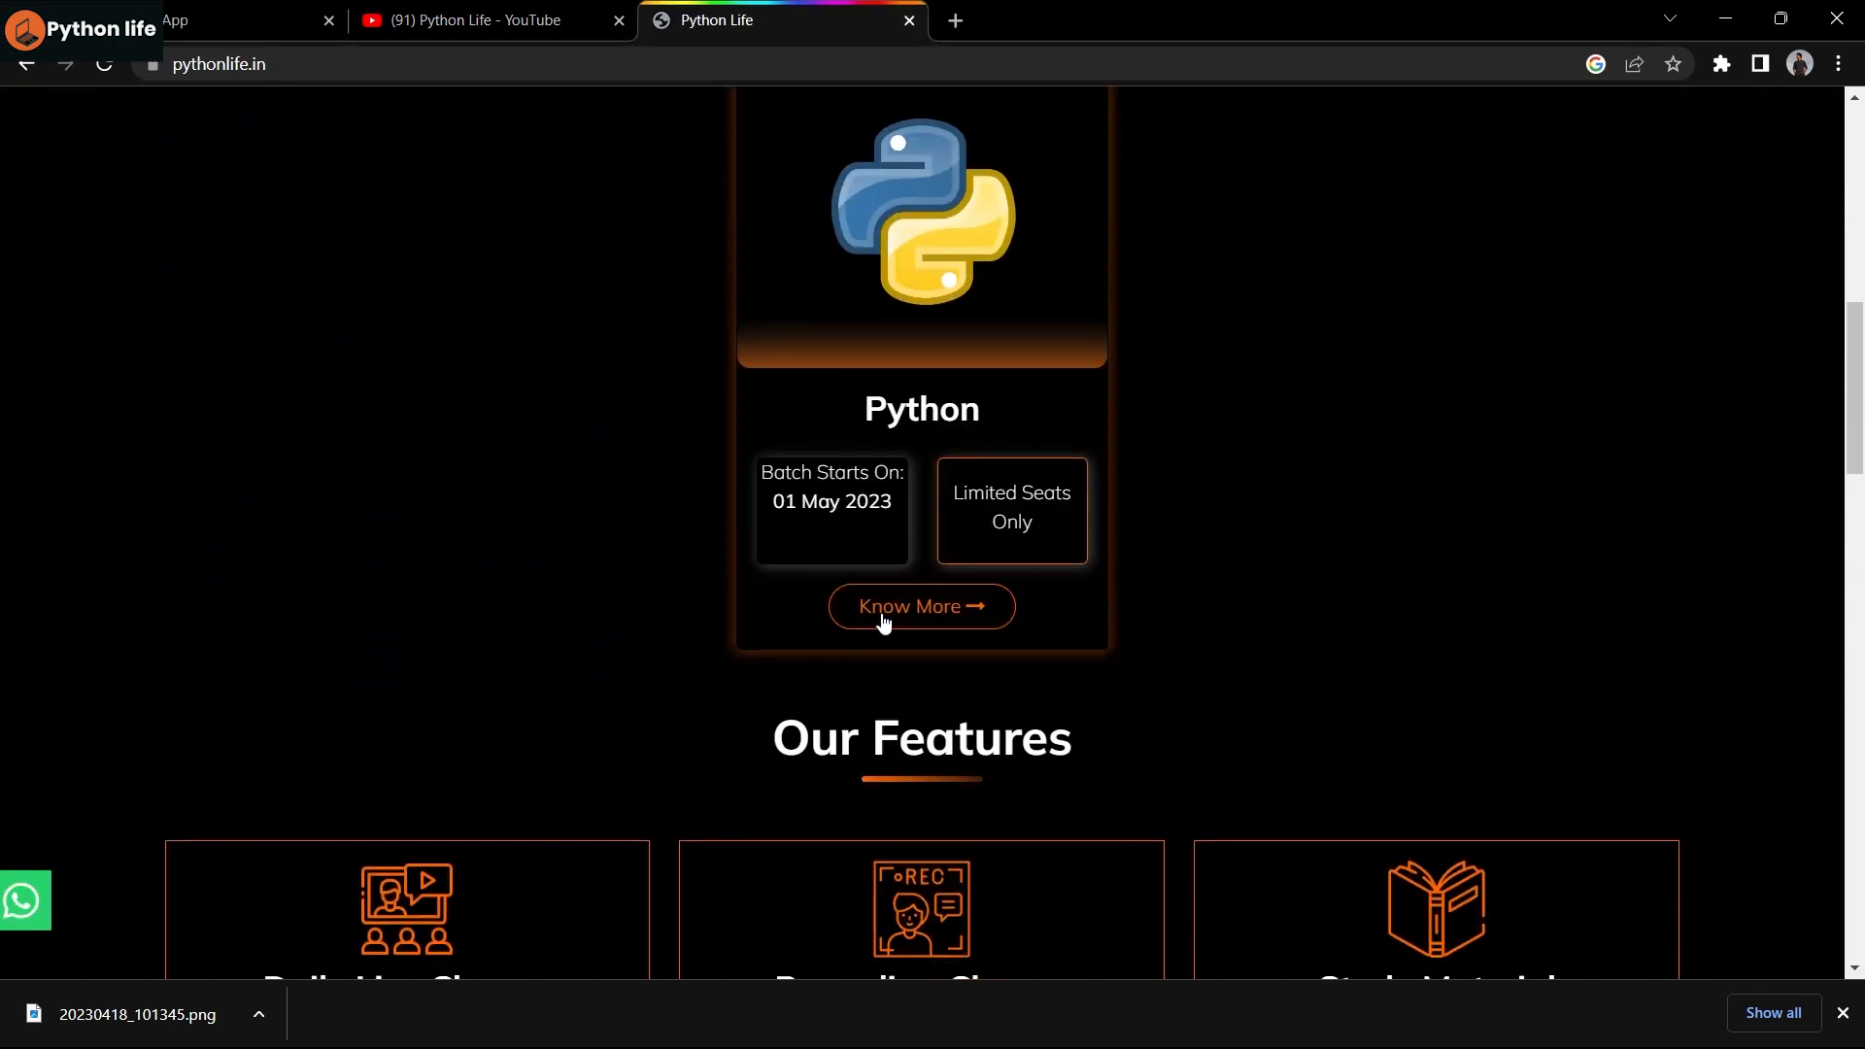
click(920, 607)
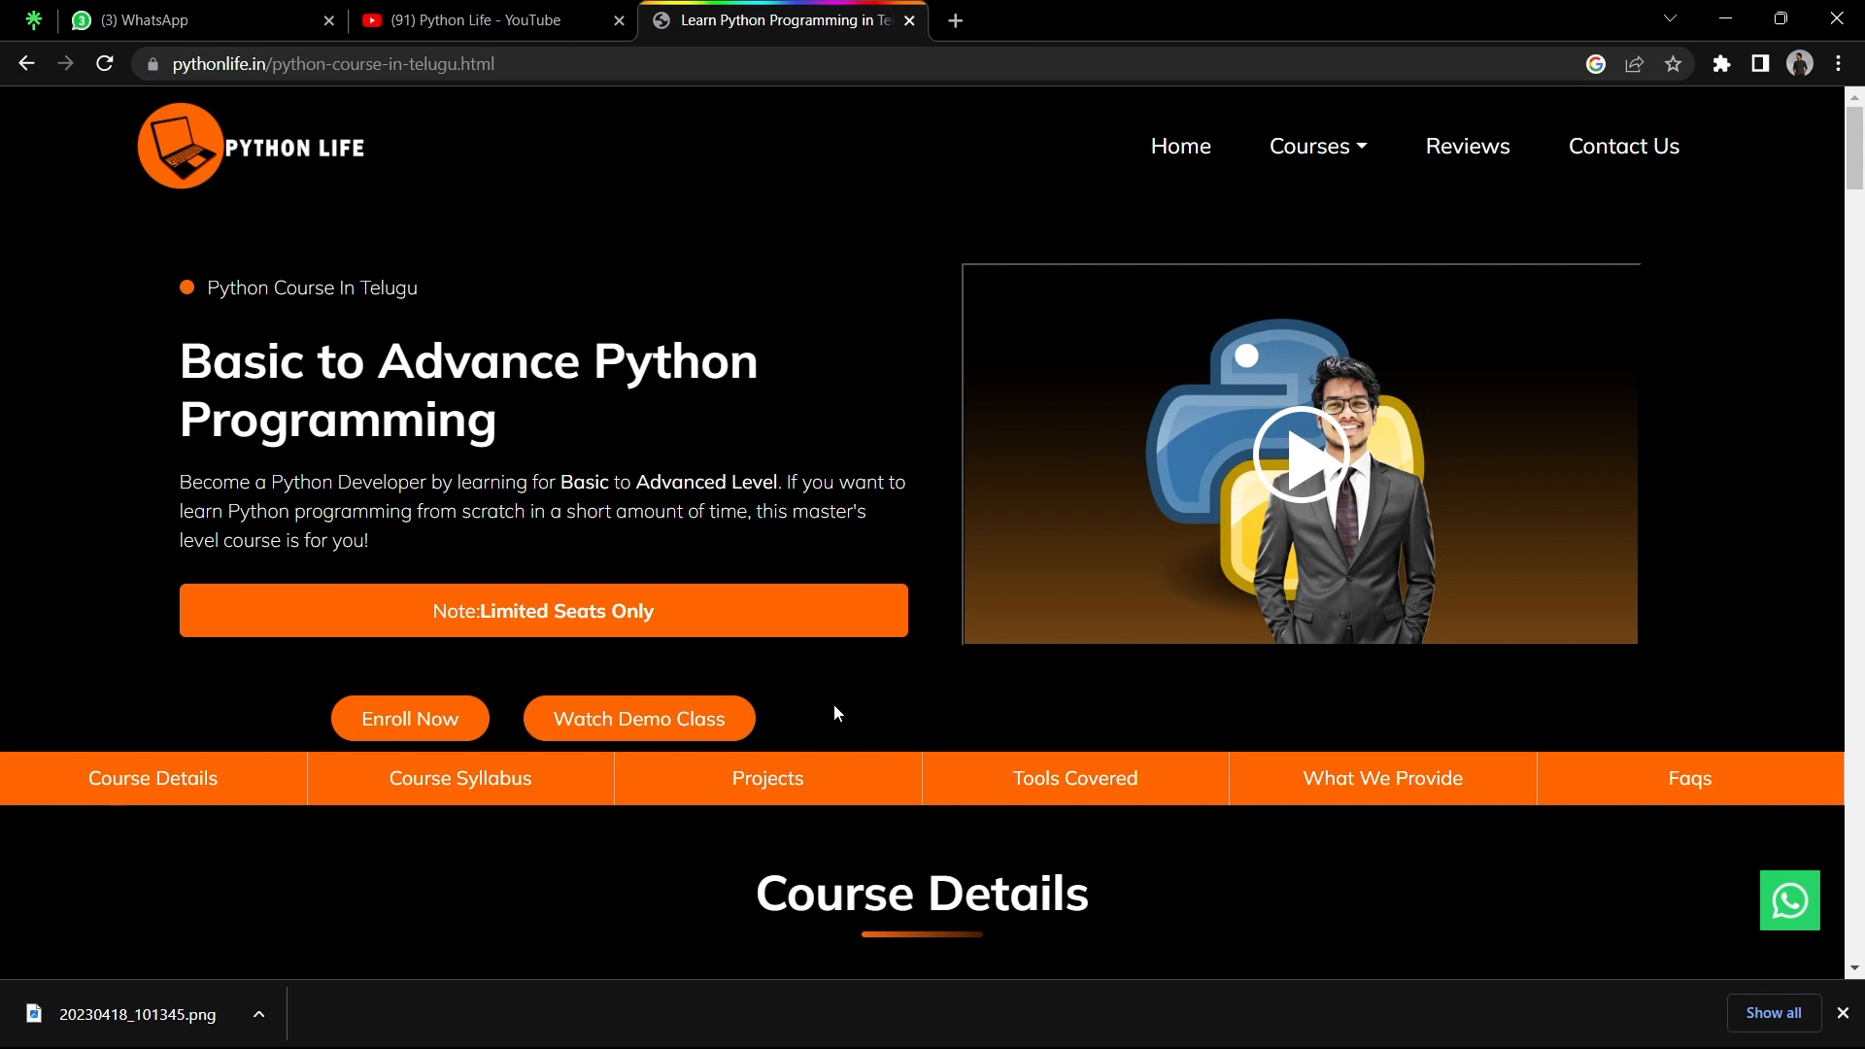
- Scroll past Course Details, Syllabus, Projects and Tools to the Watch Demo Class form
scroll(down, 3)
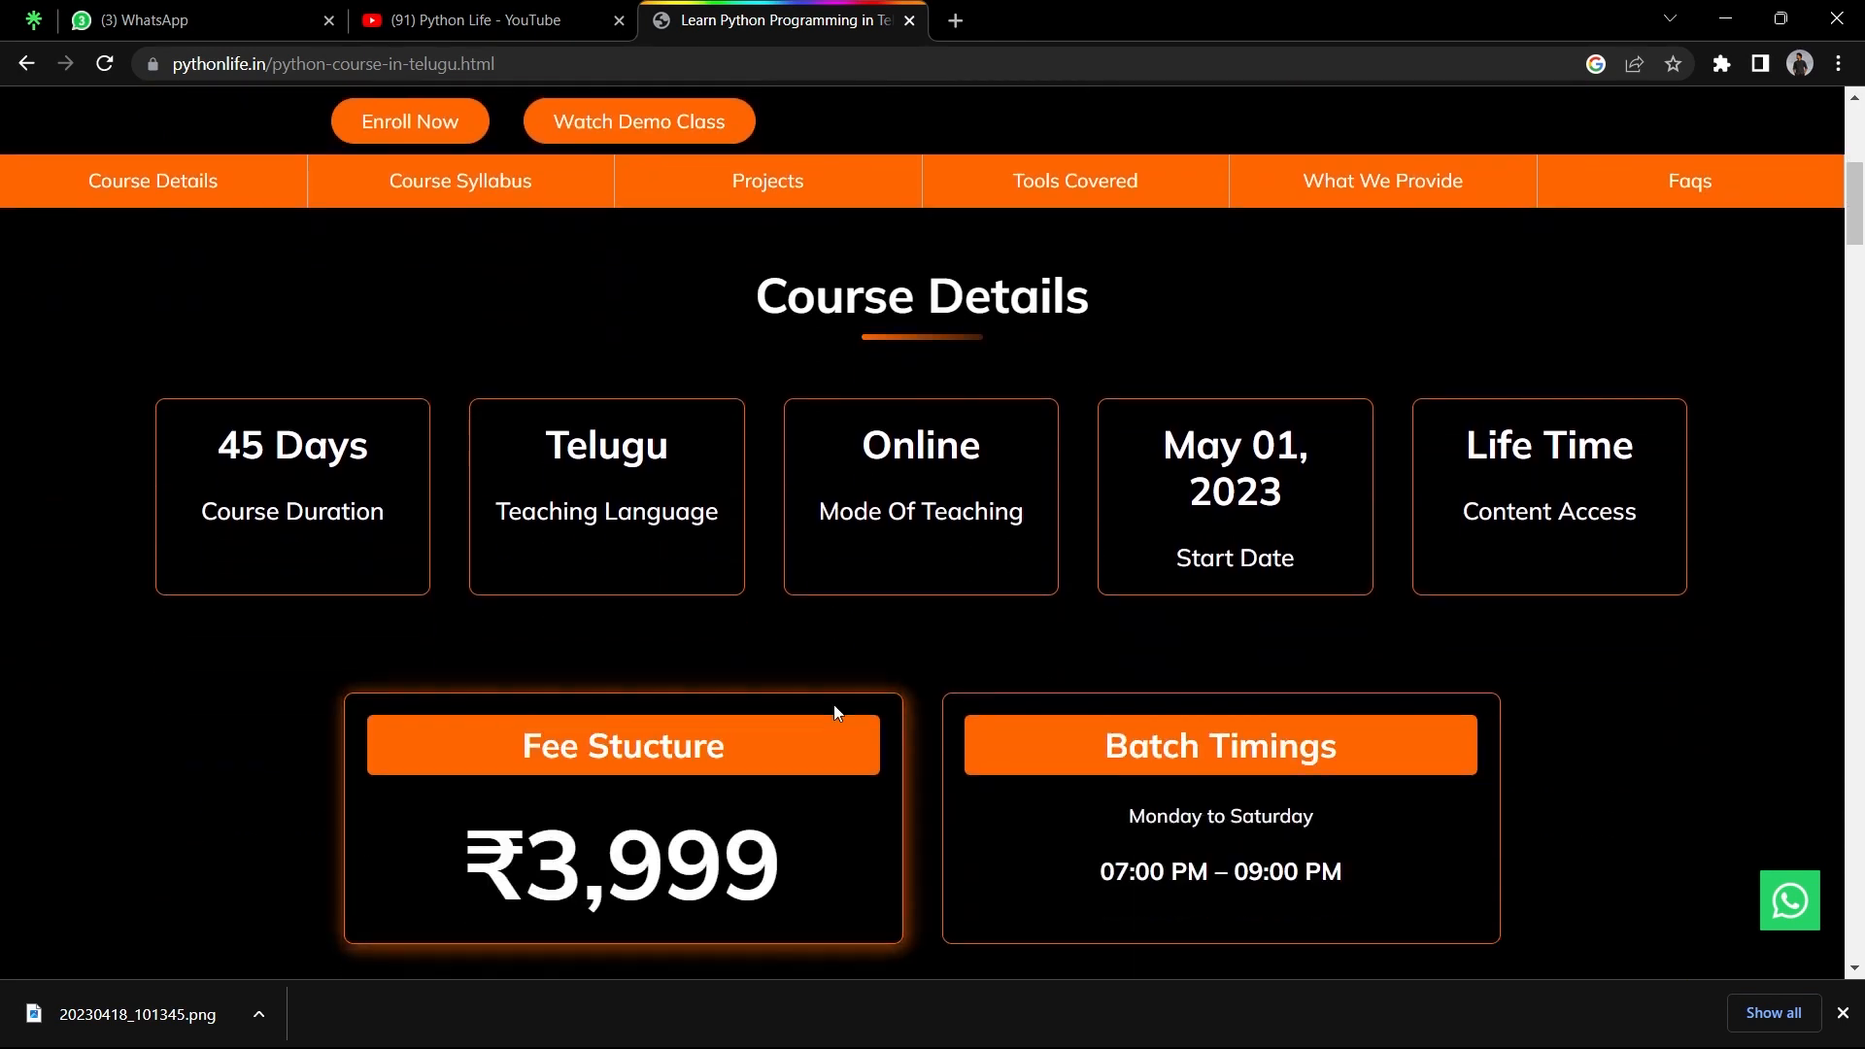
scroll(down, 3)
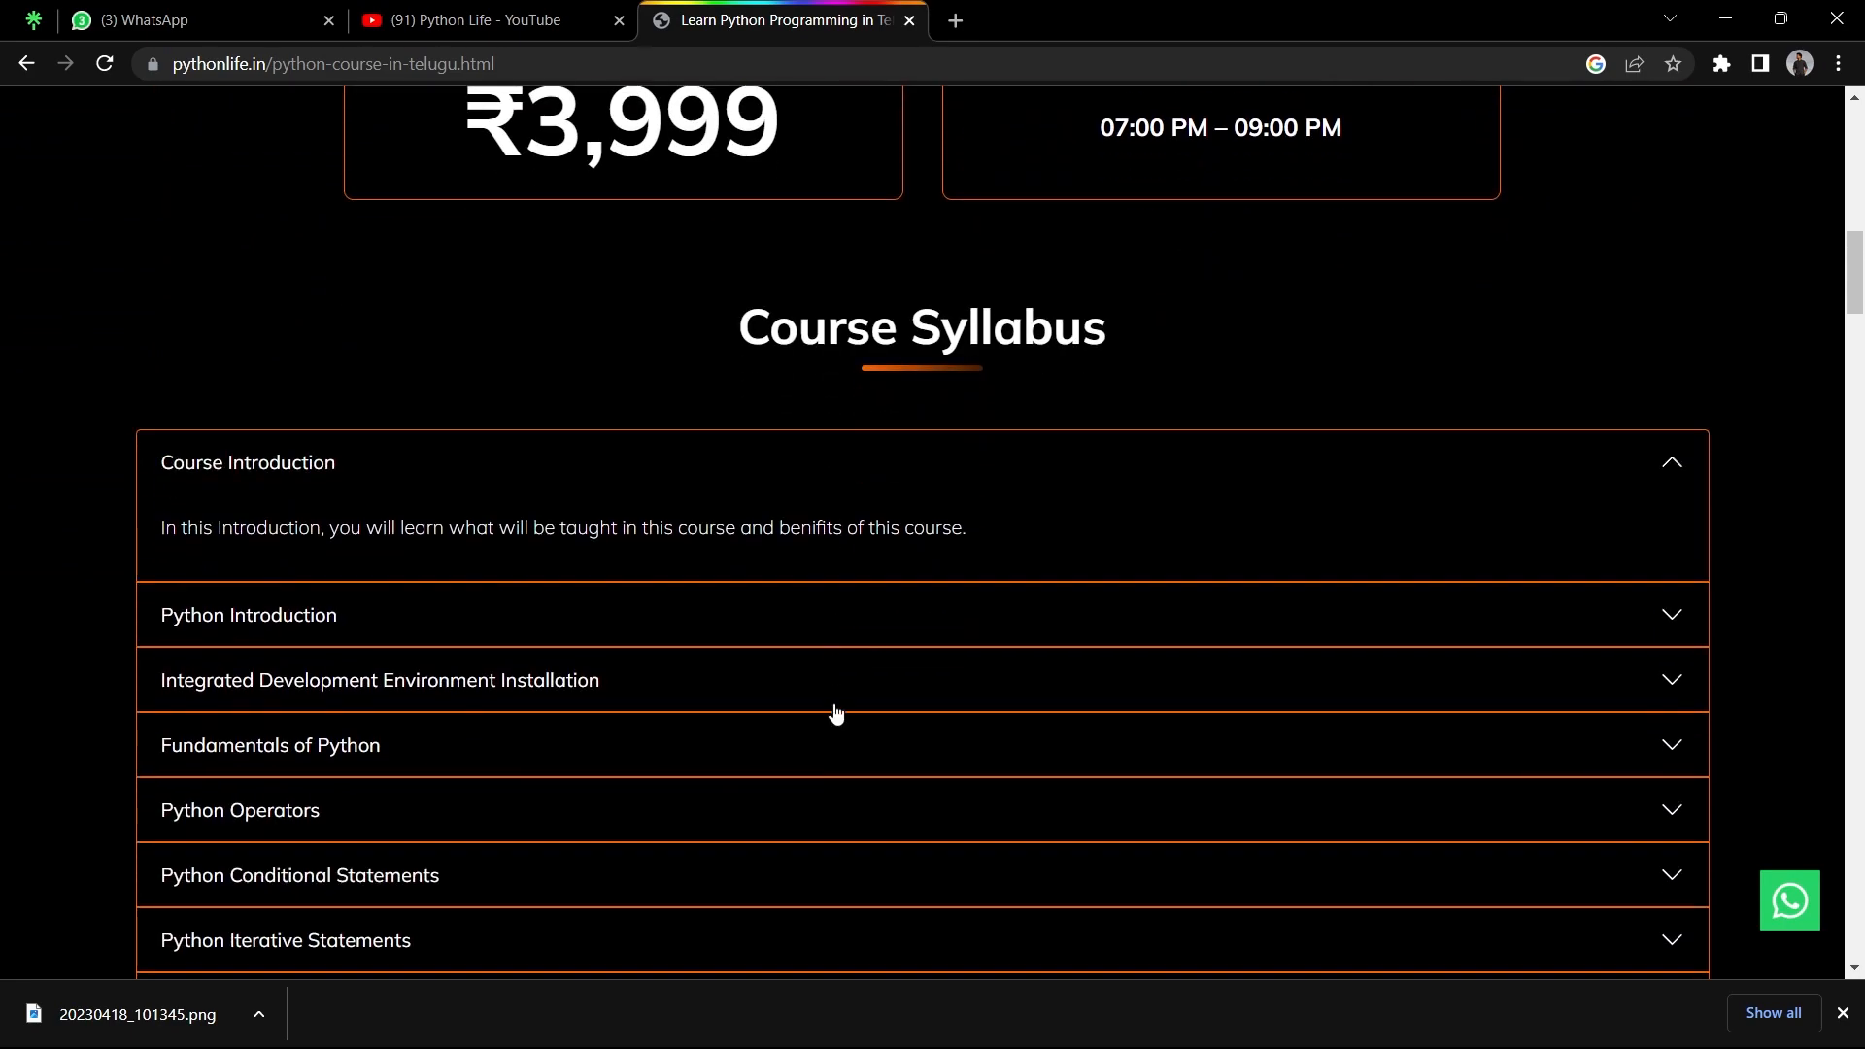
scroll(down, 3)
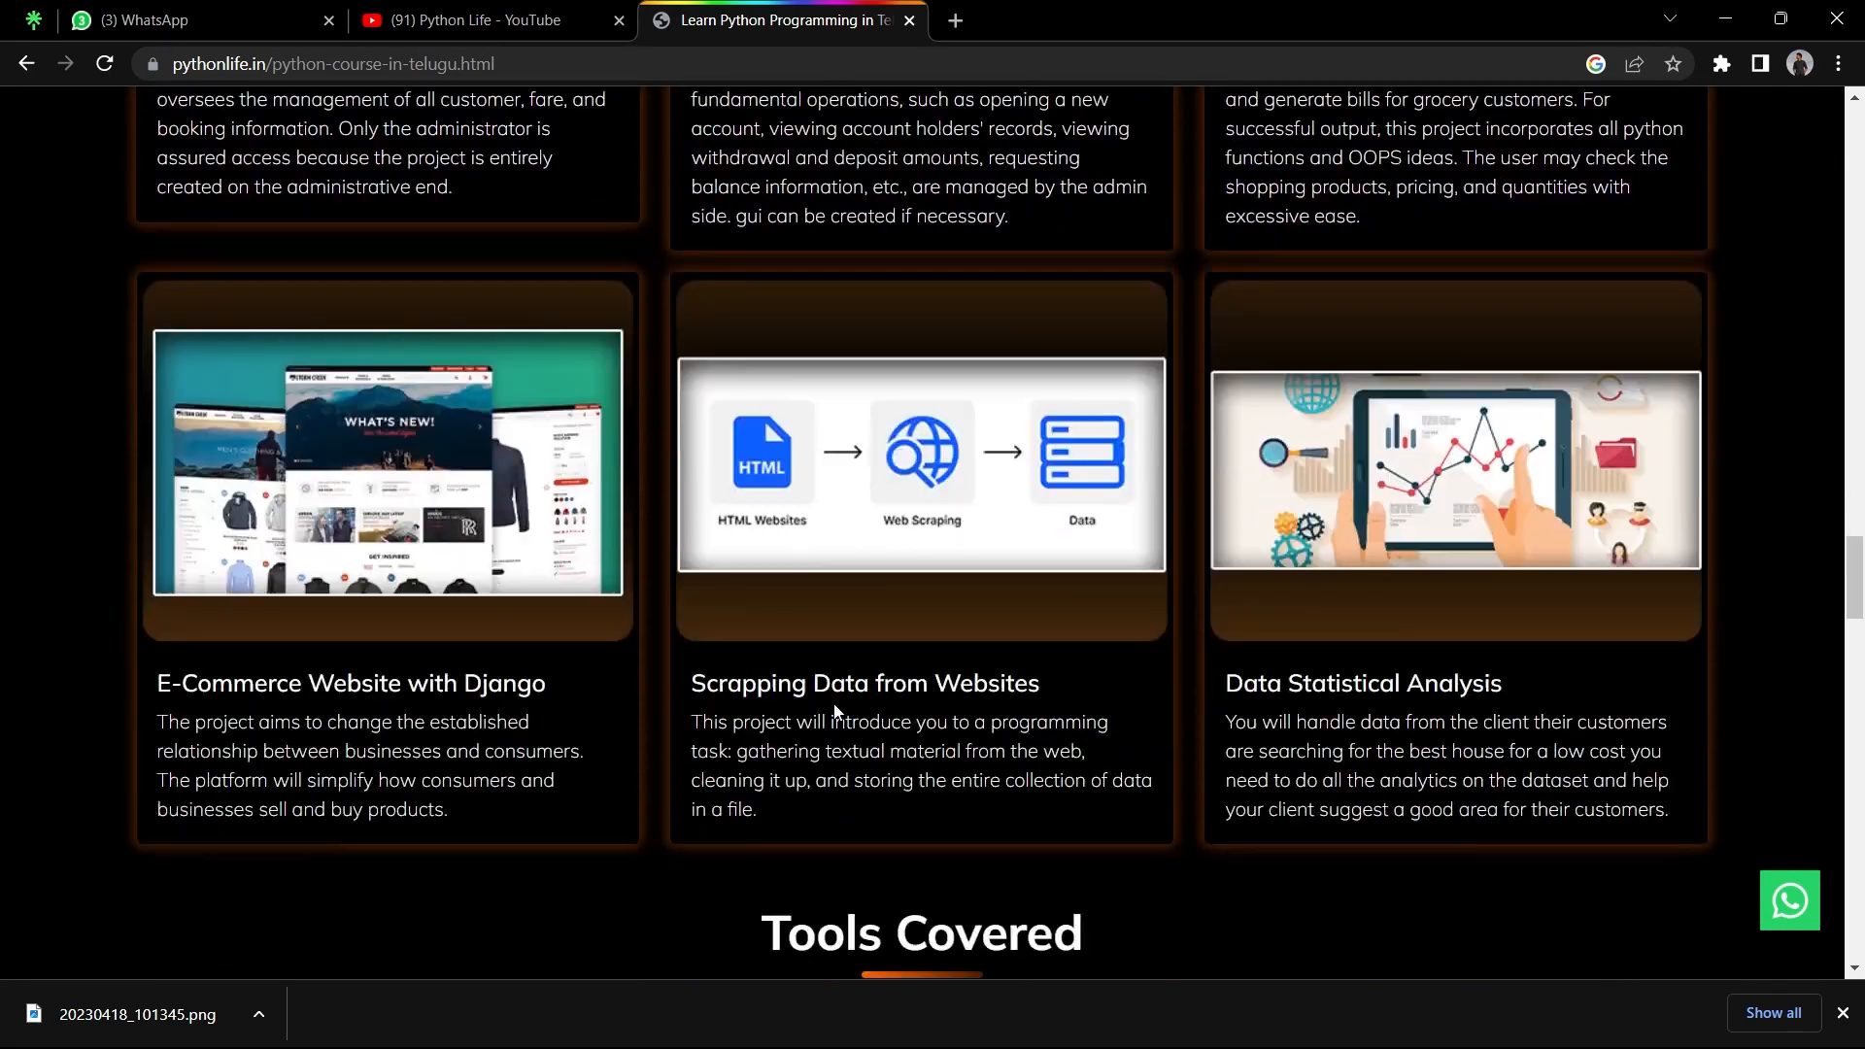
scroll(down, 3)
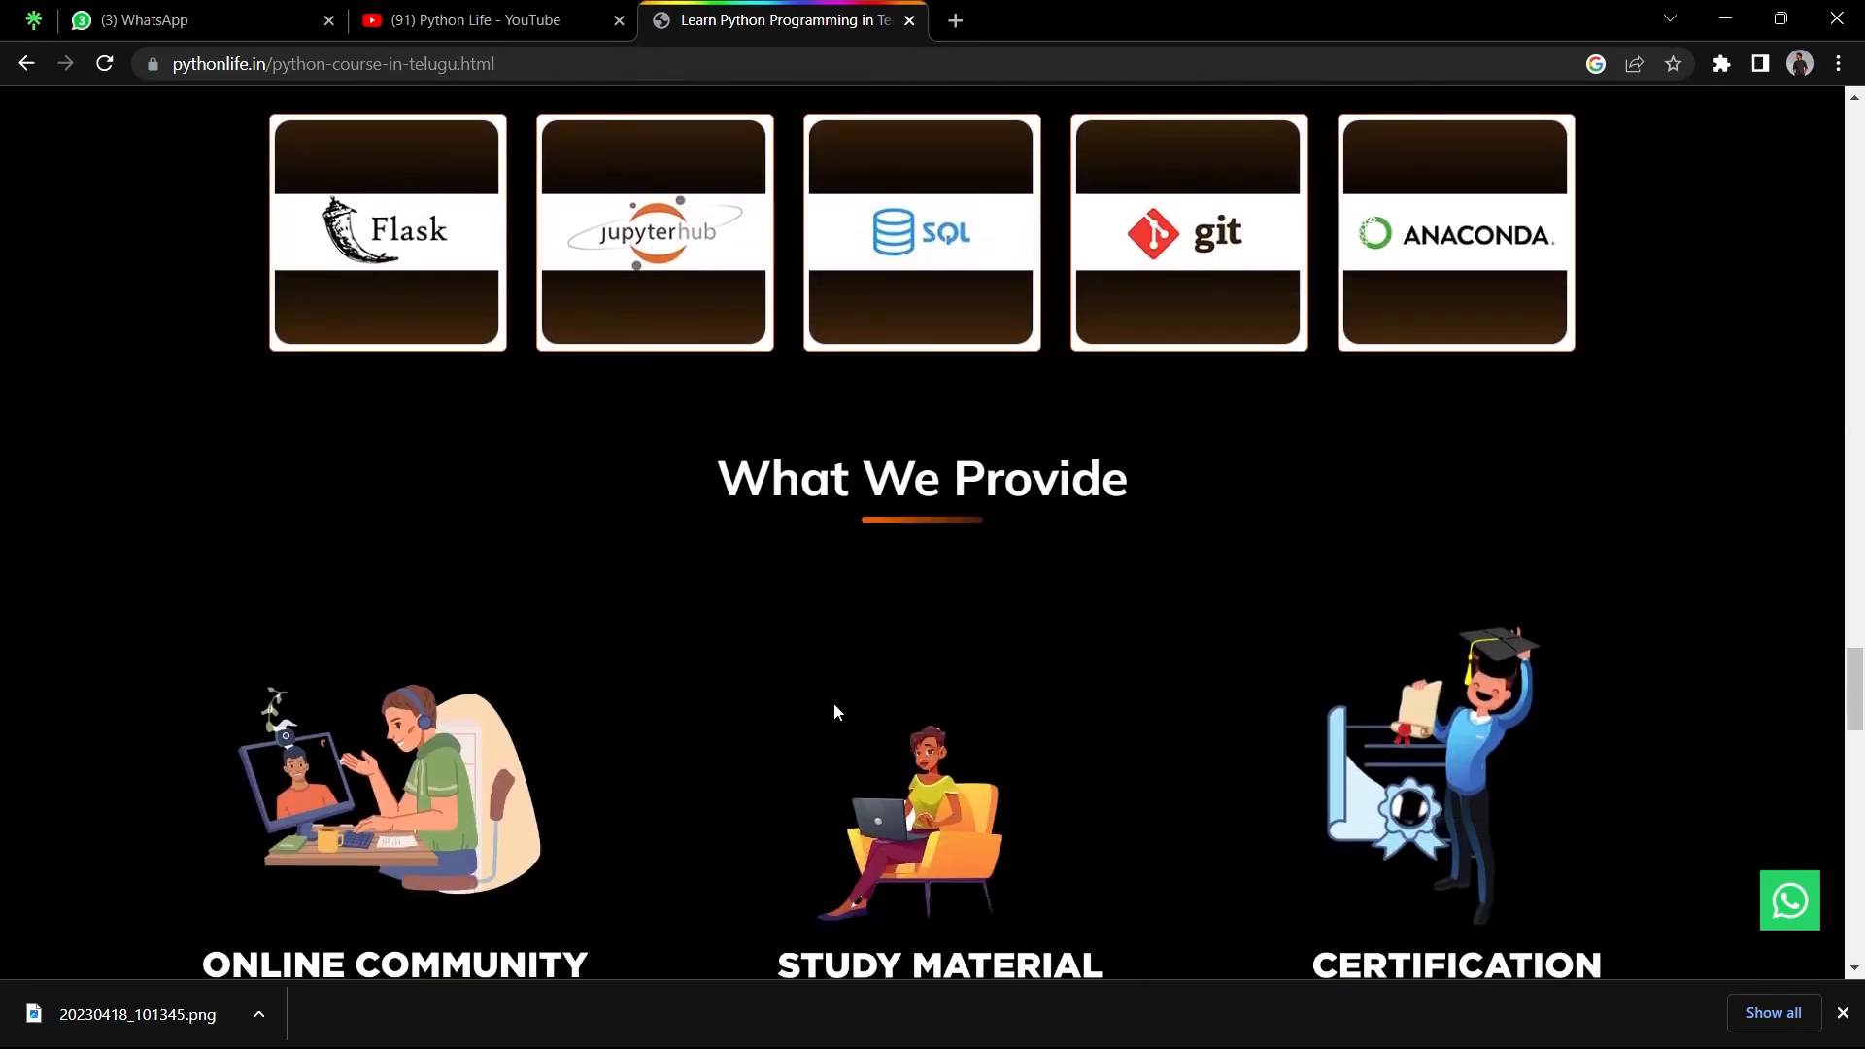
scroll(down, 3)
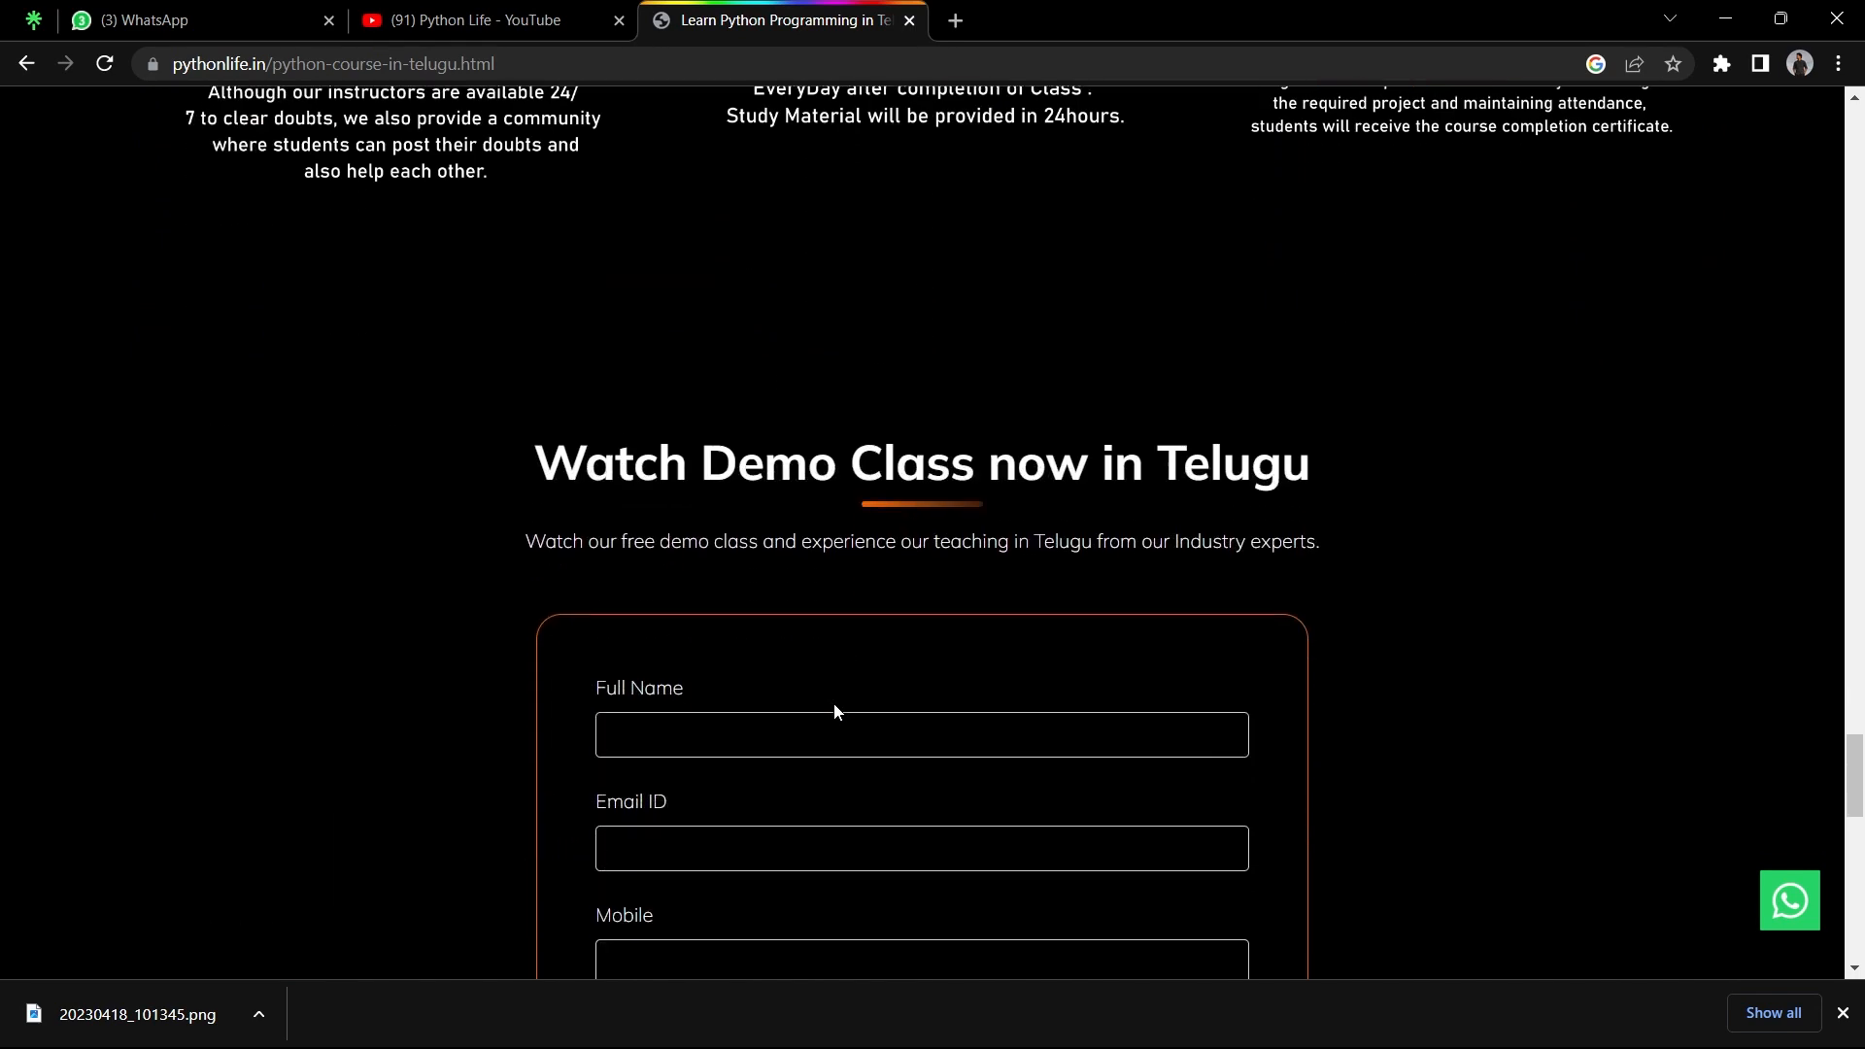
scroll(down, 3)
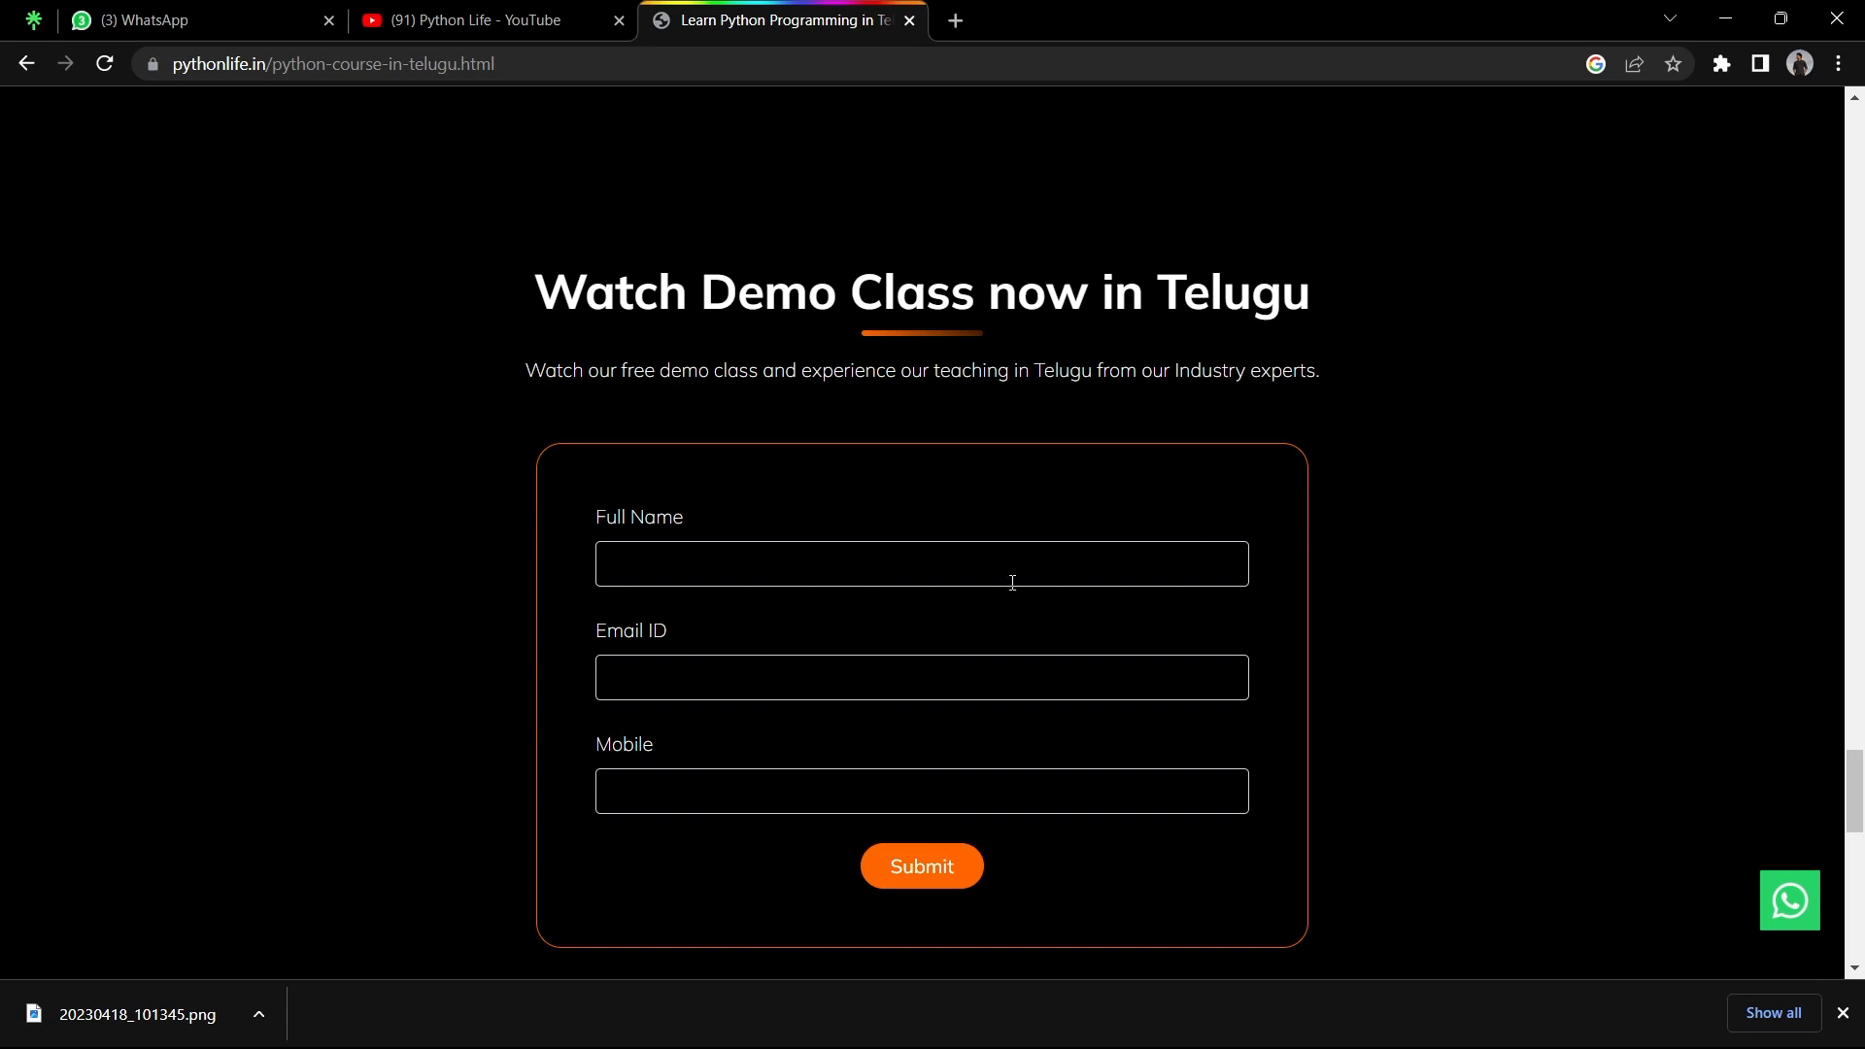
mouse_move(1159, 745)
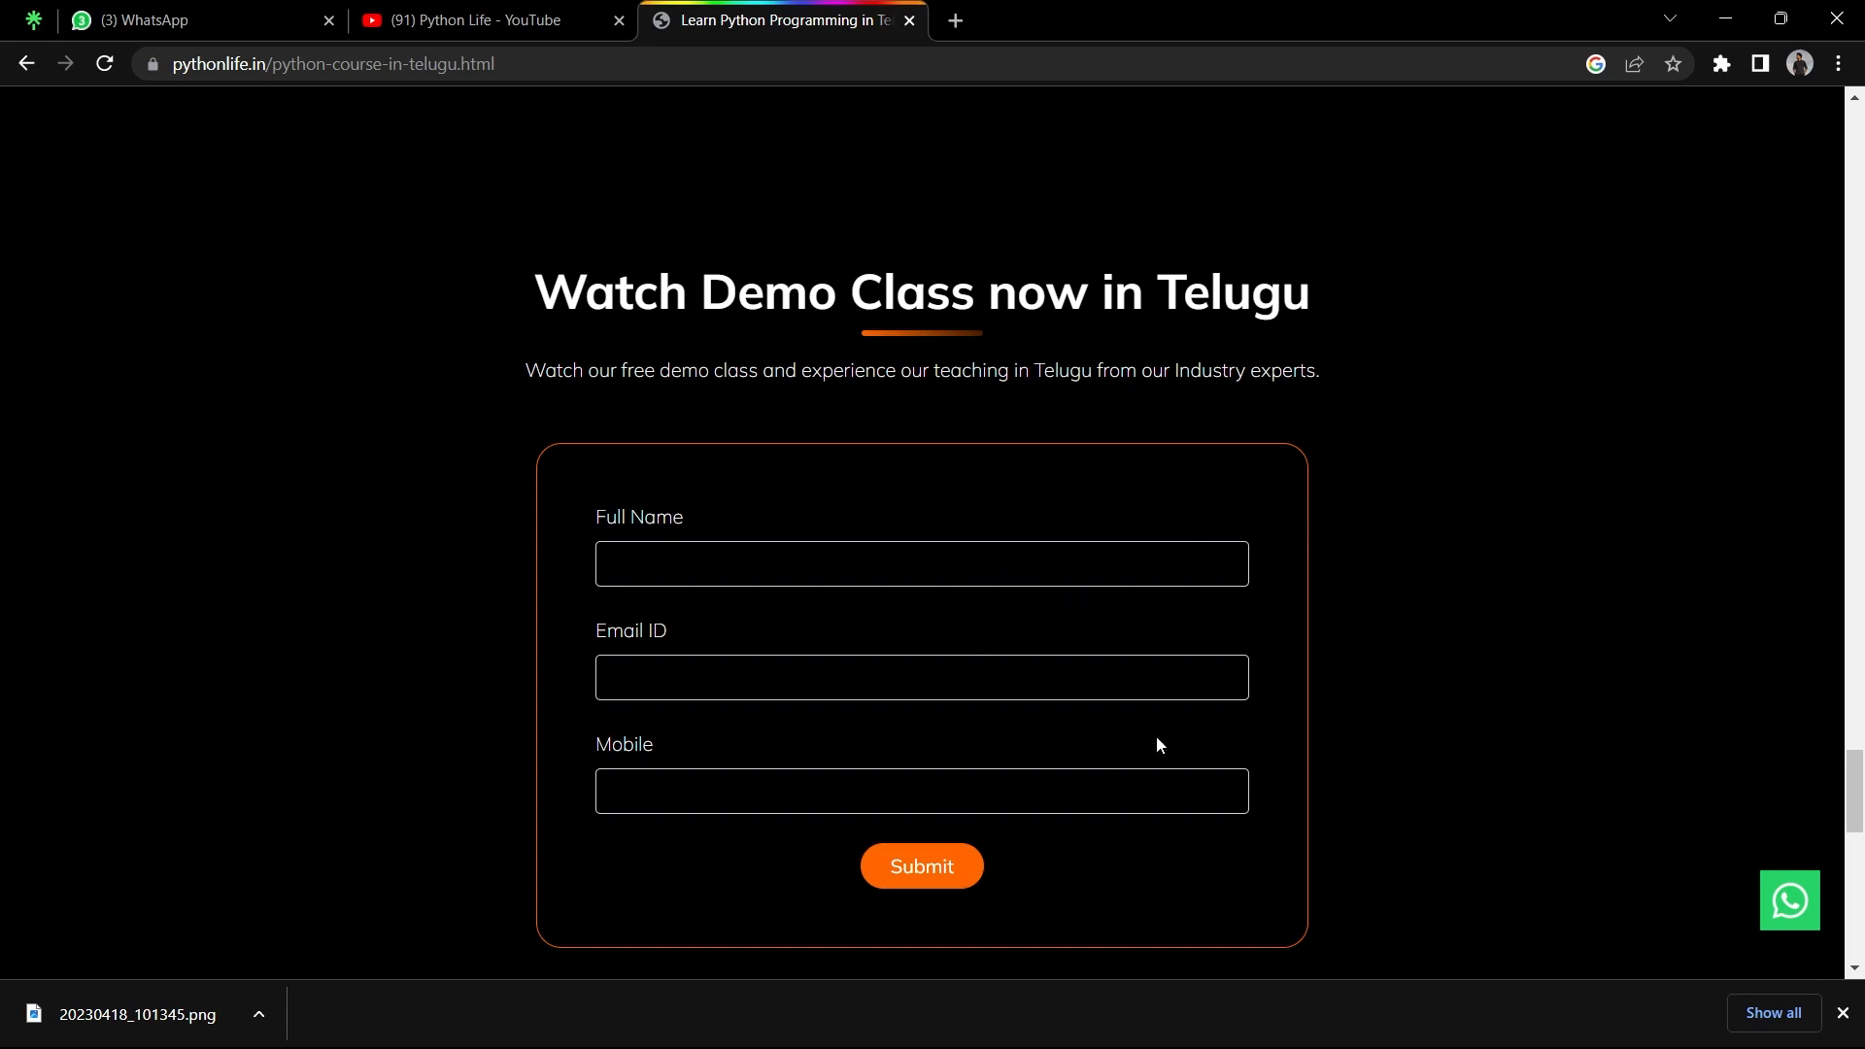
mouse_move(1409, 542)
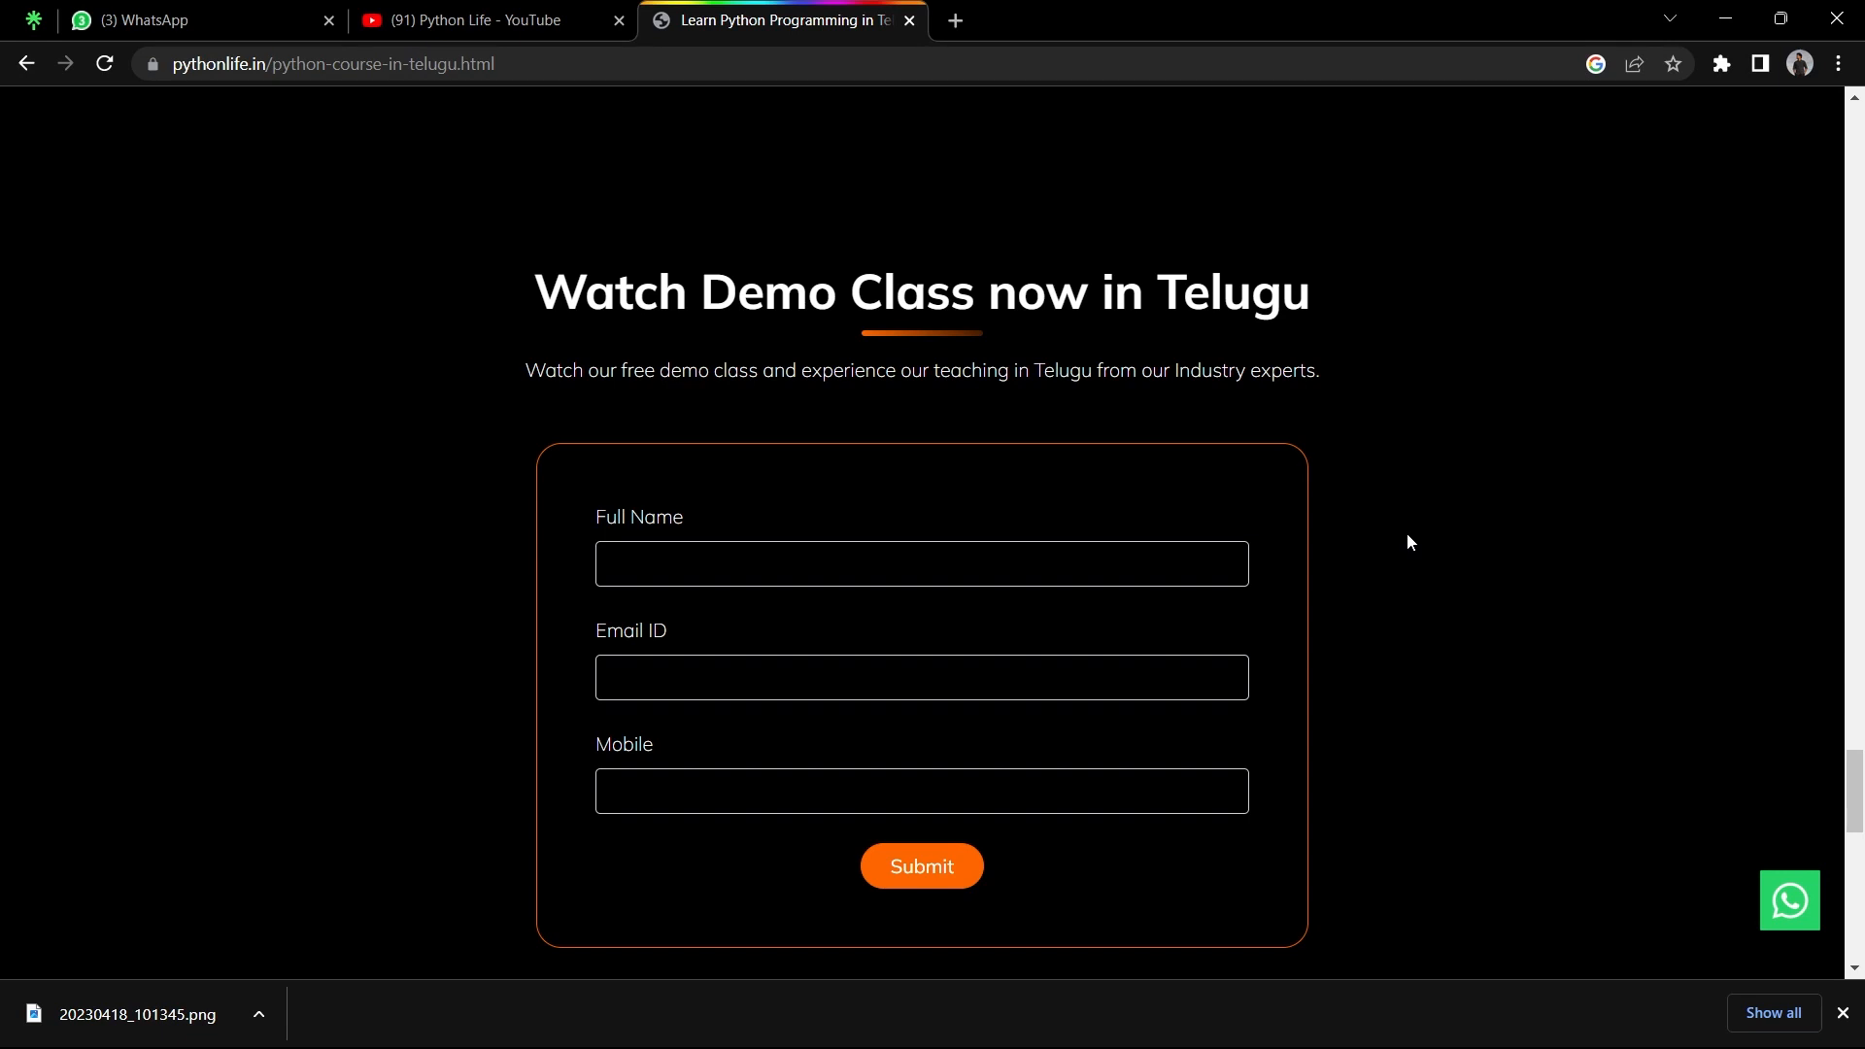